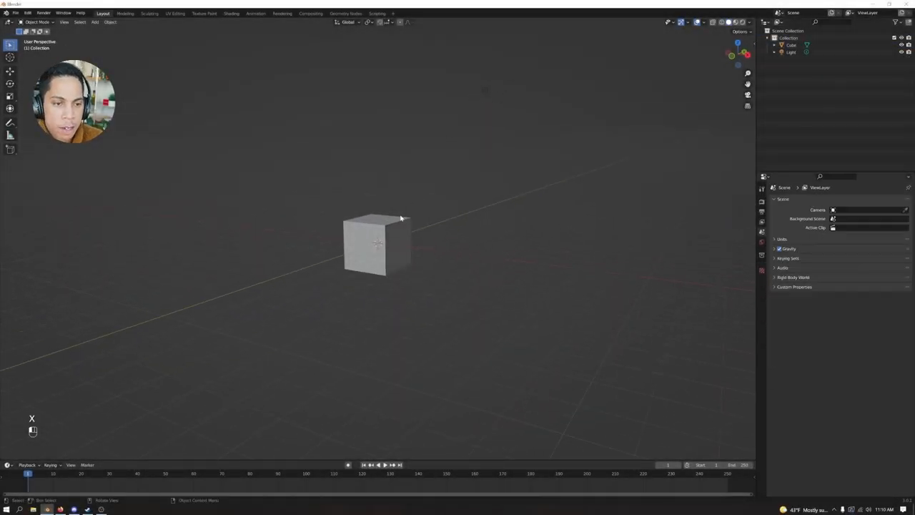
Step: Delete the default cube, camera and light, leaving an empty scene
key("x")
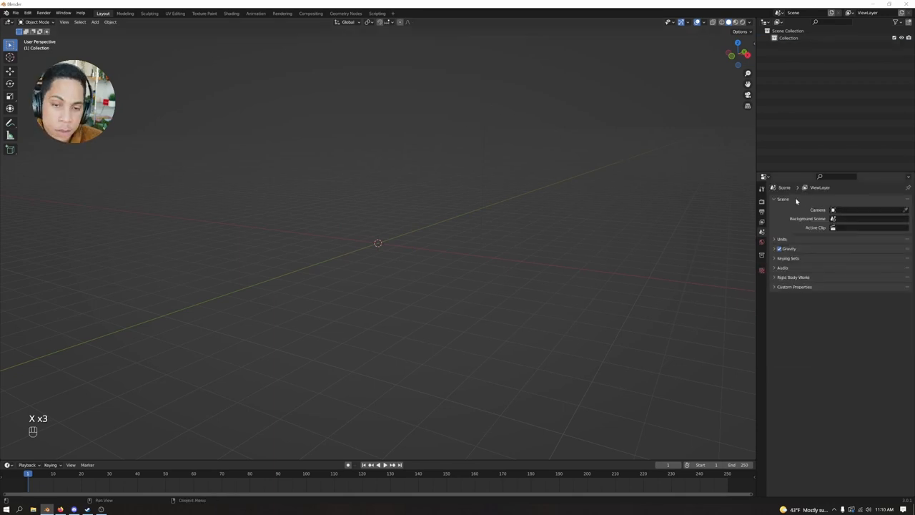
left_click(761, 200)
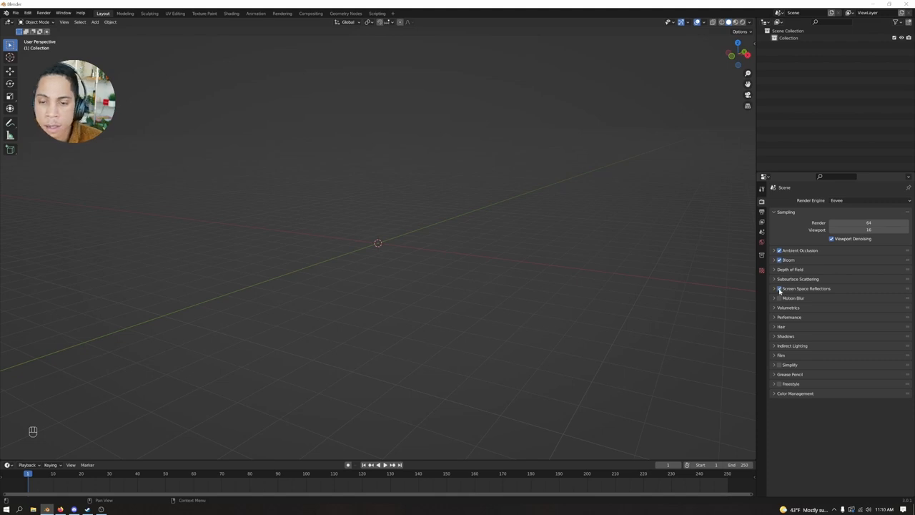
left_click(779, 289)
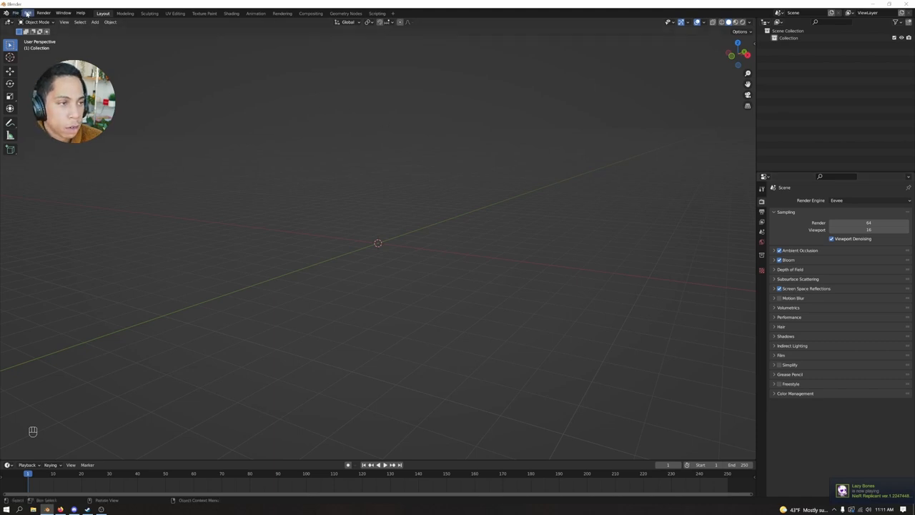
Step: Change the default interpolation for new keyframes in Preferences > Animation
left_click(16, 13)
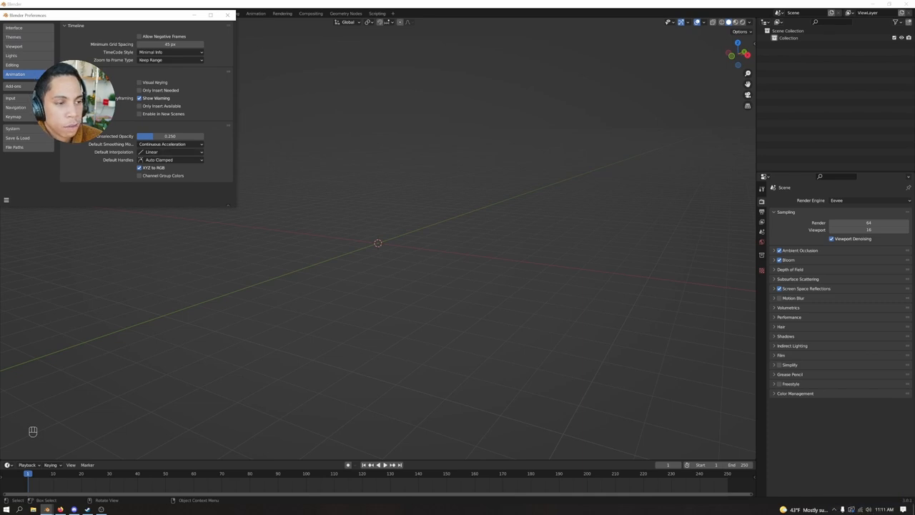
mouse_move(166, 152)
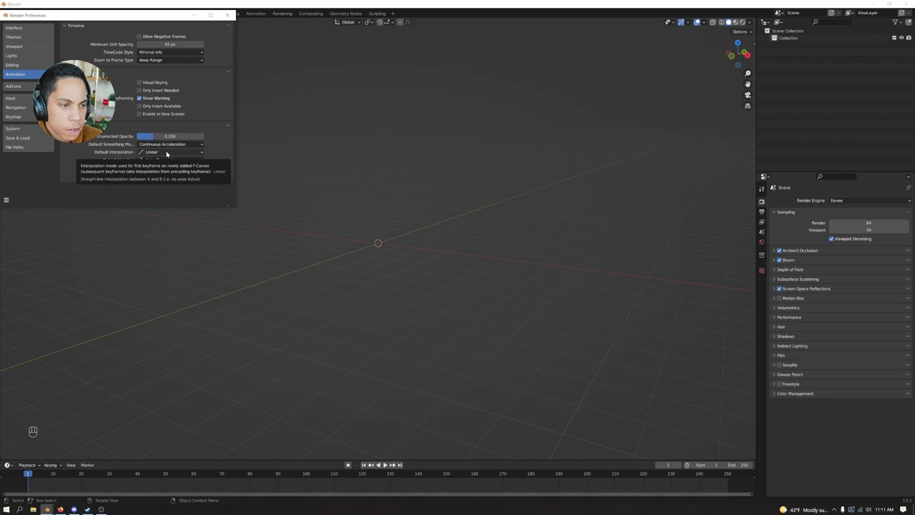
left_click(170, 151)
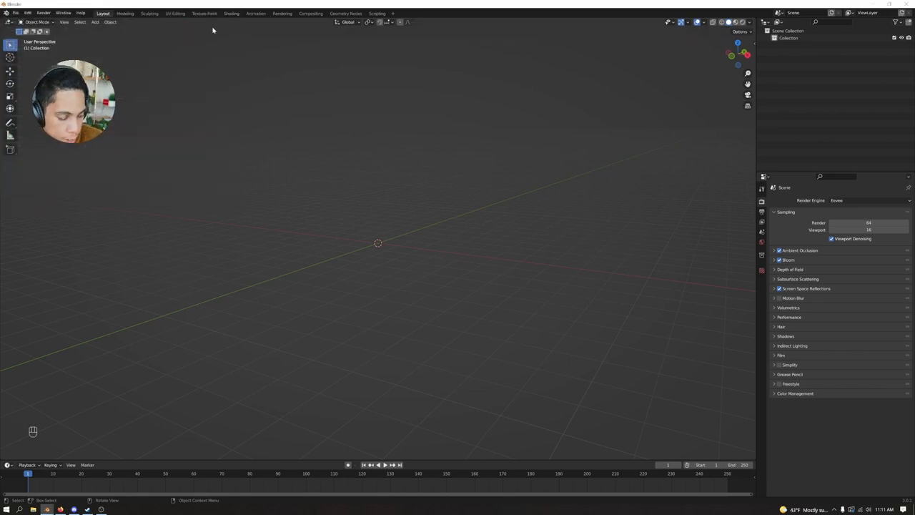
mouse_move(370, 132)
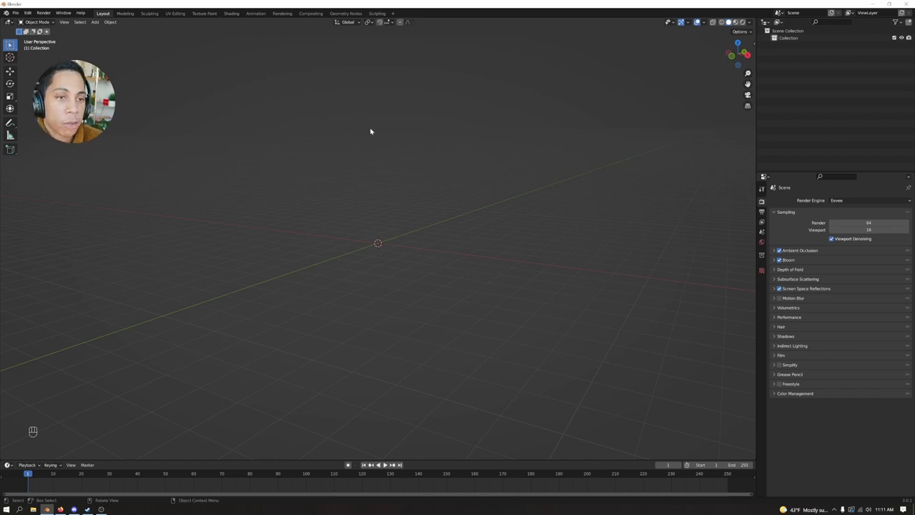
mouse_move(412, 218)
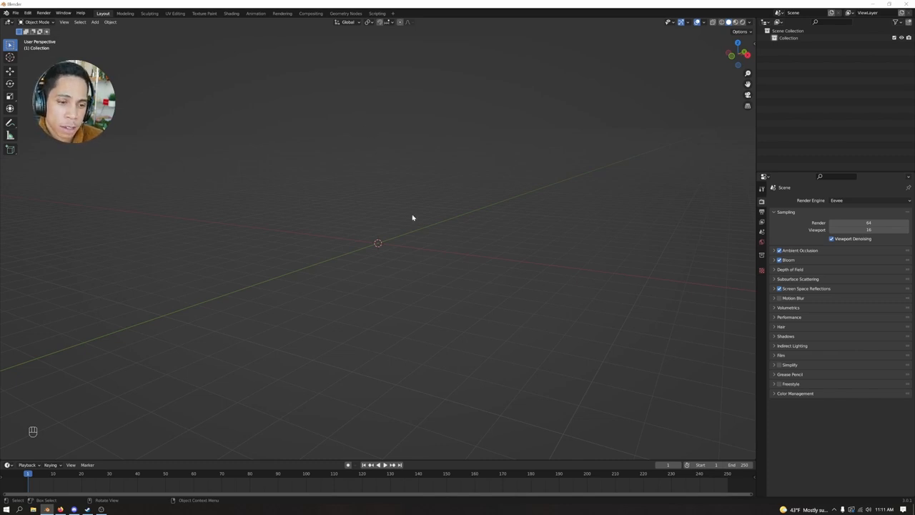
Step: Add a cylinder and rotate it 90° about X so it lies on its side
key("shift+a")
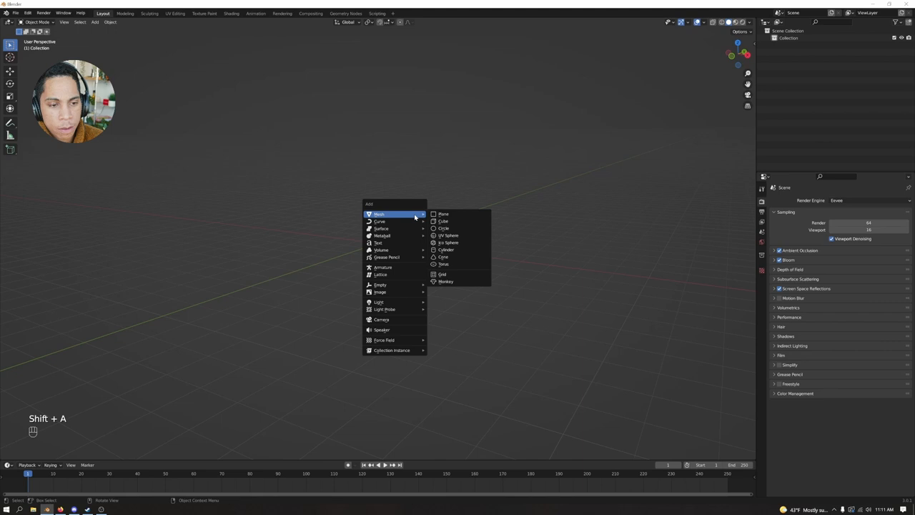
mouse_move(449, 243)
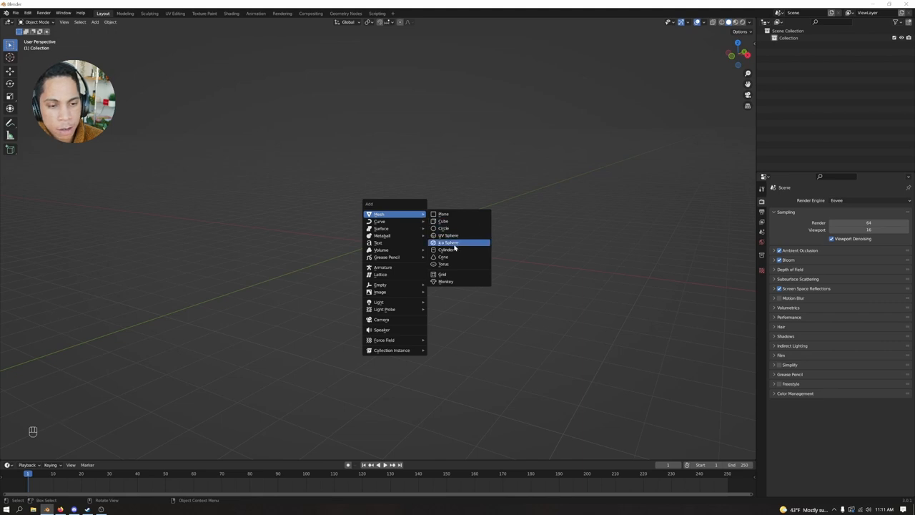
left_click(447, 249)
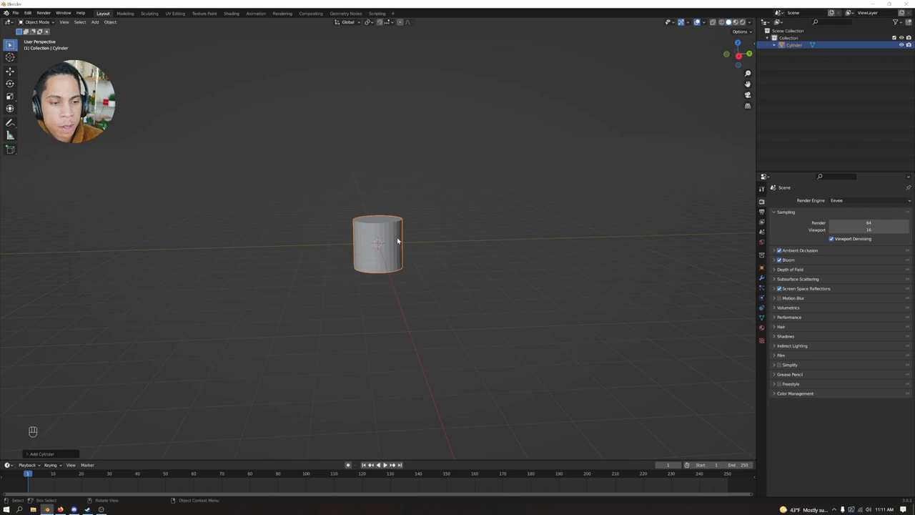
key("r")
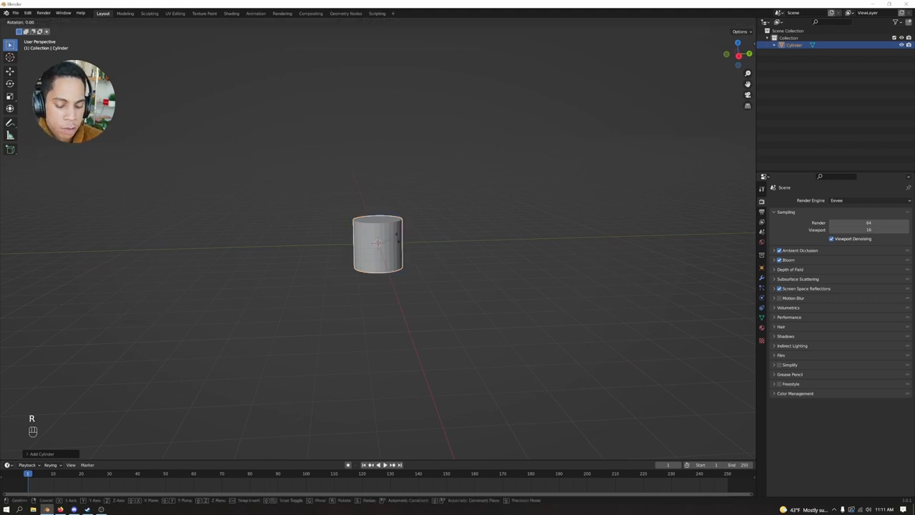
key("x")
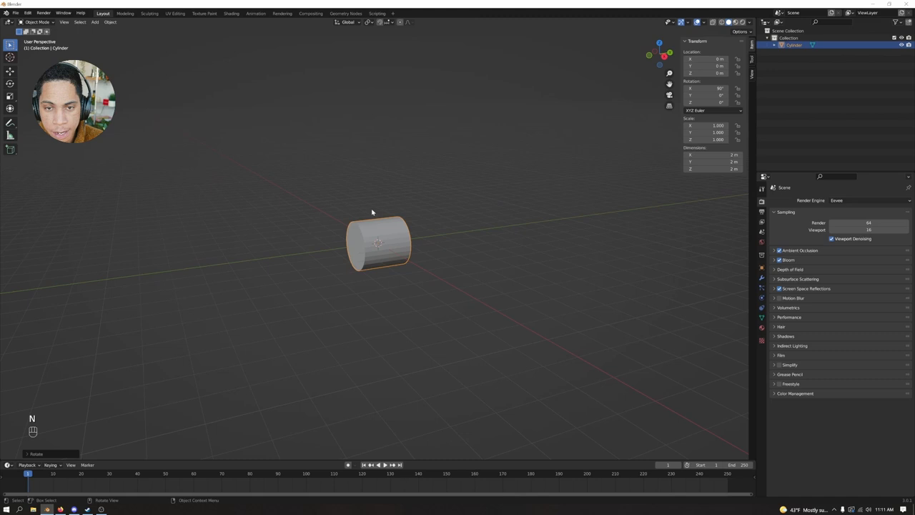
mouse_move(706, 177)
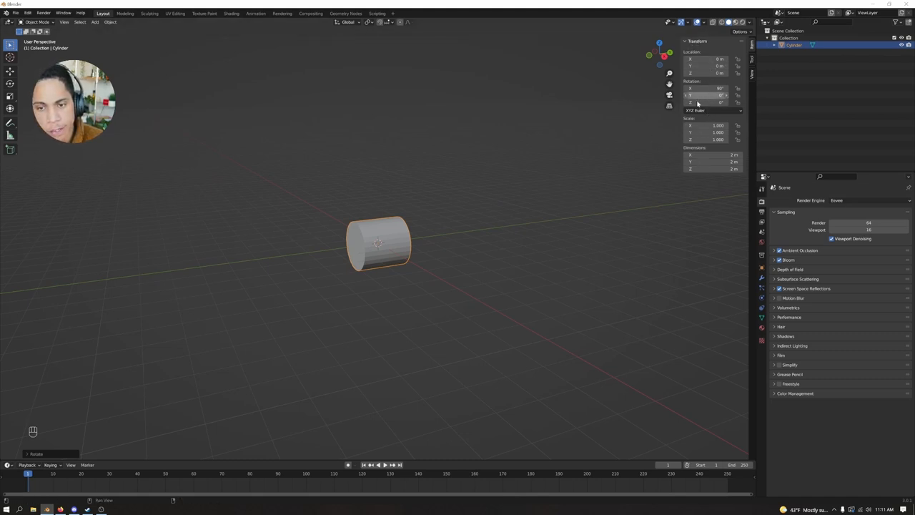
Step: Stretch the cylinder into a long tube by setting its length scale to 4 in the sidebar
key("n")
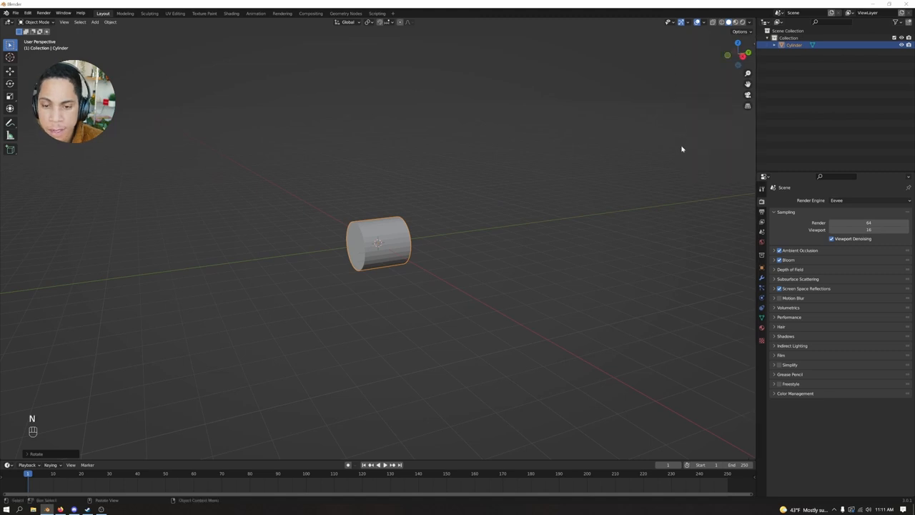
key("n")
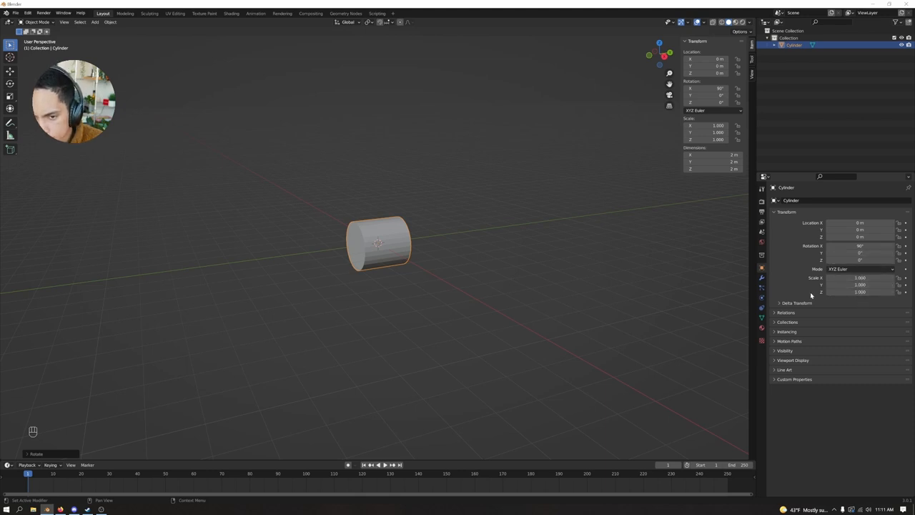
left_click(761, 241)
type("8")
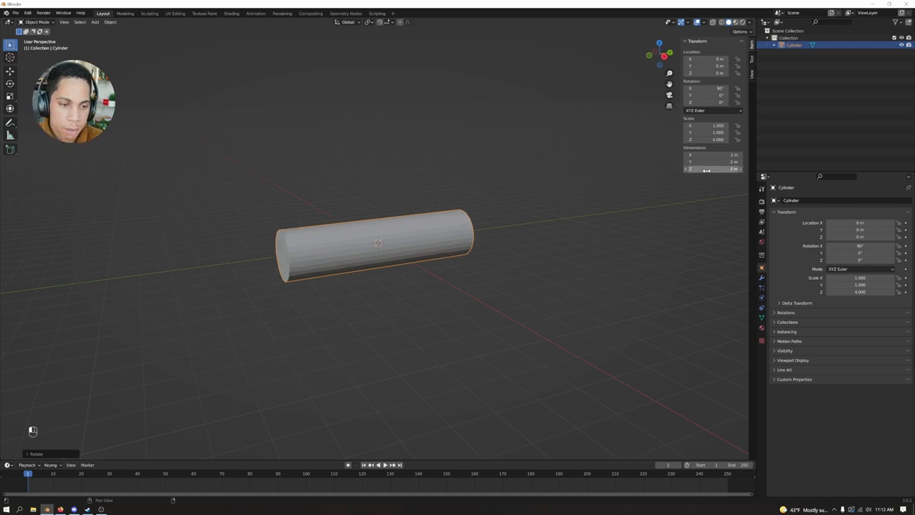
left_click(484, 197)
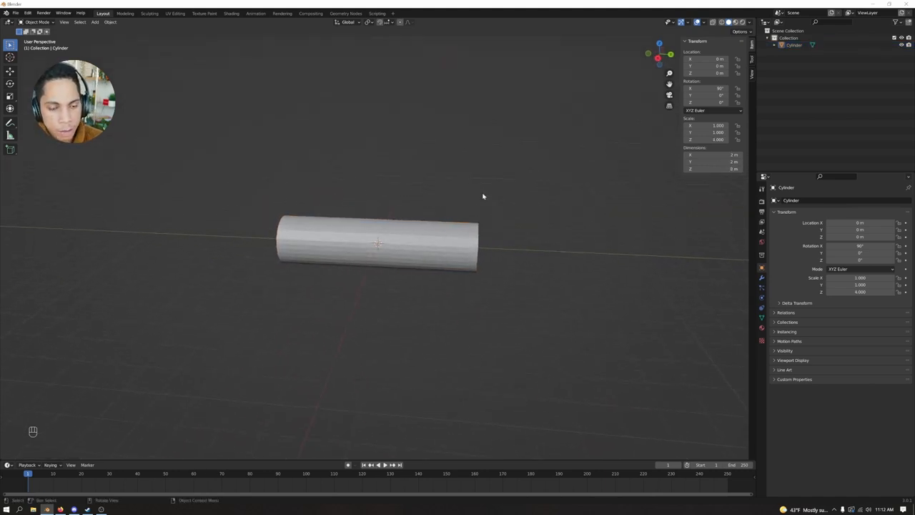
left_click(378, 243)
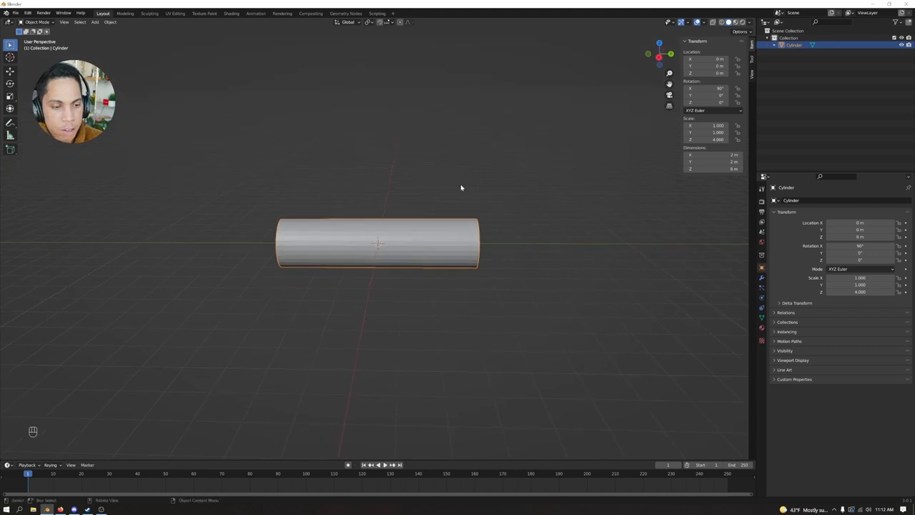
Step: Delete both cap faces in Edit Mode so the cylinder becomes an open hollow tube
key("g")
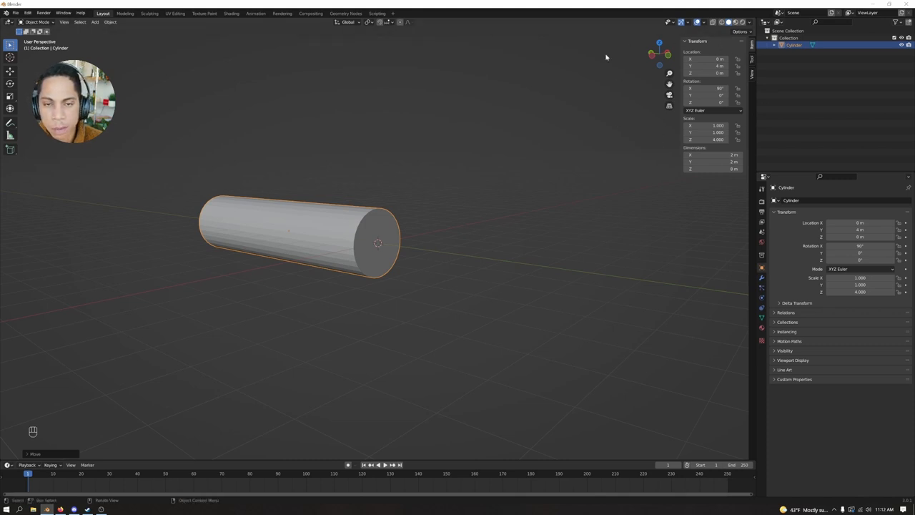
mouse_move(595, 147)
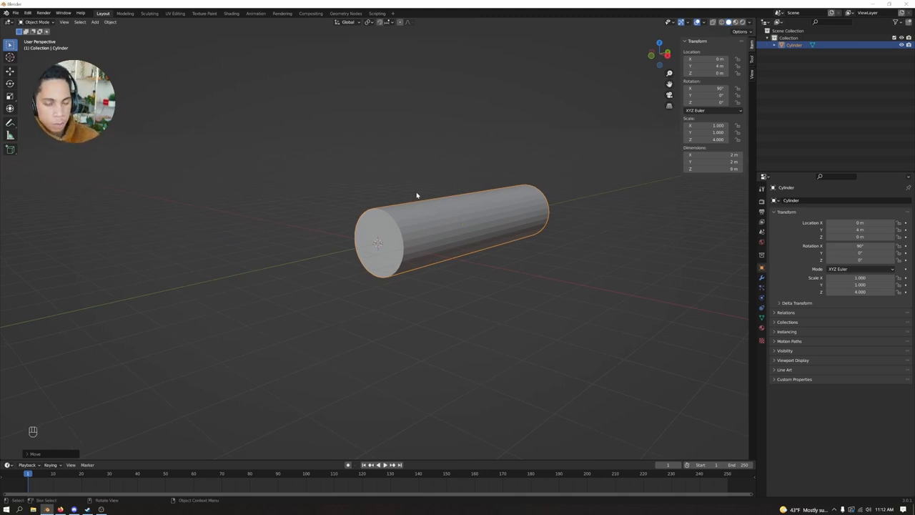
left_click_drag(417, 195, 389, 165)
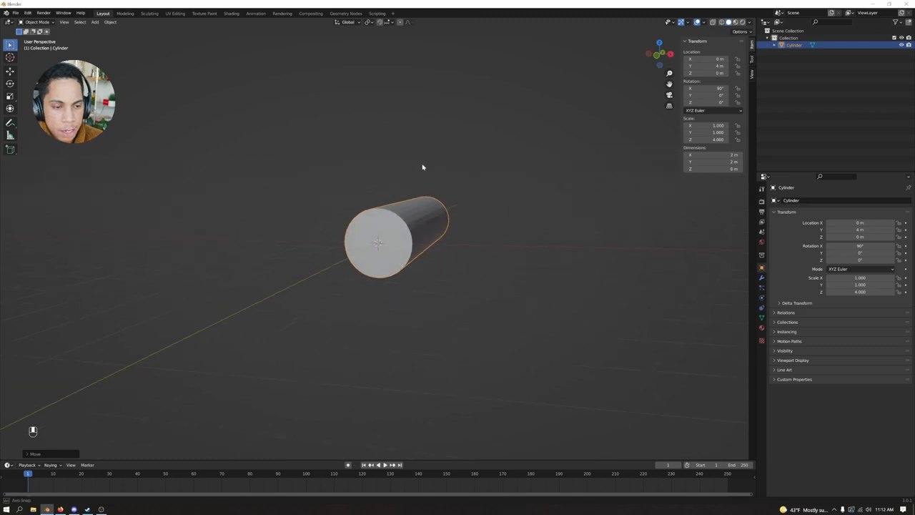
key("Tab")
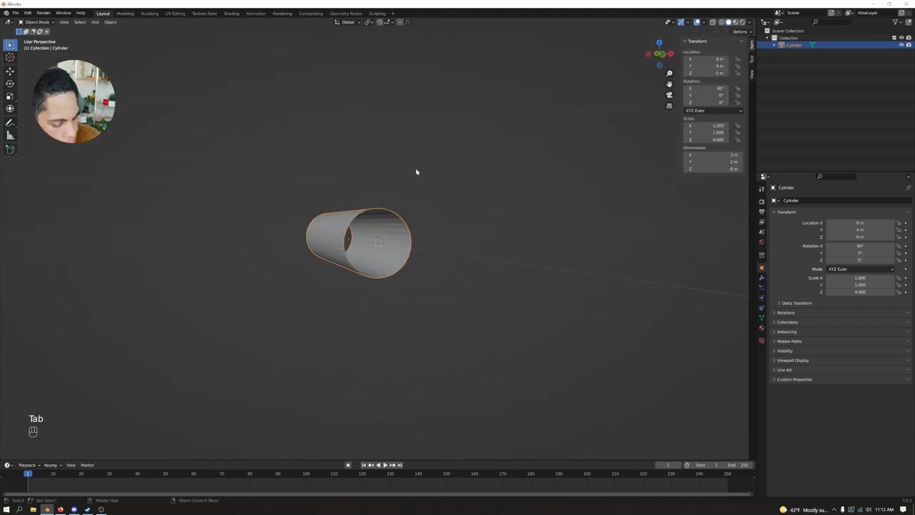
key("Tab")
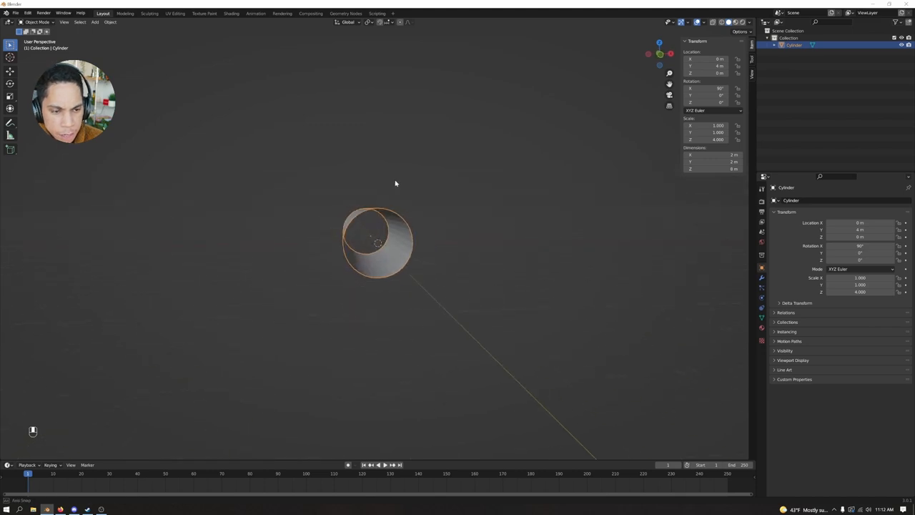
Step: Duplicate the hollow tube and shrink the copy into a short ring section
key("shift+d")
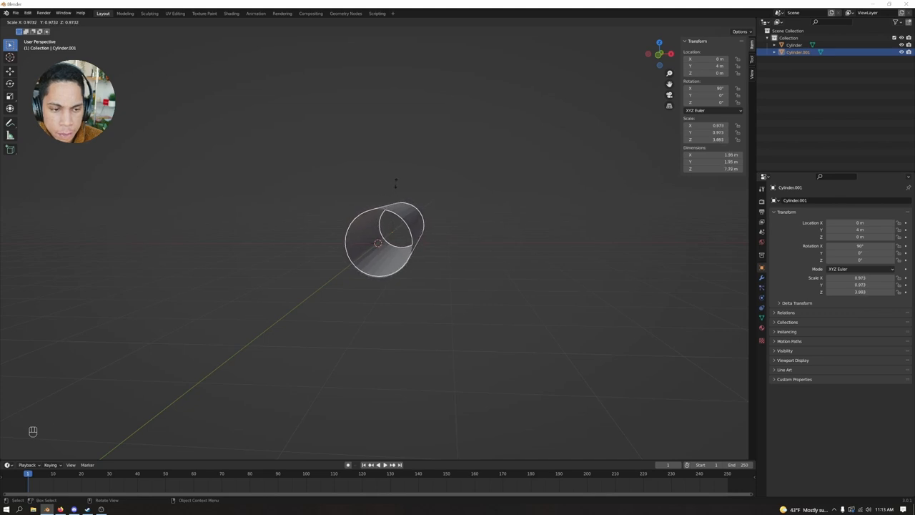
key("shift")
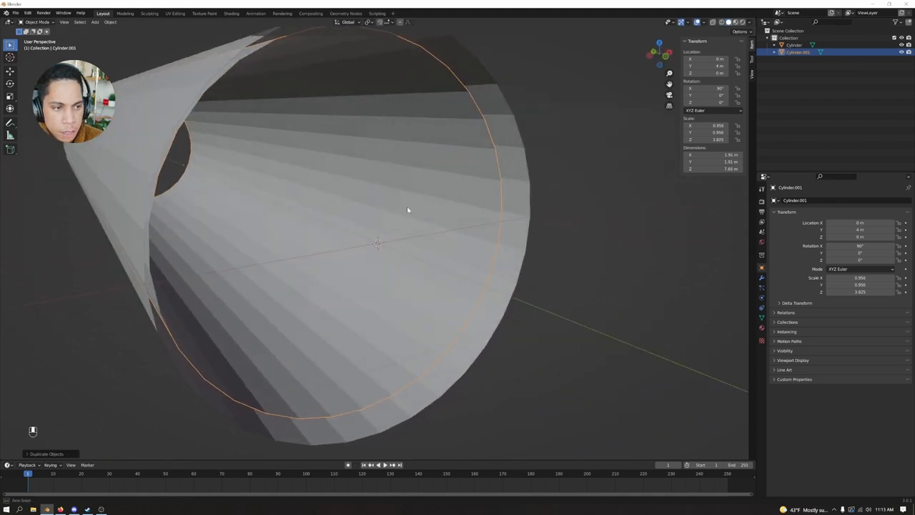
scroll("down", 3)
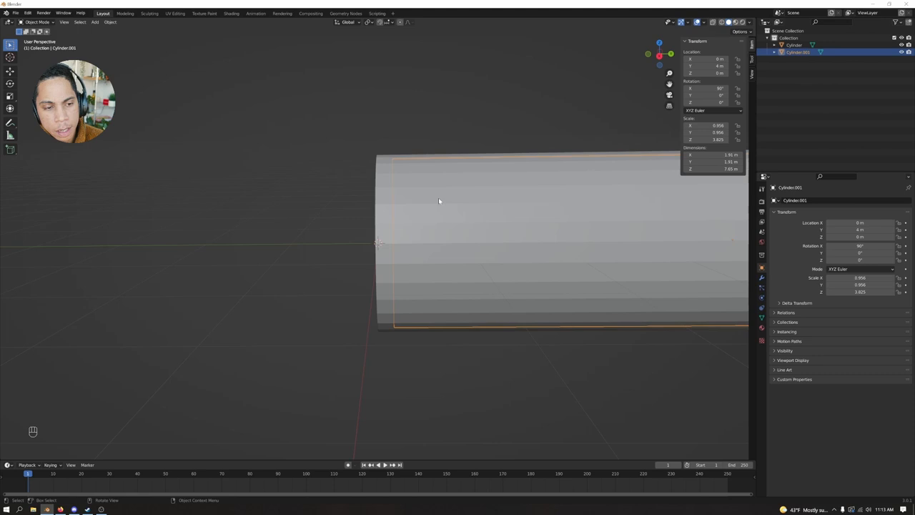
scroll("down", 3)
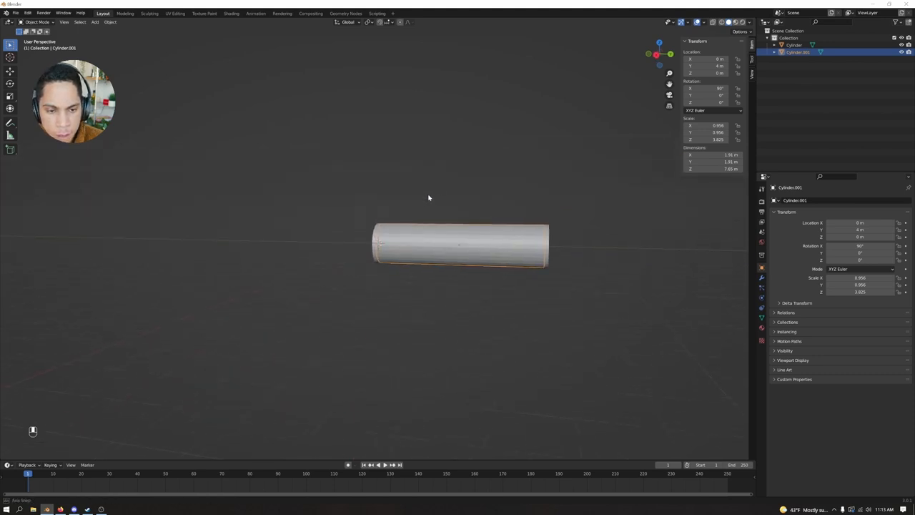
key("s")
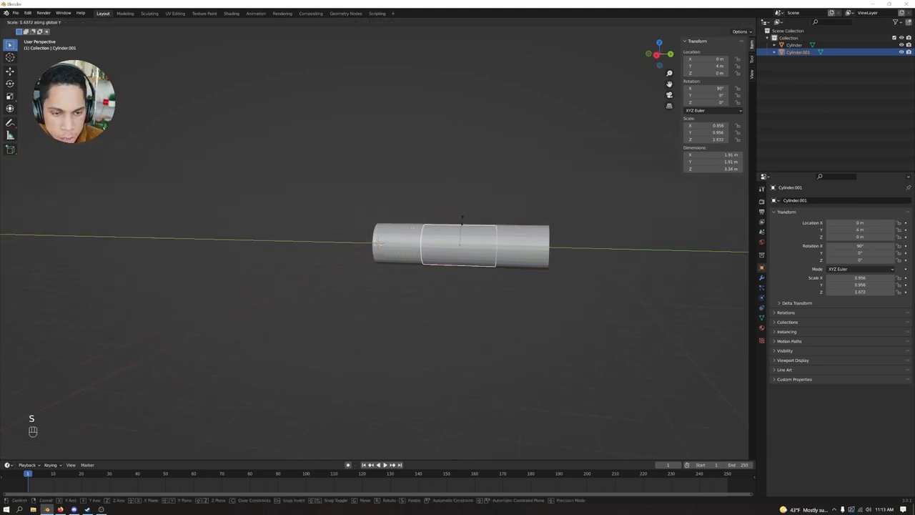
mouse_move(461, 247)
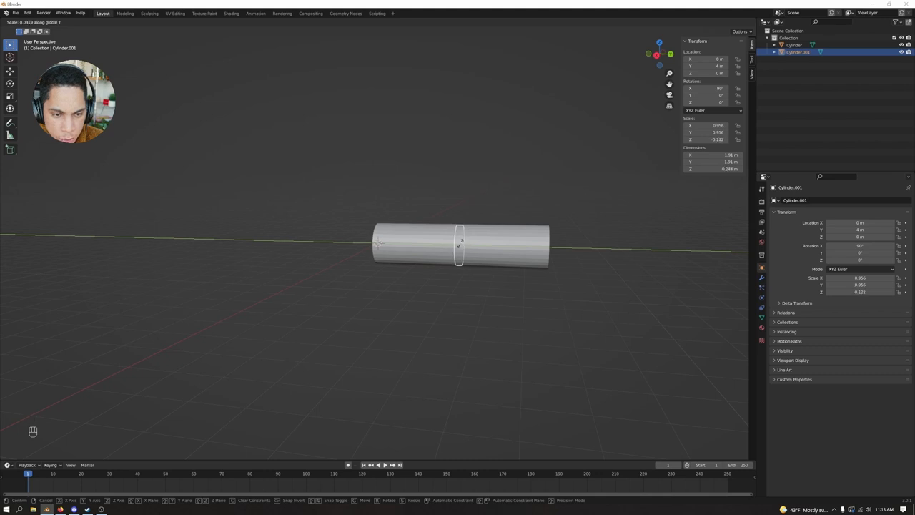
Step: Scale the ring much thinner and slide it along X to the tube's opening end
left_click(460, 246)
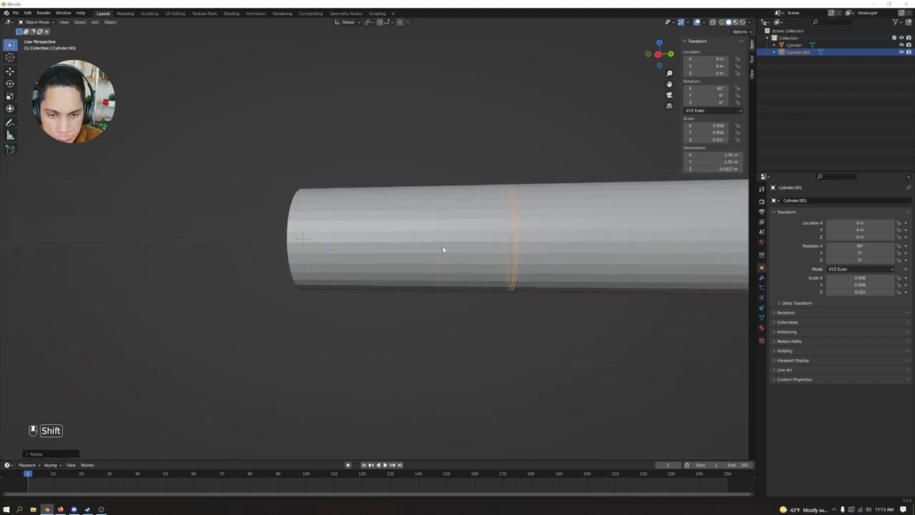
key("s")
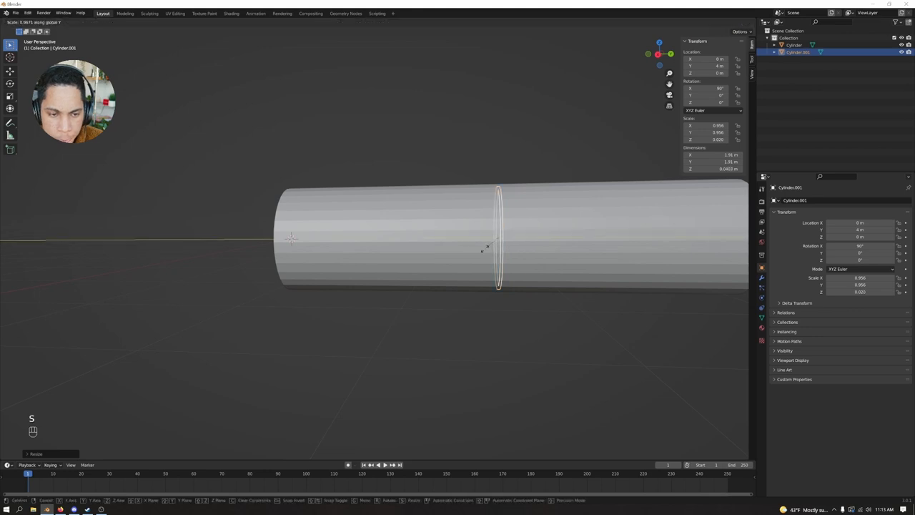
left_click(489, 254)
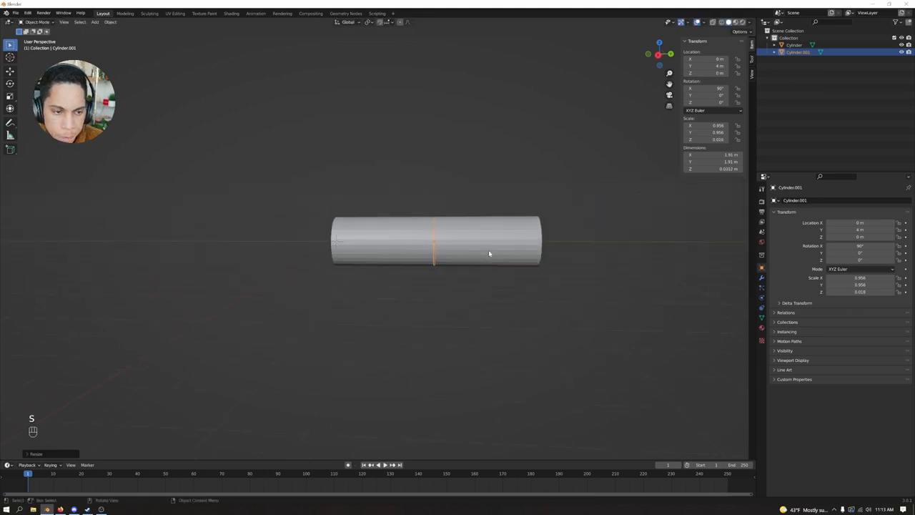
key("g")
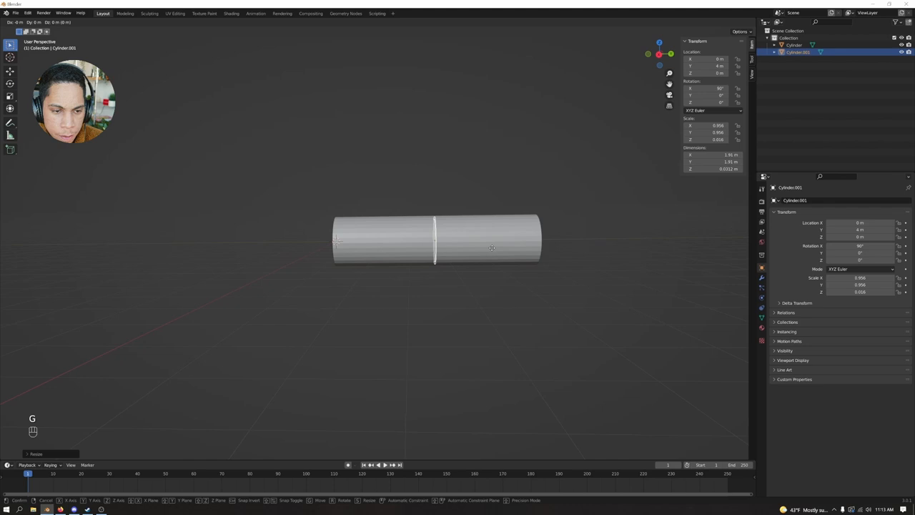
mouse_move(415, 240)
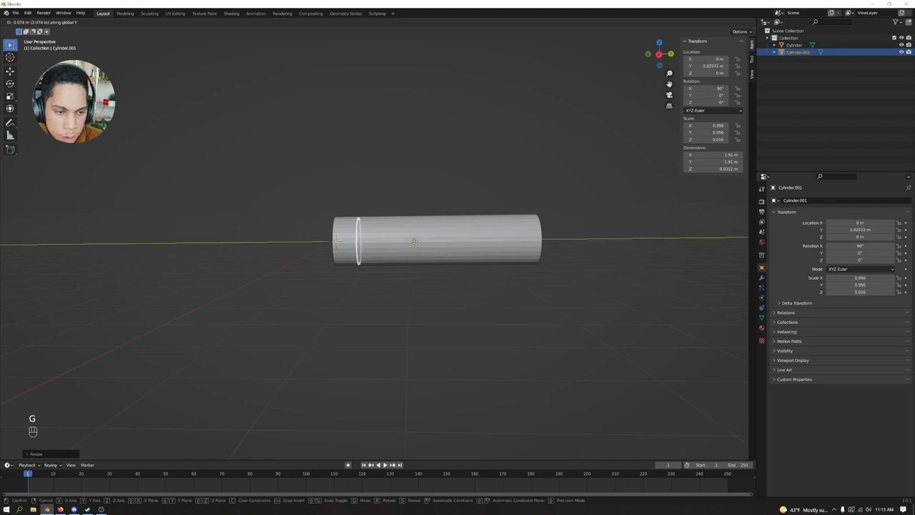
left_click(379, 232)
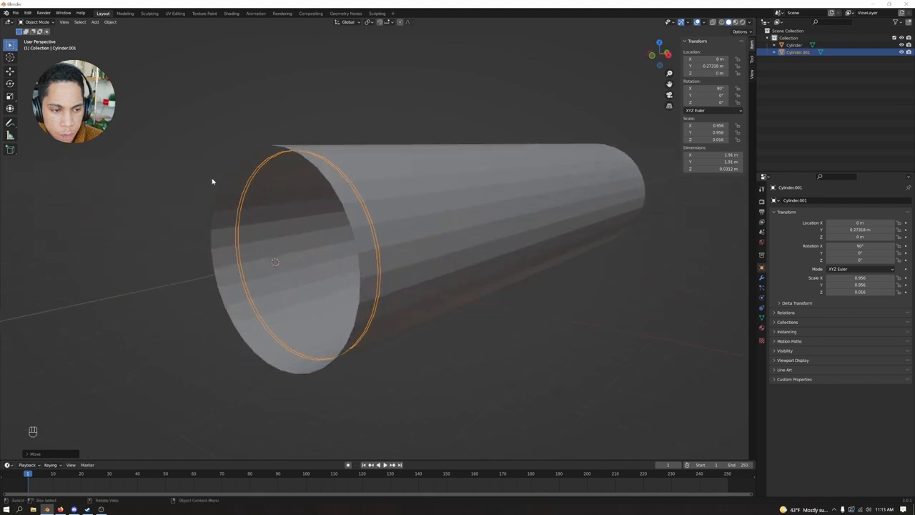
Step: Give the thin ring a Wireframe modifier
scroll("up", 3)
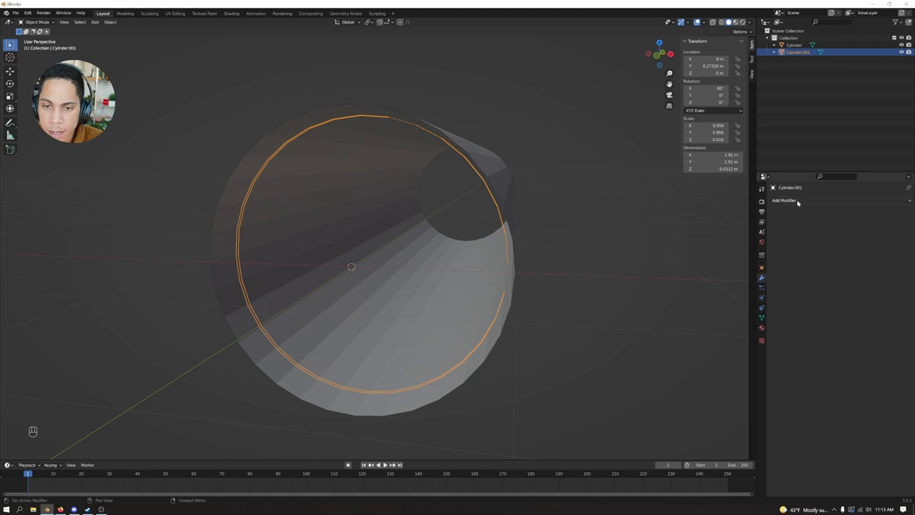
left_click(784, 200)
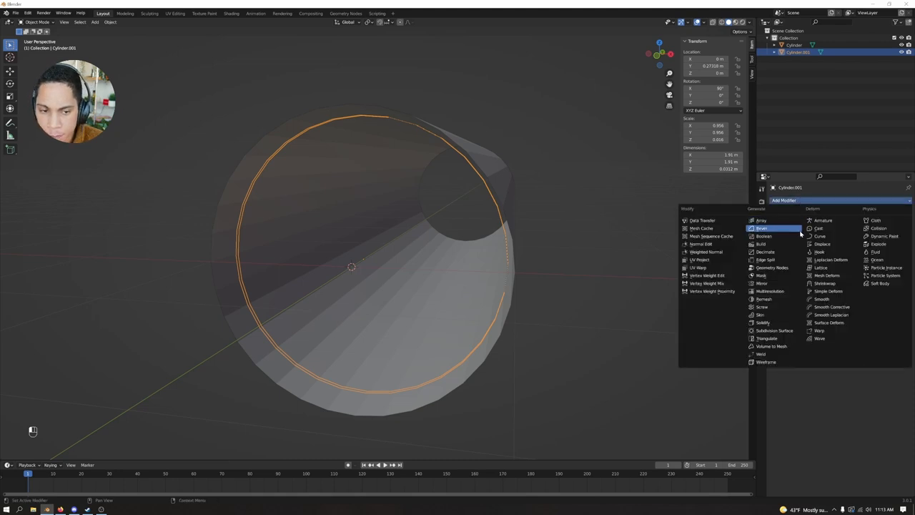
mouse_move(767, 362)
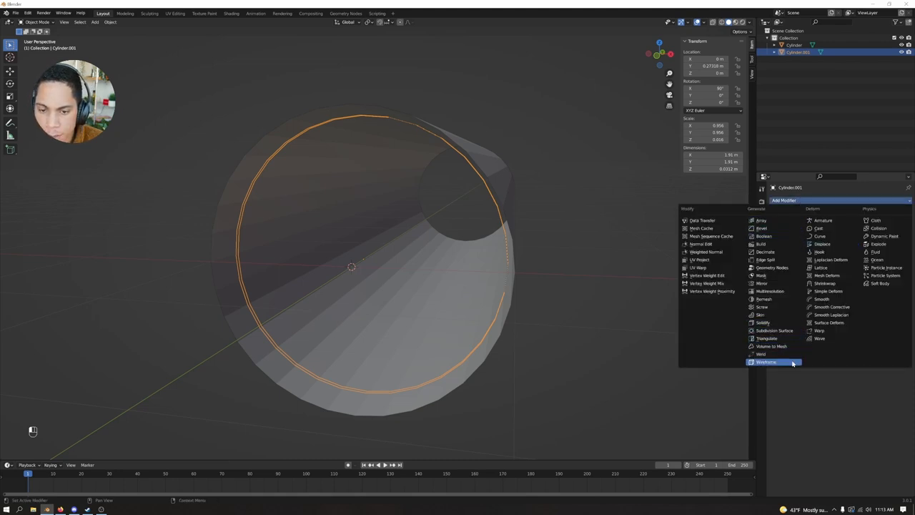
left_click(767, 361)
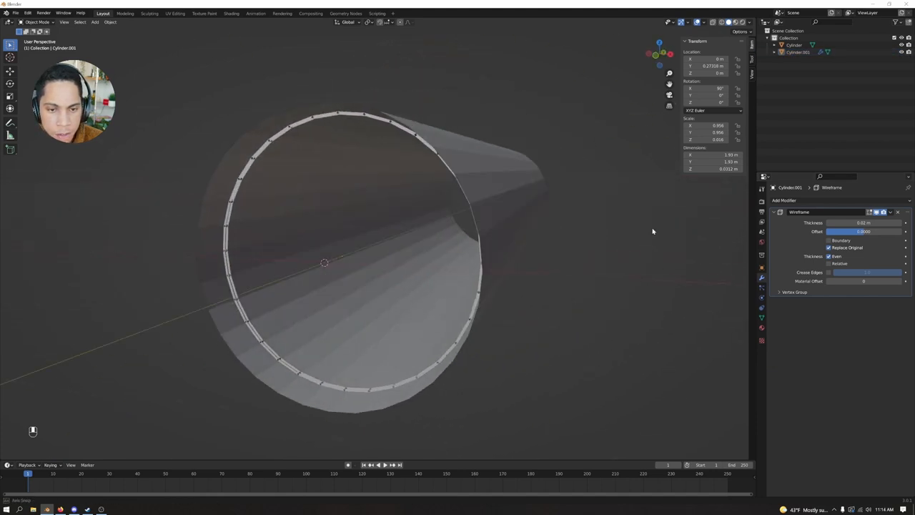
Step: Switch to the Left view to see the tube squarely from the side
left_click_drag(429, 251, 630, 215)
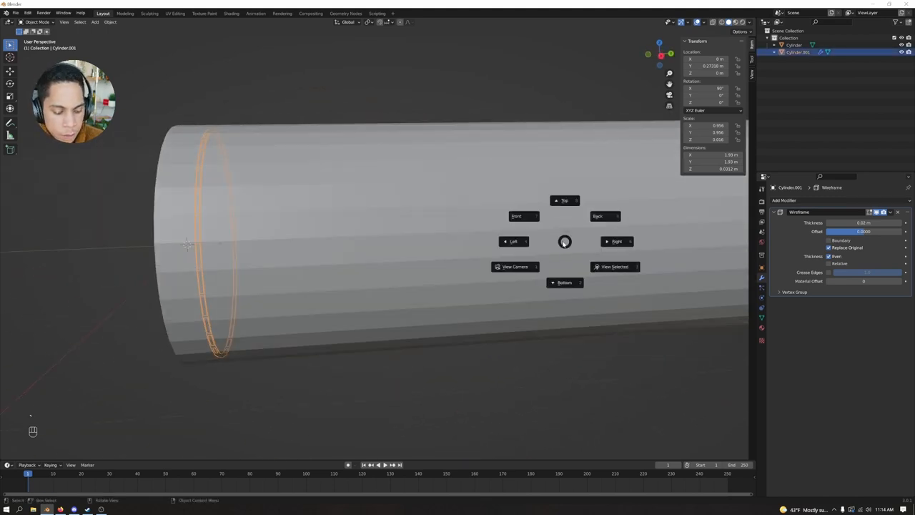
left_click(514, 240)
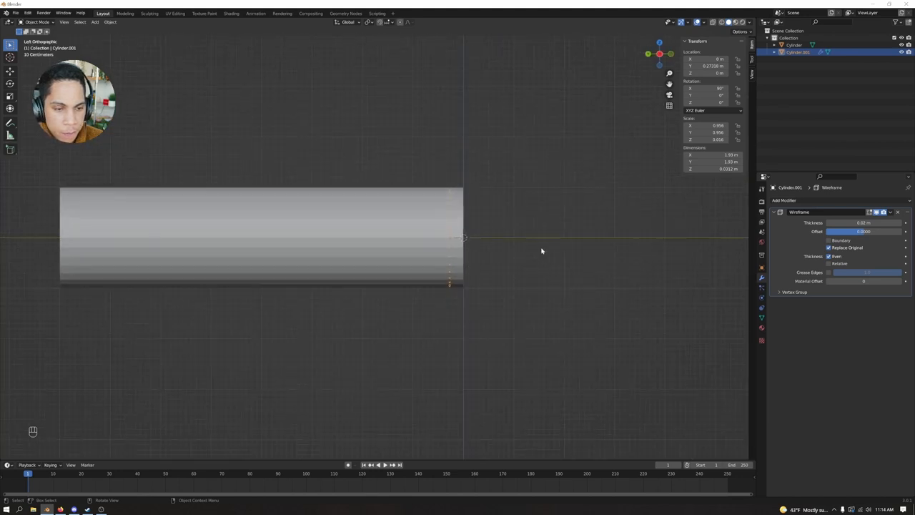
Step: Duplicate the ring repeatedly along X until evenly spaced rings fill the tube
key("shift+d")
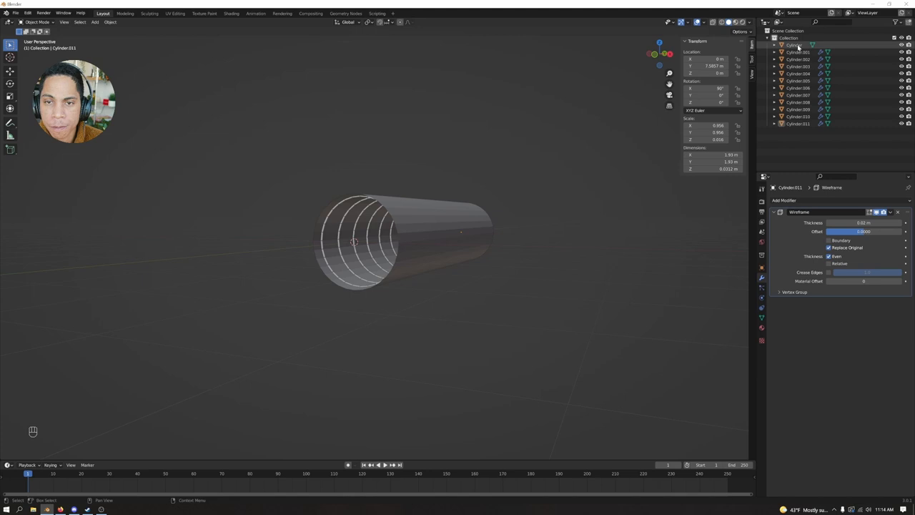
left_click(793, 45)
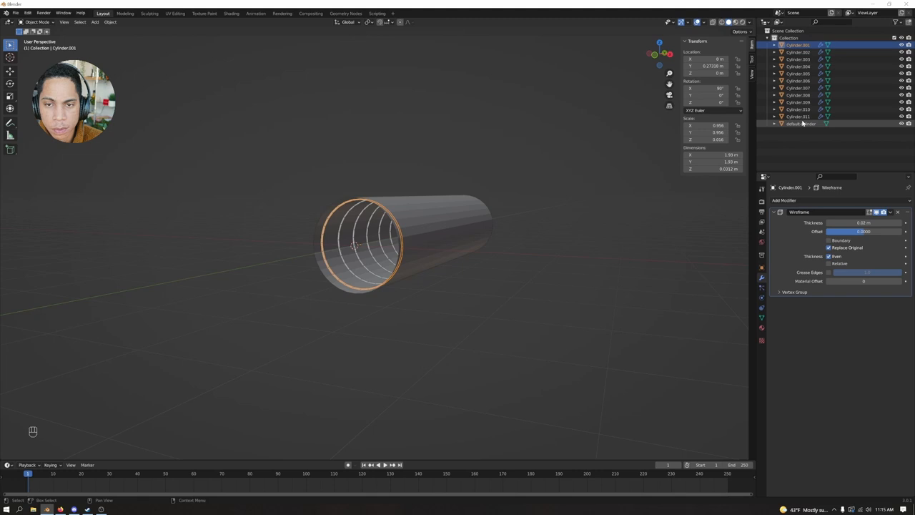
Step: Move the tube and all its rings into a new collection named 'loop'
left_click(801, 123)
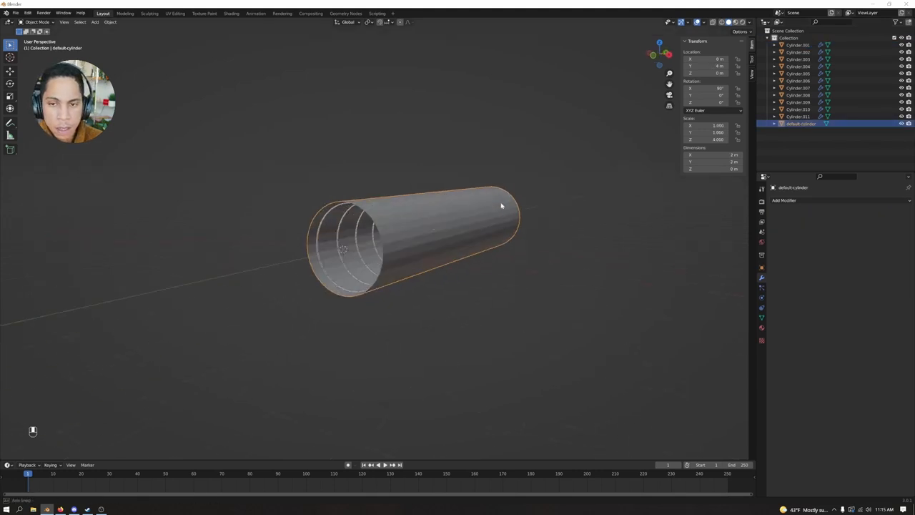
left_click_drag(501, 207, 351, 283)
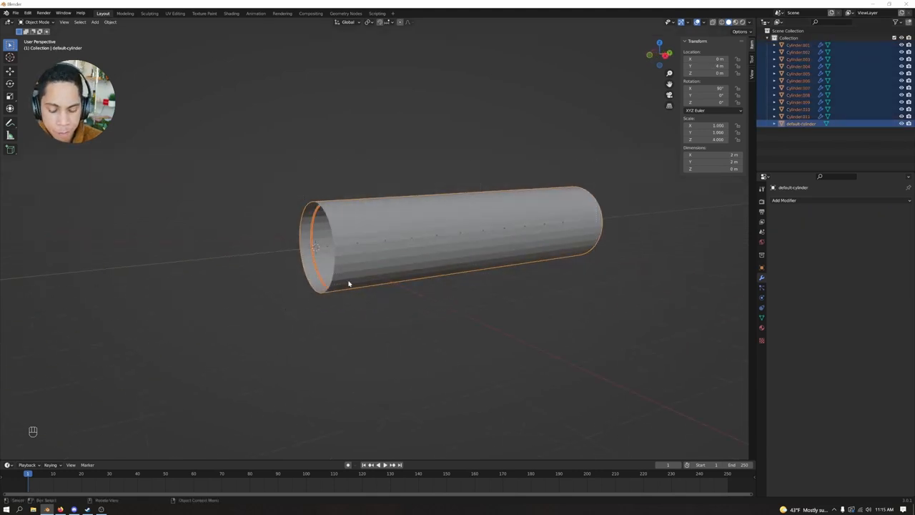
key("m")
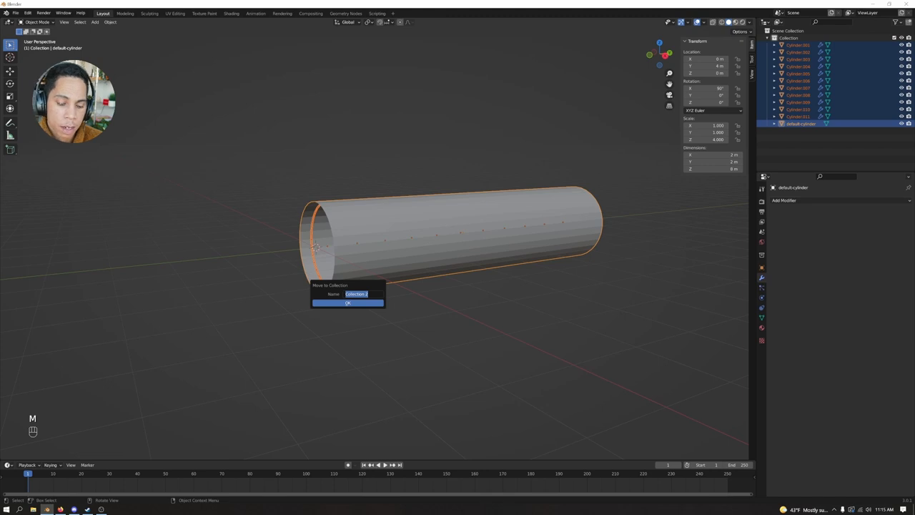
type("loop")
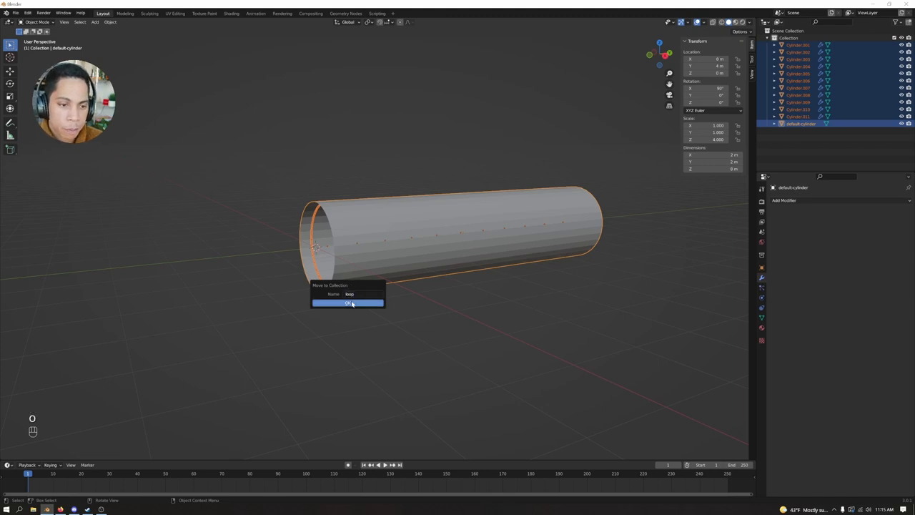
left_click(349, 303)
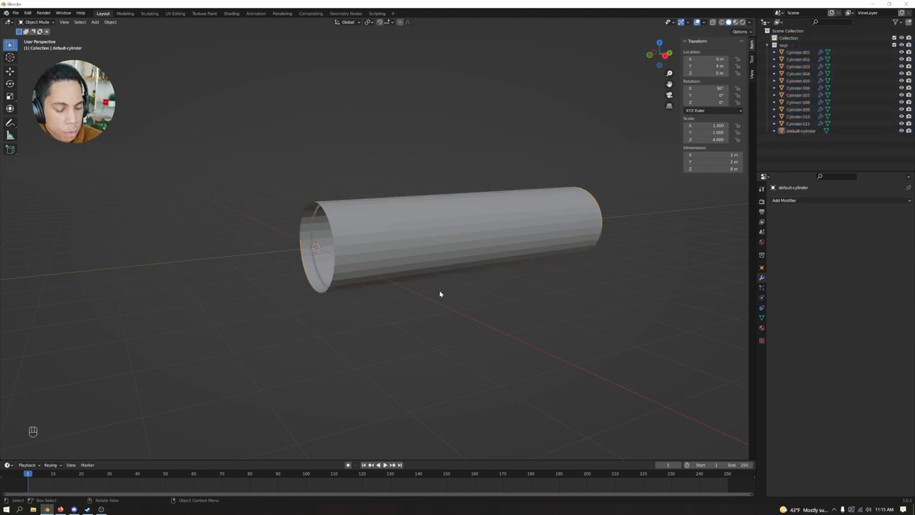
Step: Deselect everything and turn the view to look down the tube
left_click(775, 45)
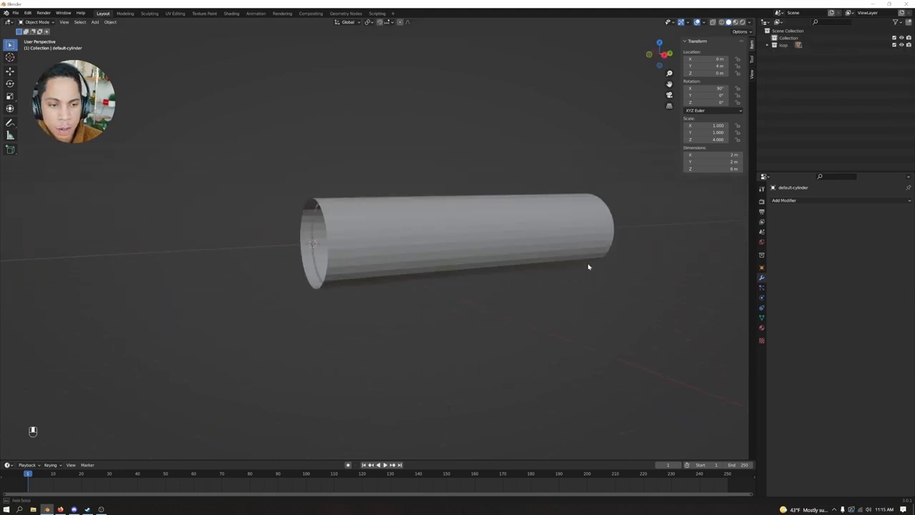
left_click_drag(589, 268, 495, 234)
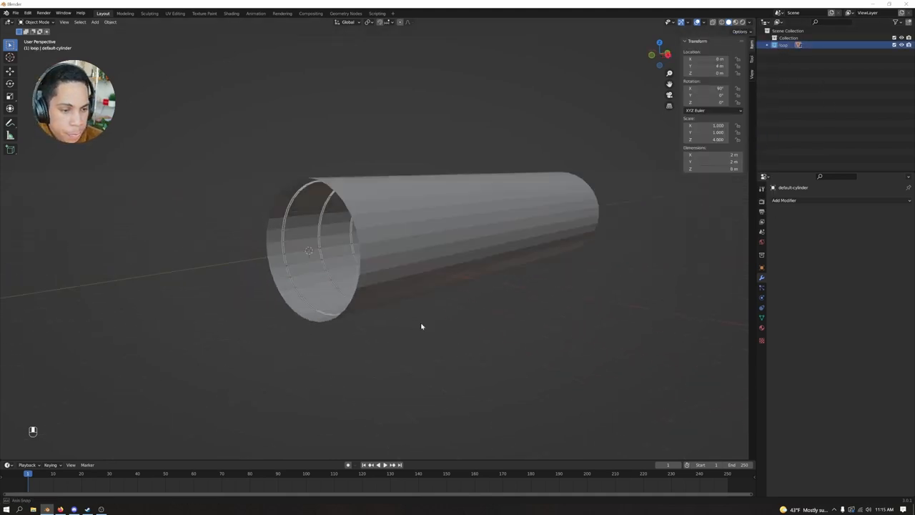
left_click_drag(422, 326, 438, 317)
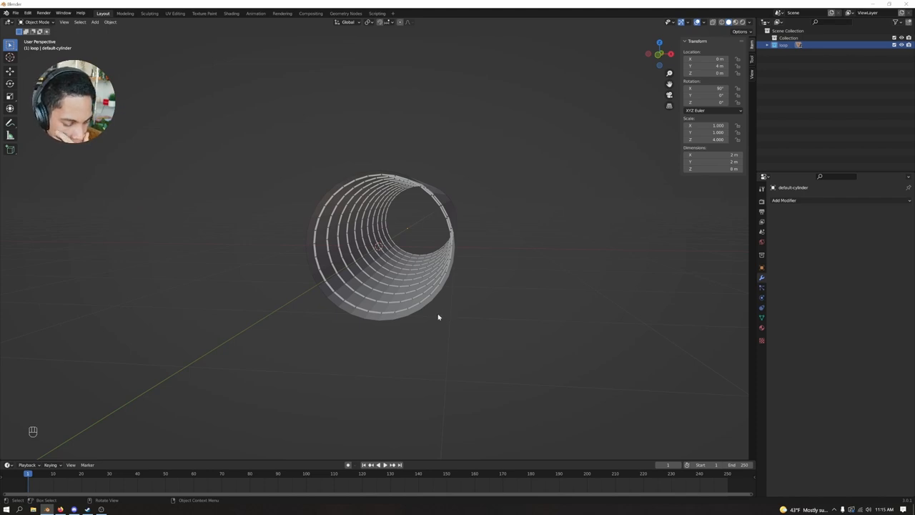
mouse_move(452, 317)
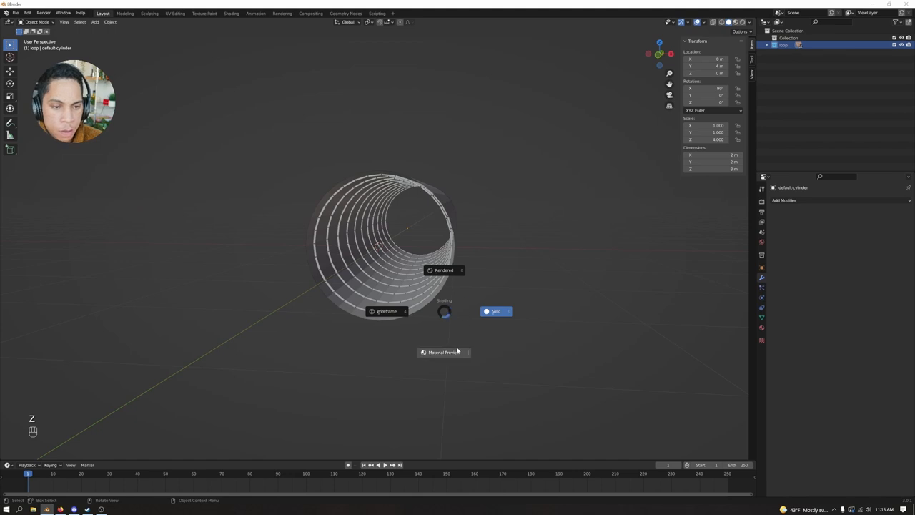
Step: Switch to shaded viewport and add ColorRamp and Noise Texture nodes to the ring material
left_click(495, 311)
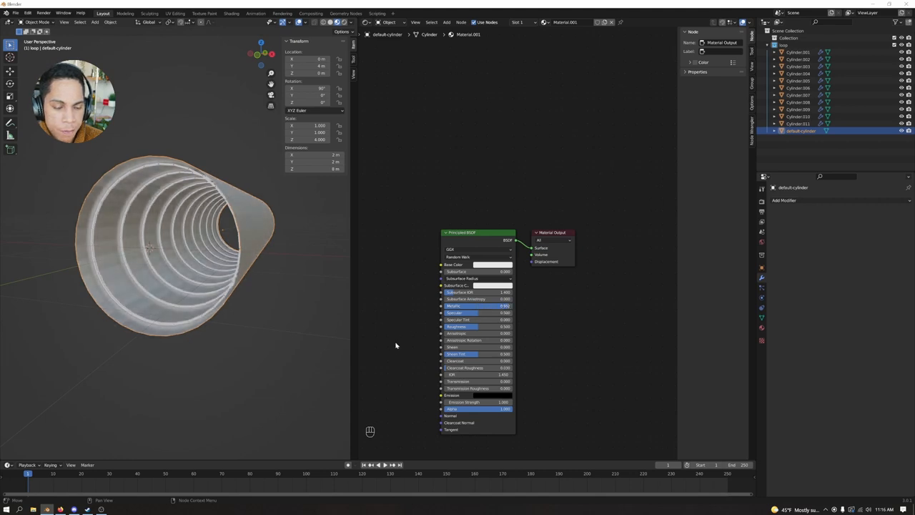
key("shift+a")
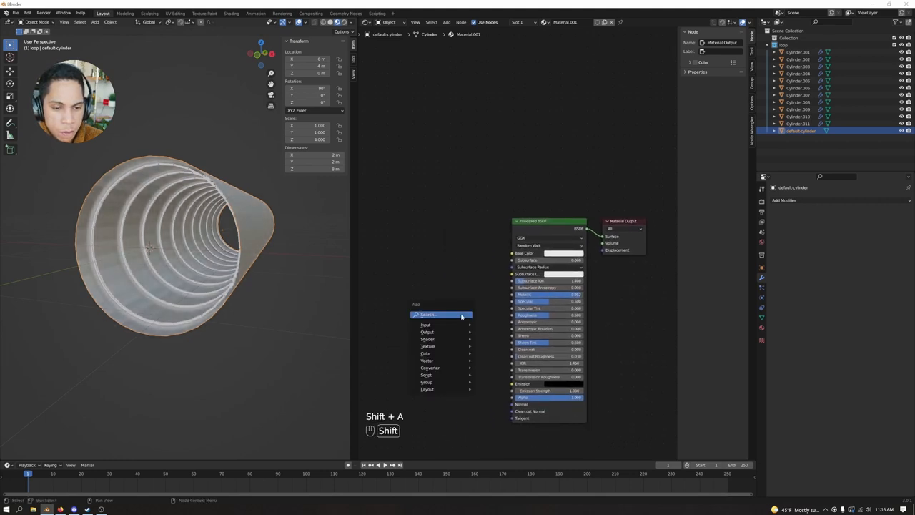
left_click(427, 315)
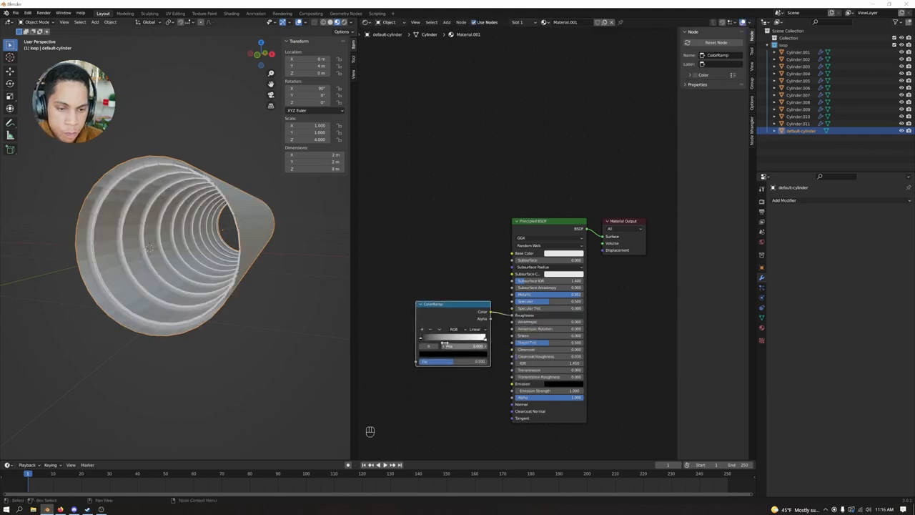
key("shift+a")
type("mus")
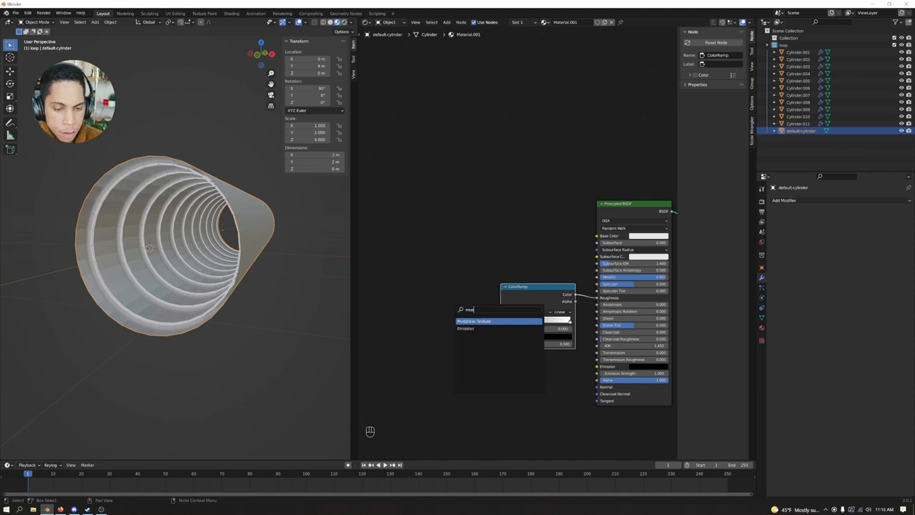
left_click(473, 321)
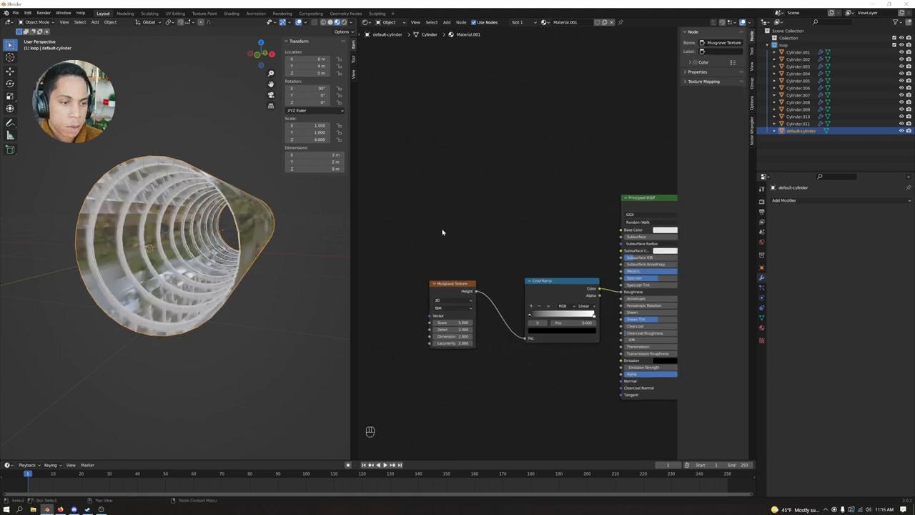
Step: Feed the noise through Texture Coordinate and Mapping nodes and adjust a ColorRamp stop
left_click(28, 13)
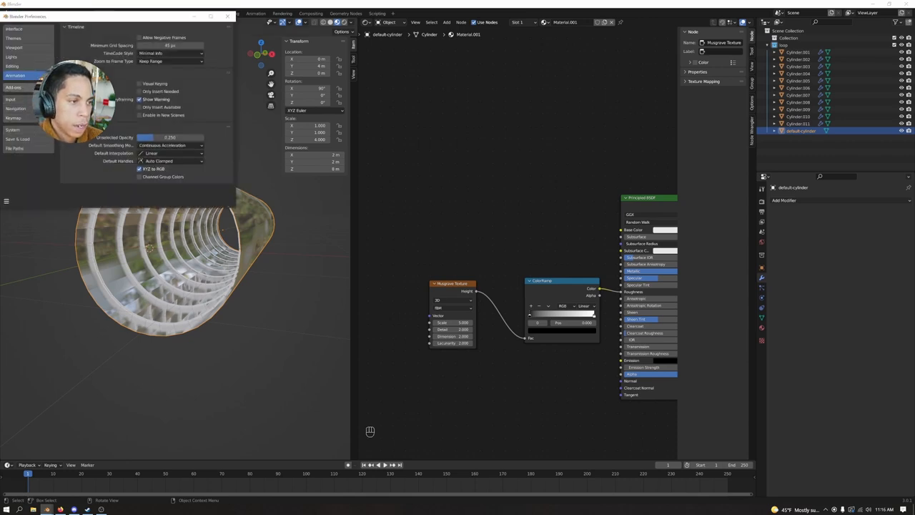
left_click(13, 87)
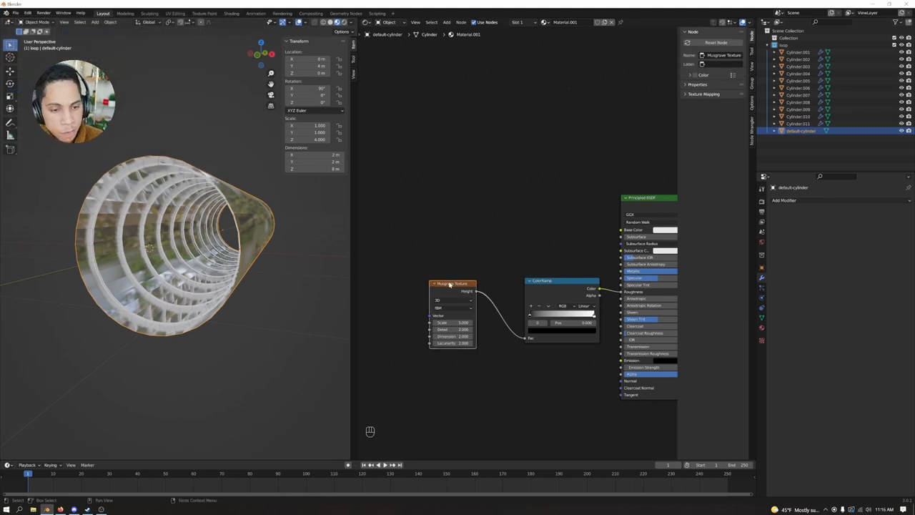
key("ctrl+t")
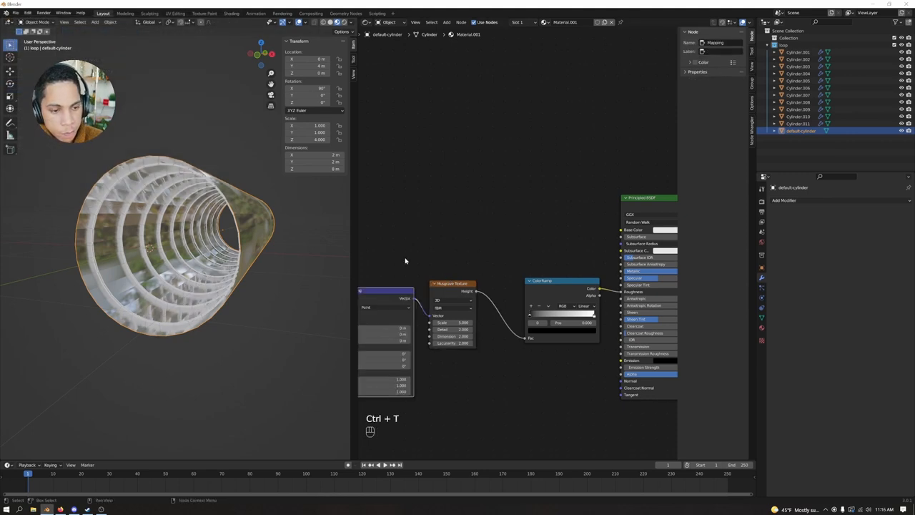
key("ctrl+t")
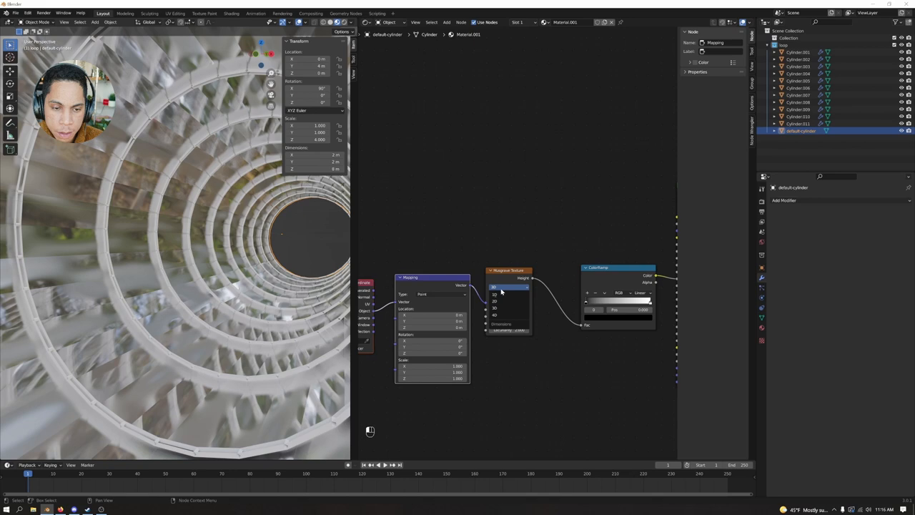
left_click(495, 315)
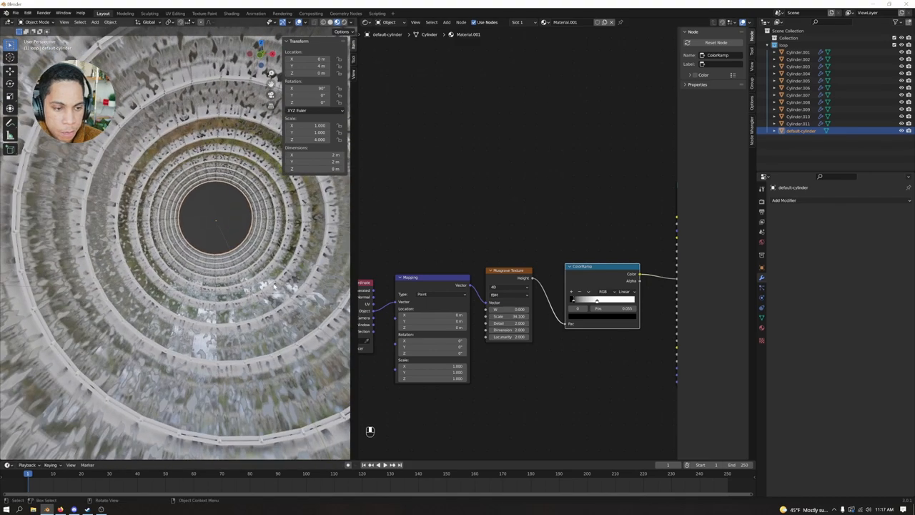
left_click_drag(214, 215, 251, 298)
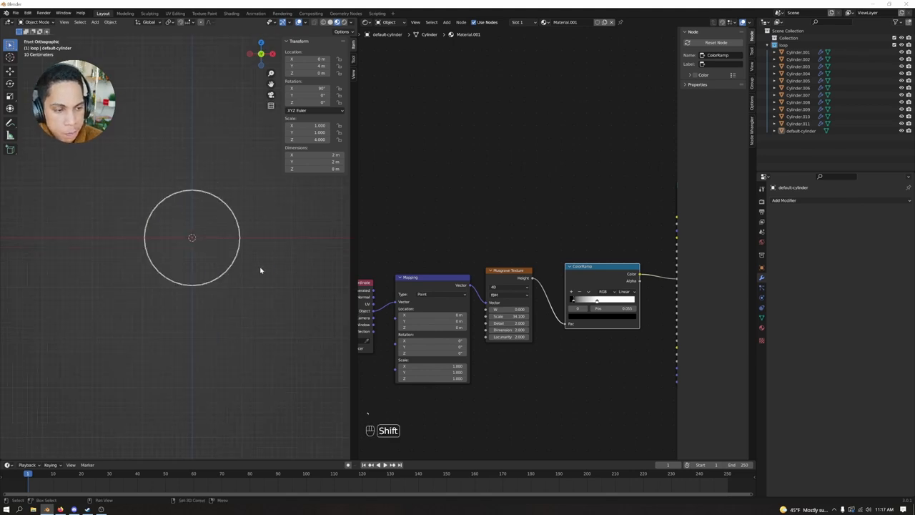
Step: Look down the tunnel through the camera and bring up the wireframe ring's material nodes
key("shift+a")
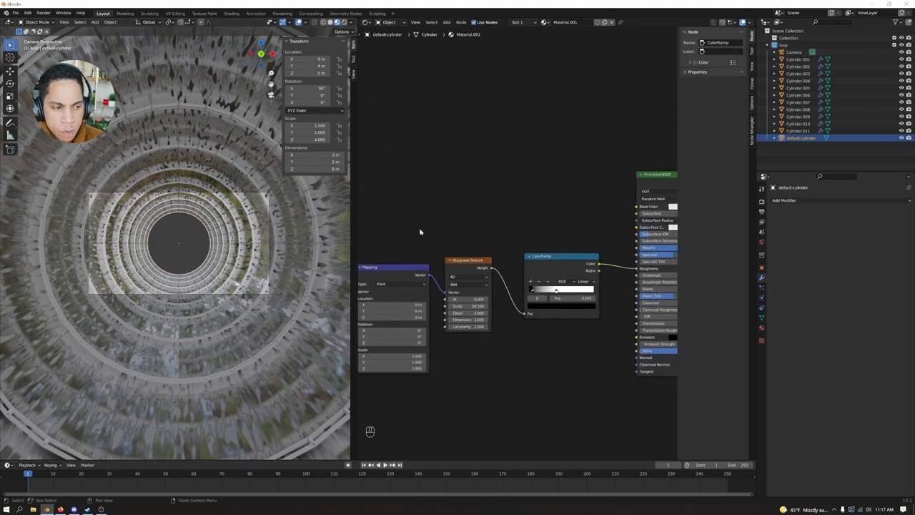
mouse_move(464, 249)
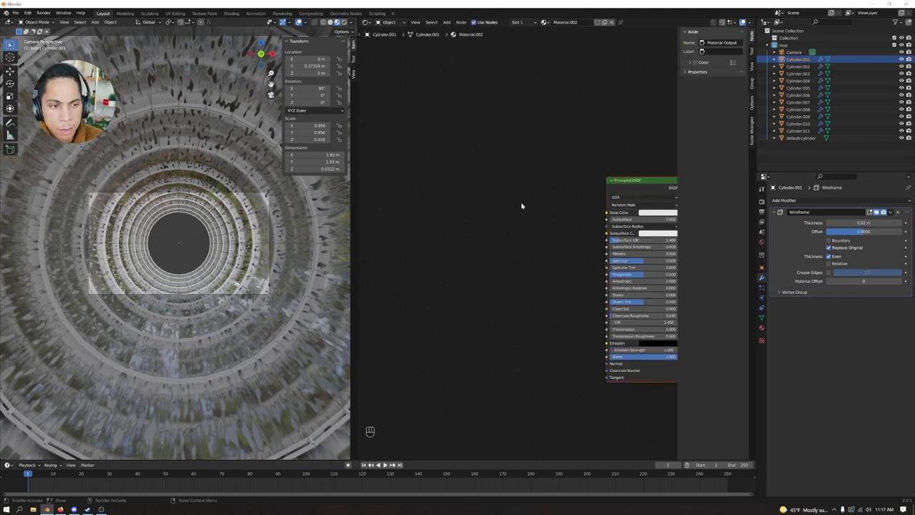
Step: Build an Emission material fed by Texture Coordinate, Noise Texture and ColorRamp nodes
key("shift+a")
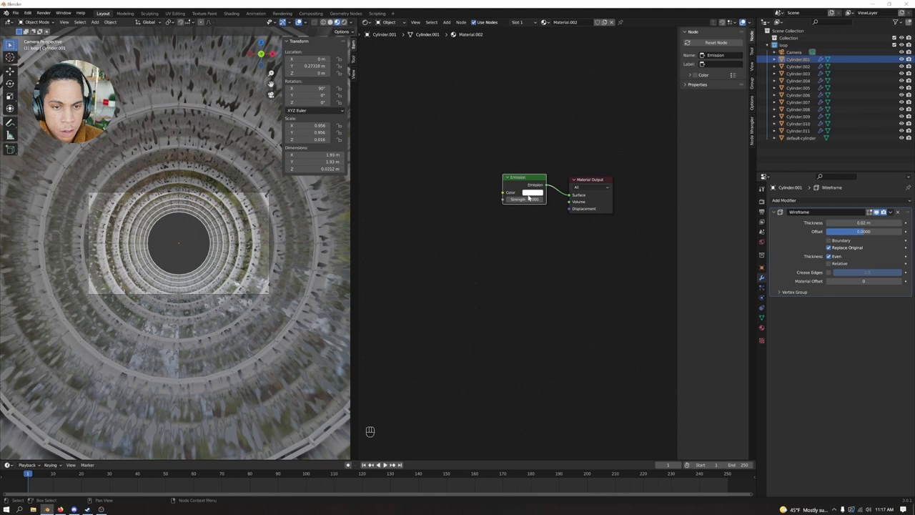
key("shift+a")
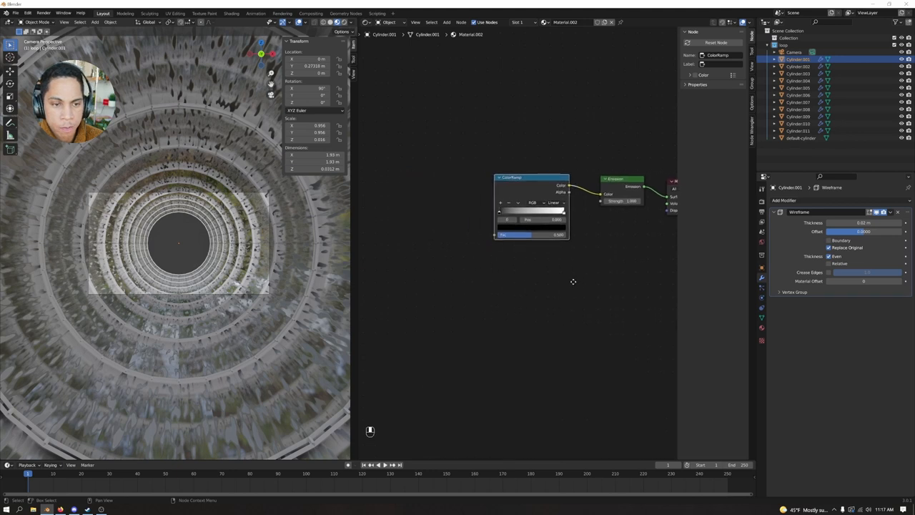
key("shift+a")
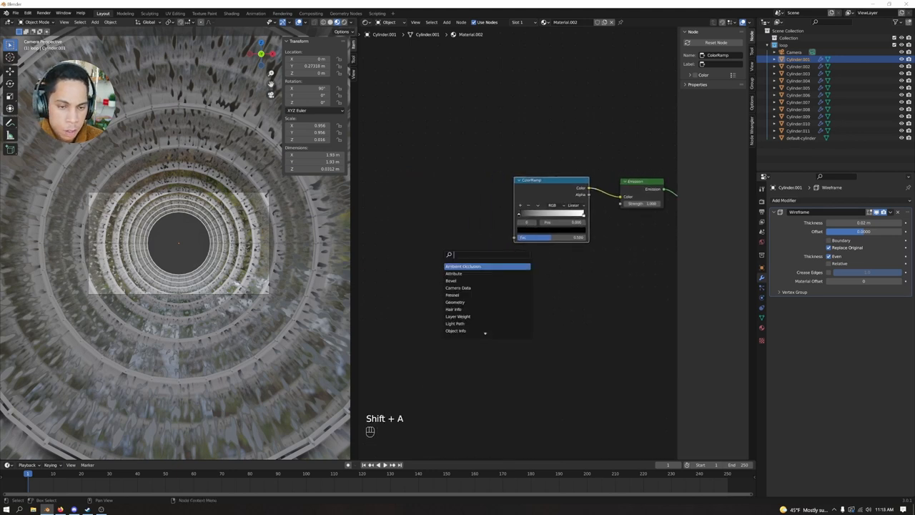
left_click(463, 256)
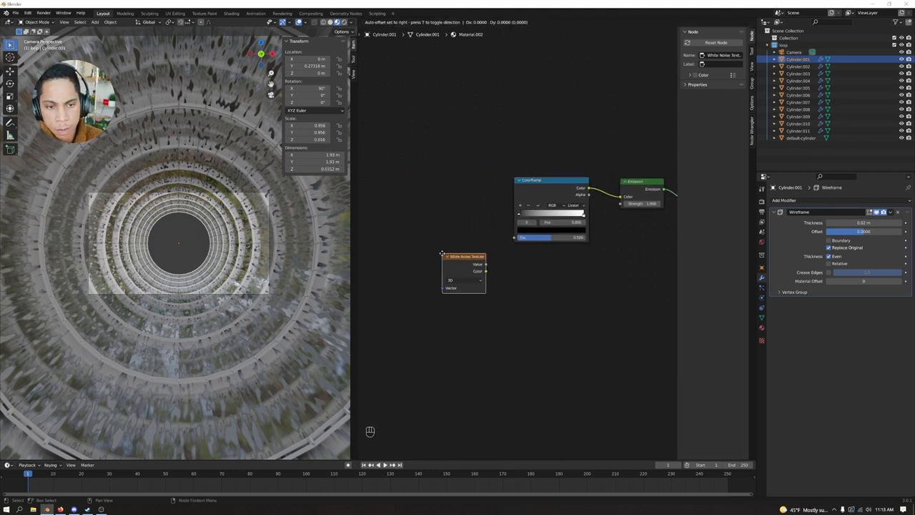
key("shift+a")
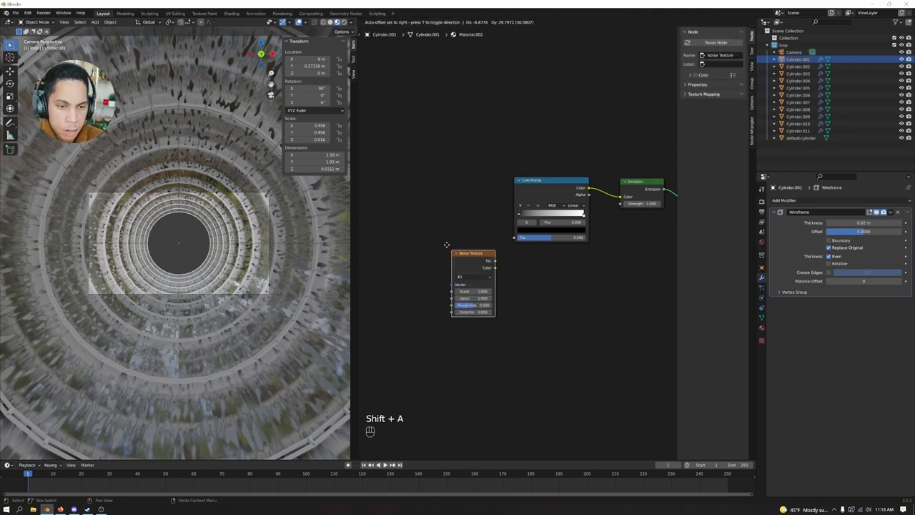
left_click_drag(472, 284, 440, 221)
type("o")
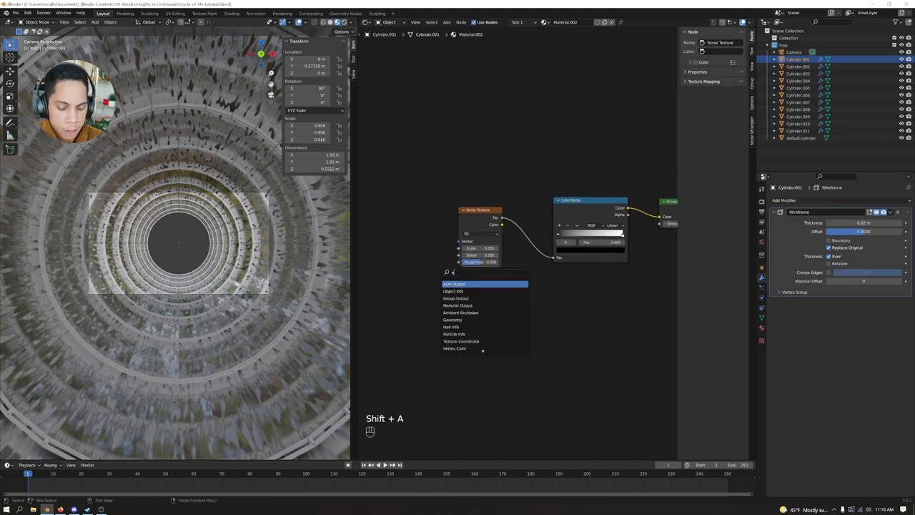
left_click(455, 283)
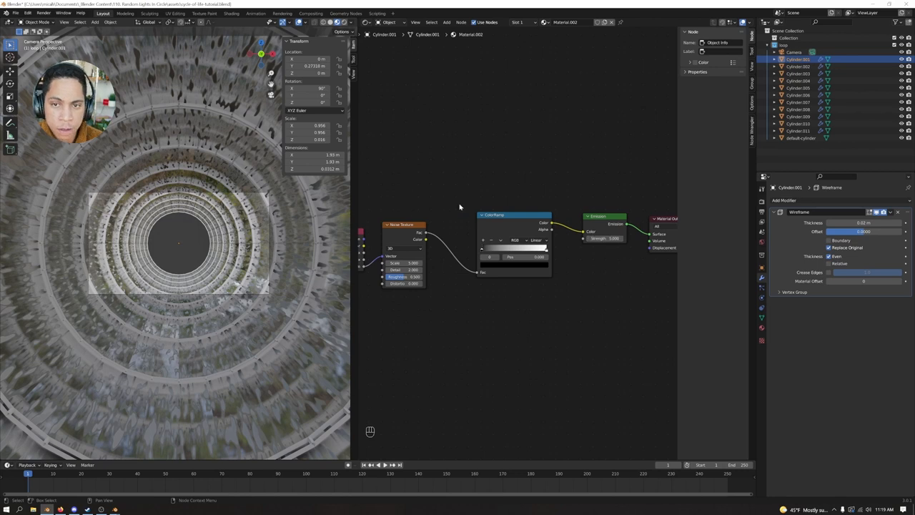
mouse_move(461, 309)
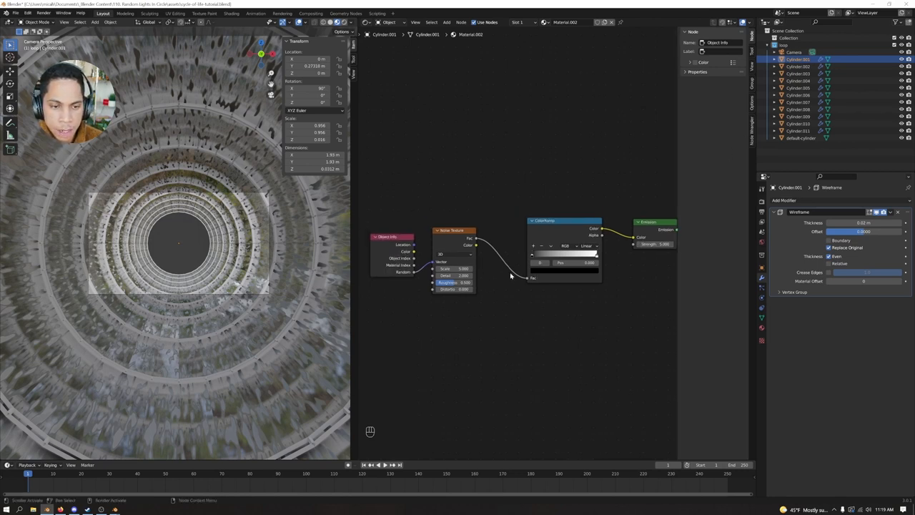
Step: Reposition a ColorRamp stop and set its colour to blue for the ring glow
left_click(455, 255)
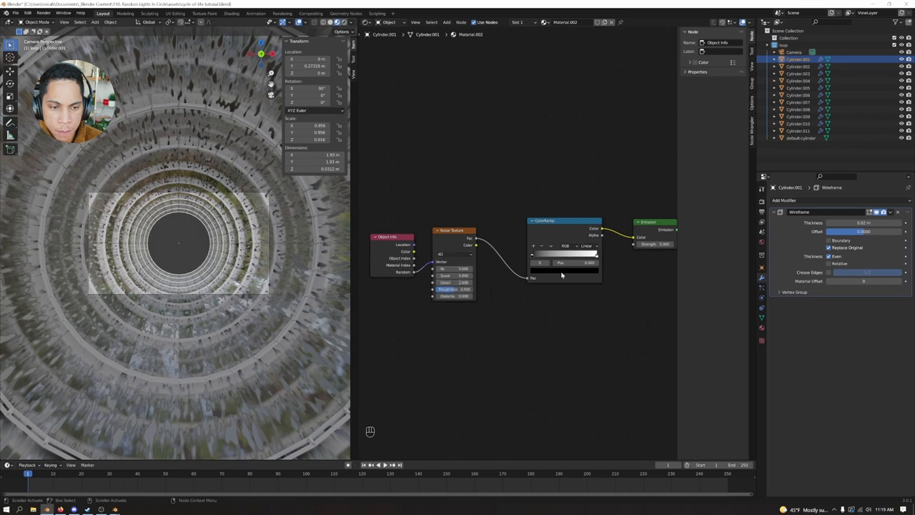
left_click_drag(532, 254, 555, 254)
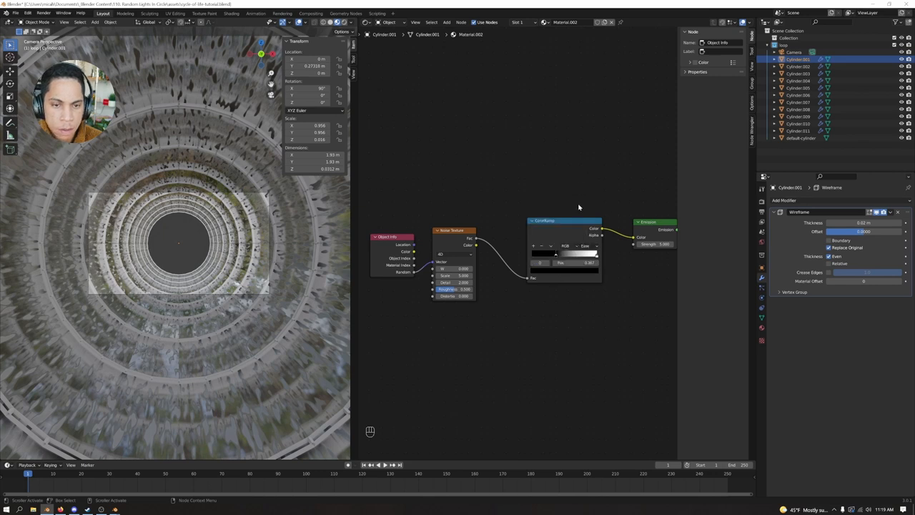
left_click(563, 255)
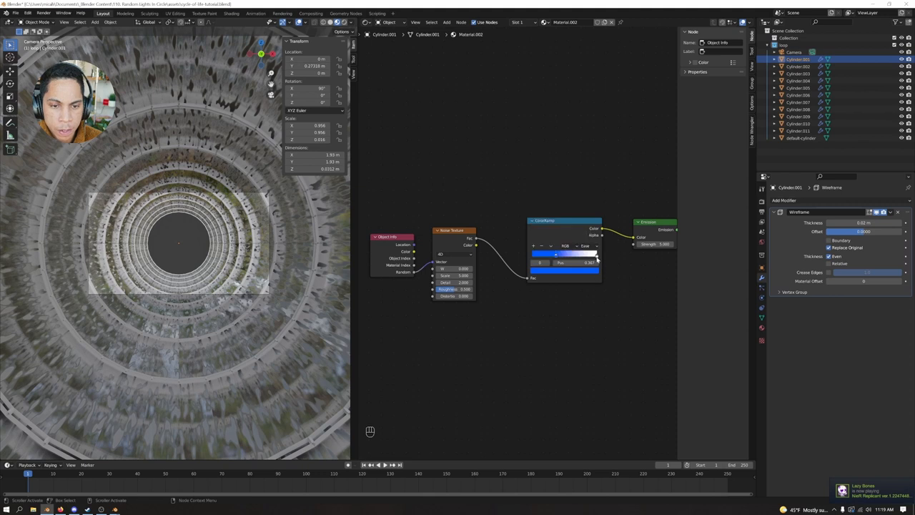
left_click(565, 255)
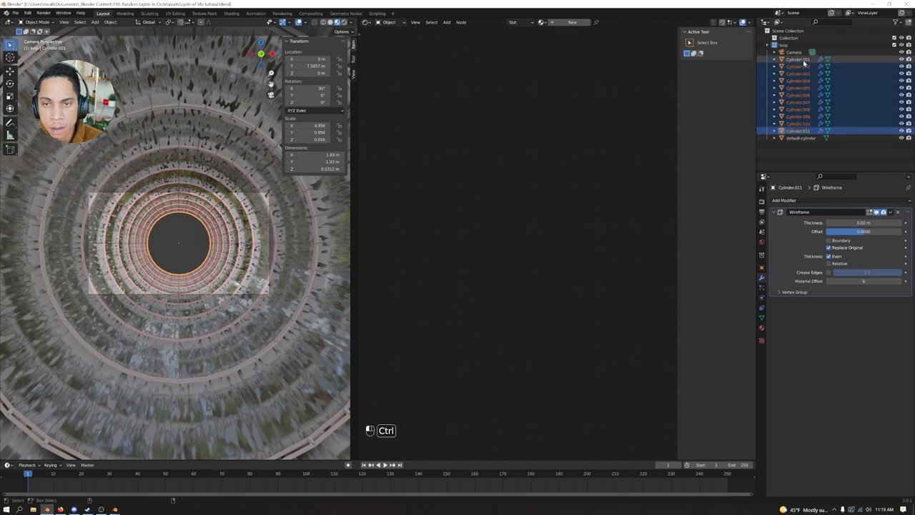
Step: Link the active ring's blue emissive noise material to all selected ring cylinders (Ctrl+L)
key("ctrl+l")
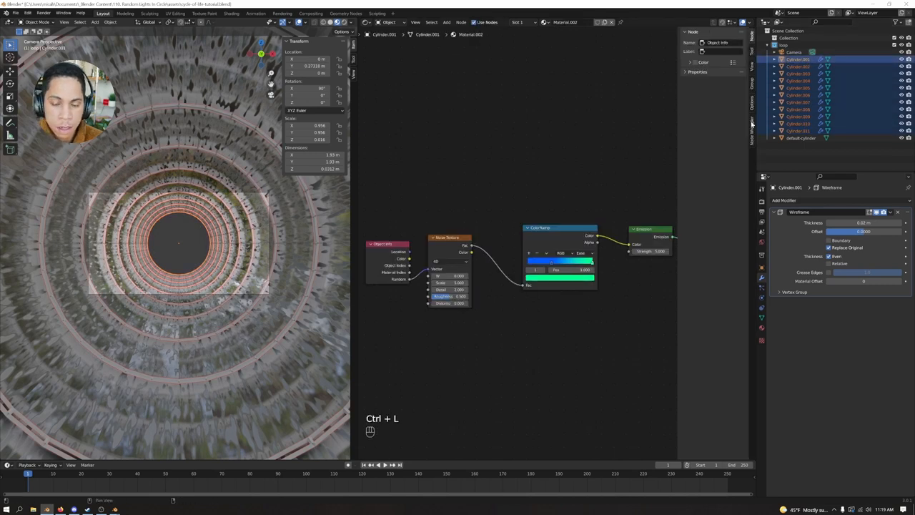
key("ctrl+l")
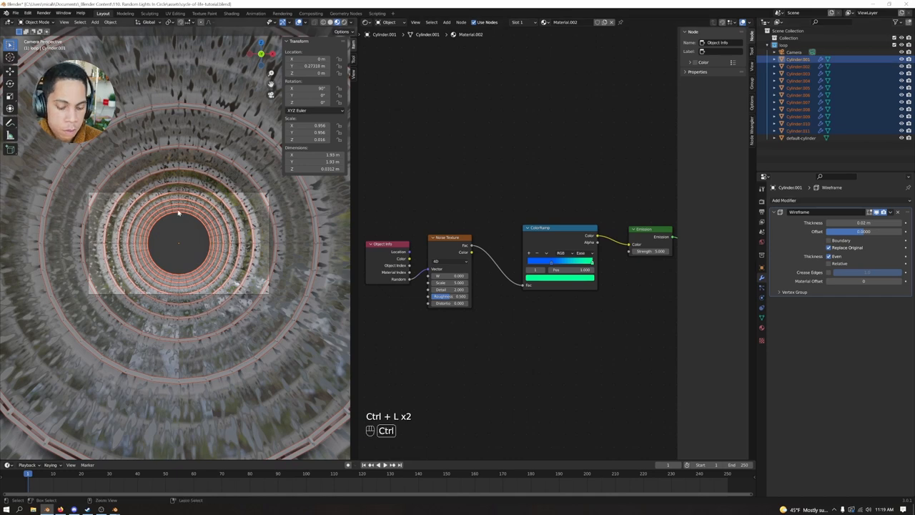
key("ctrl+l")
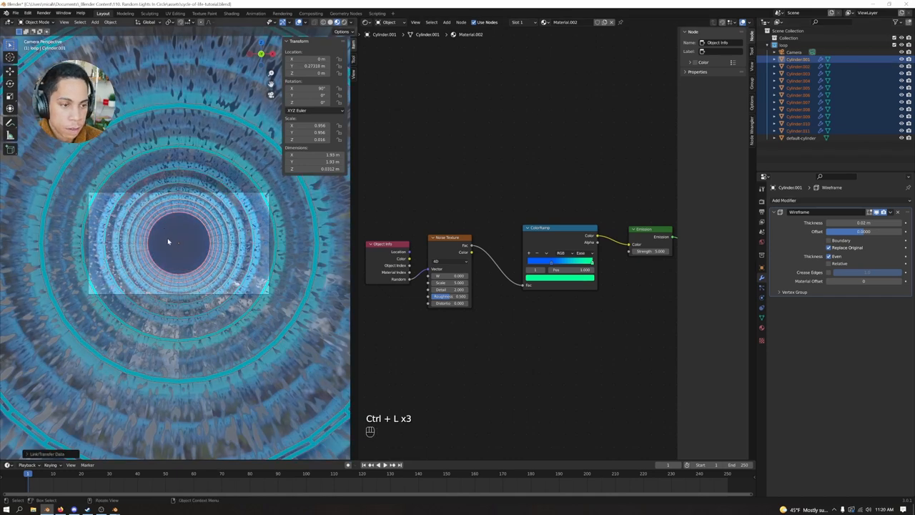
key("ctrl+l")
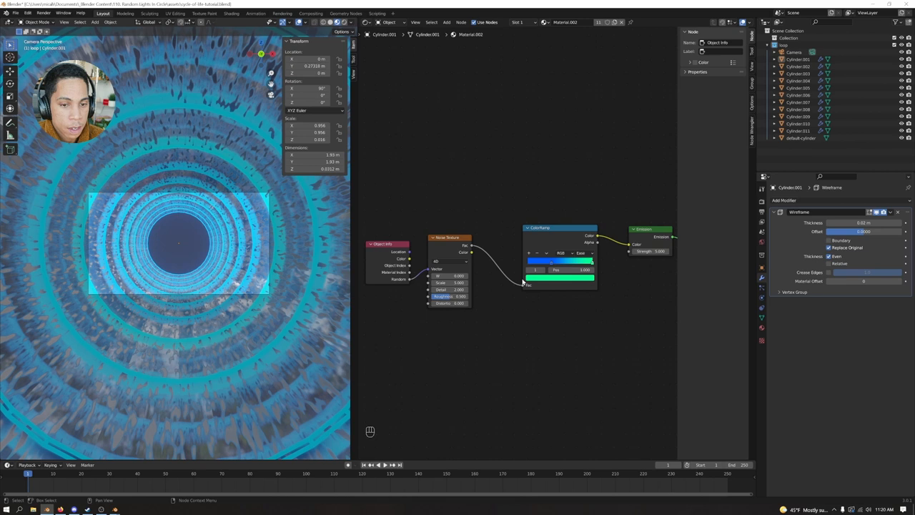
mouse_move(438, 276)
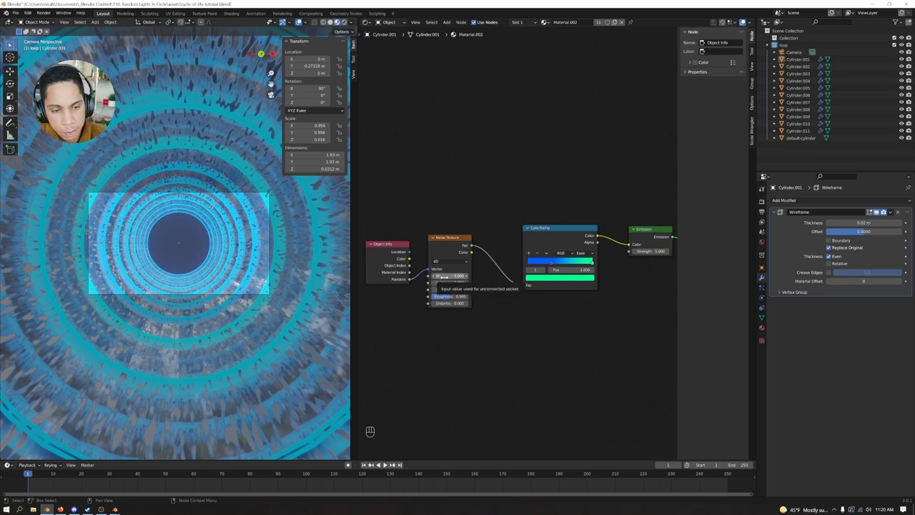
left_click(449, 275)
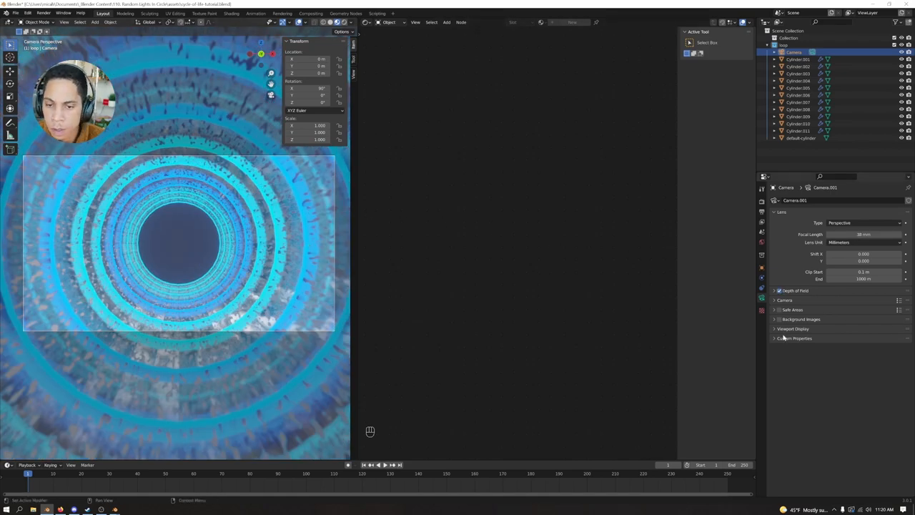
Step: Shift the ColorRamp stop from green back toward blue and bring up its colour picker
left_click(793, 328)
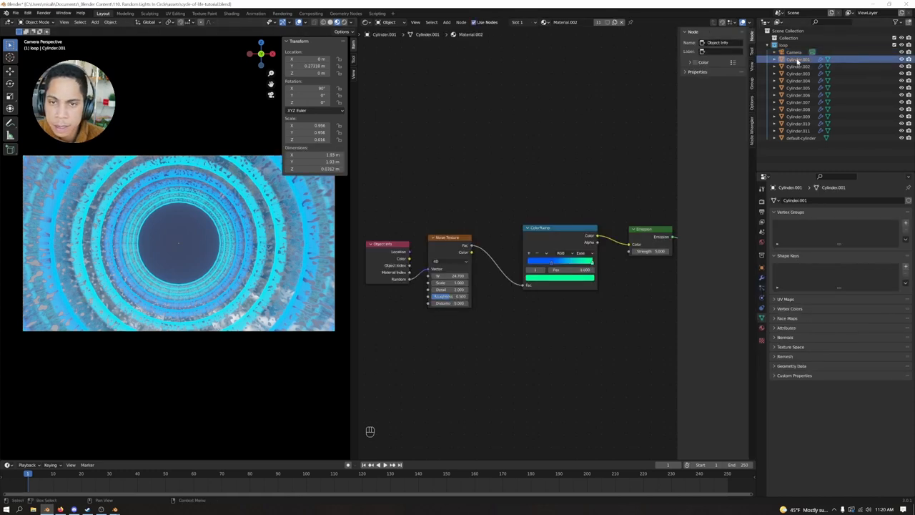
left_click(449, 276)
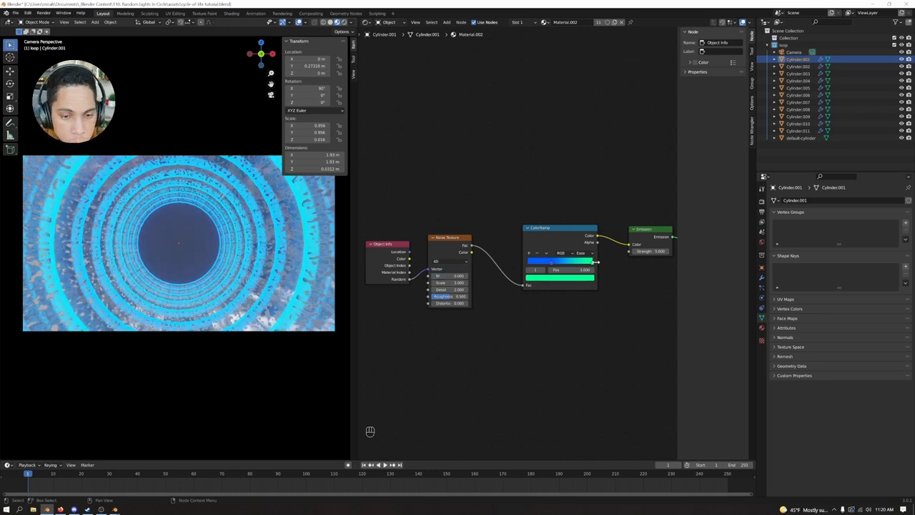
left_click_drag(598, 263, 560, 263)
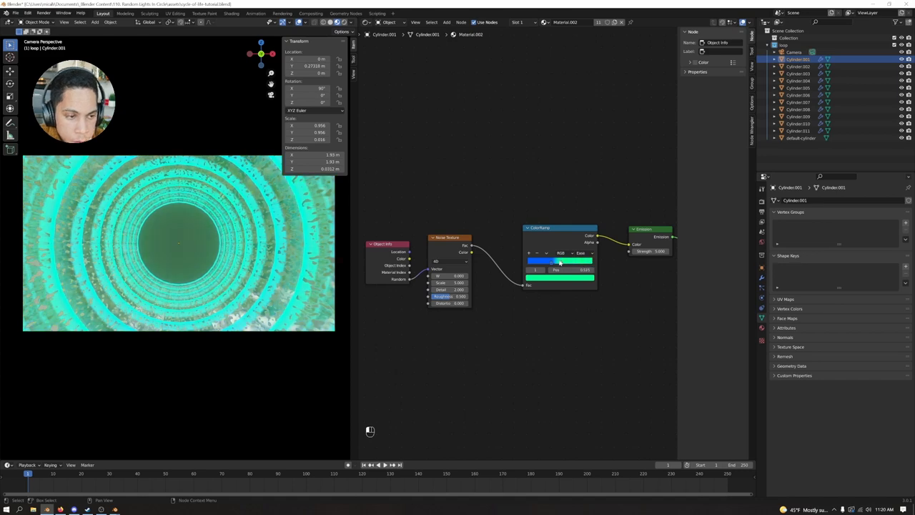
left_click_drag(560, 269, 570, 268)
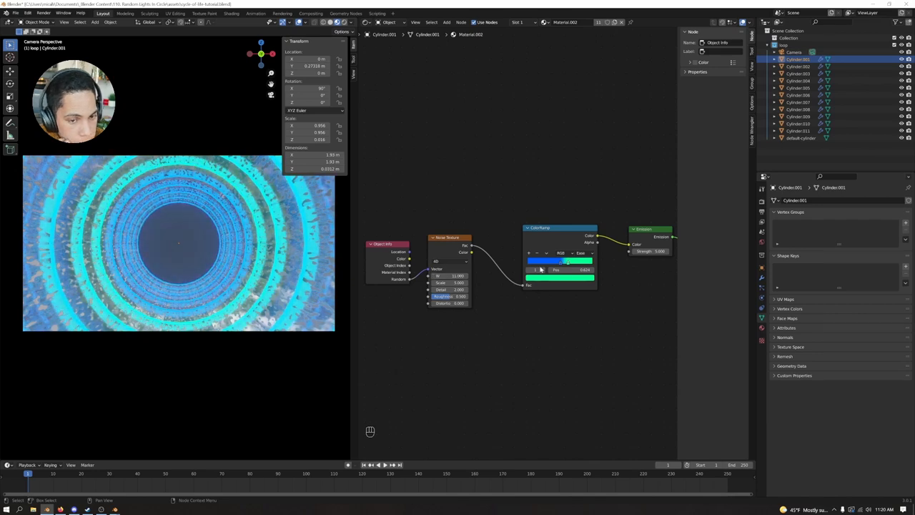
left_click(560, 259)
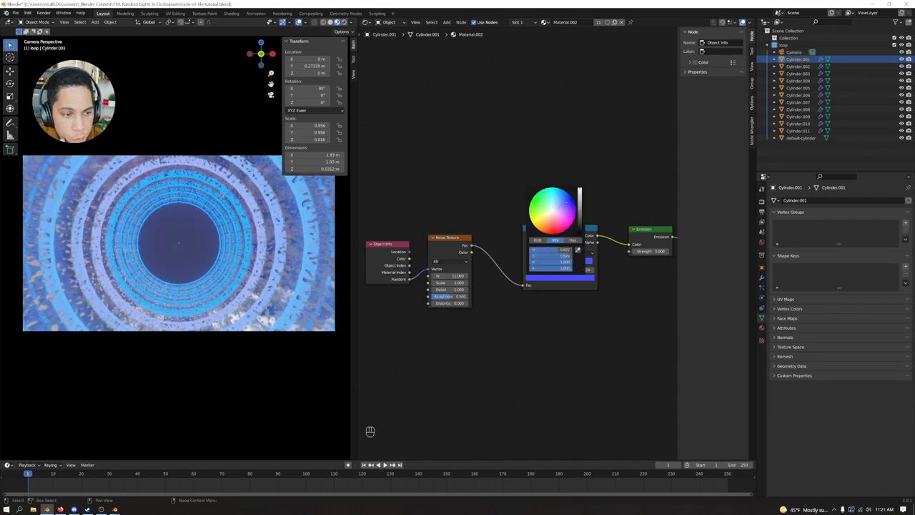
Step: Recolour the ramp stops, turning the pink band cyan so the tunnel settles on a blue-cyan gradient
left_click(569, 213)
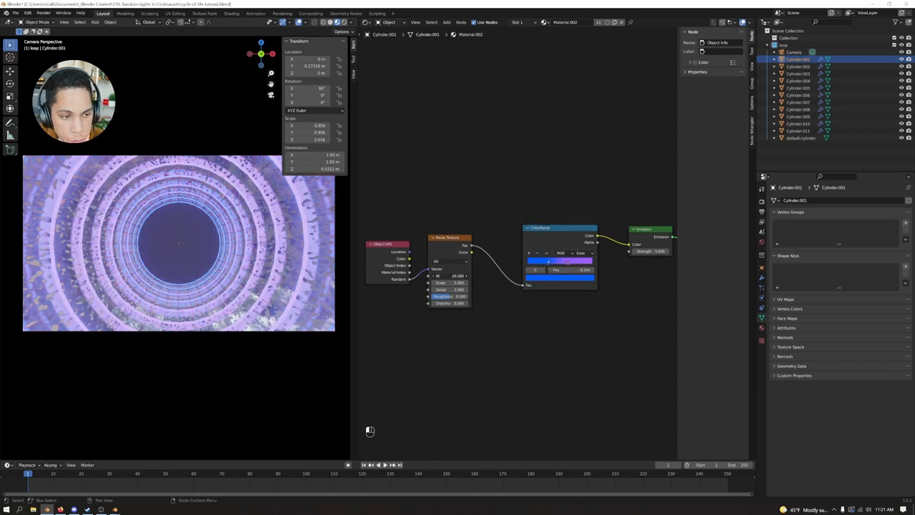
left_click(452, 275)
type("4.900")
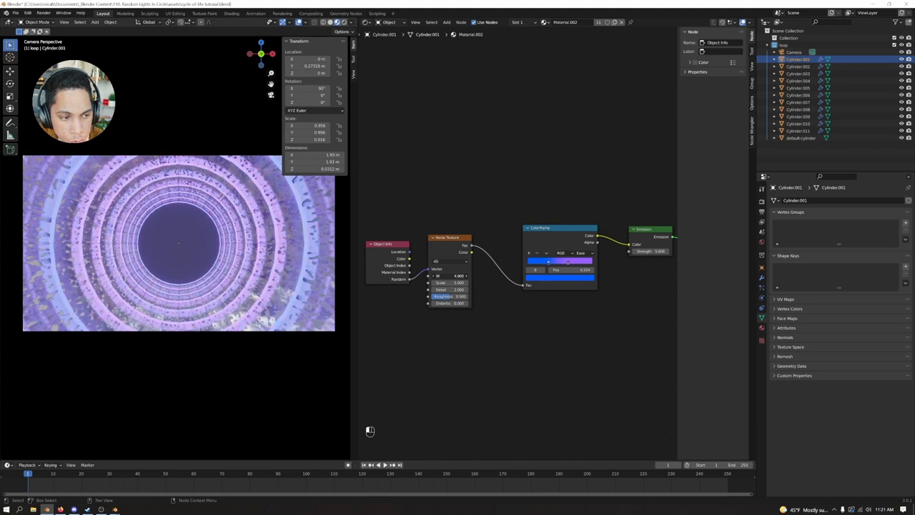
left_click(560, 277)
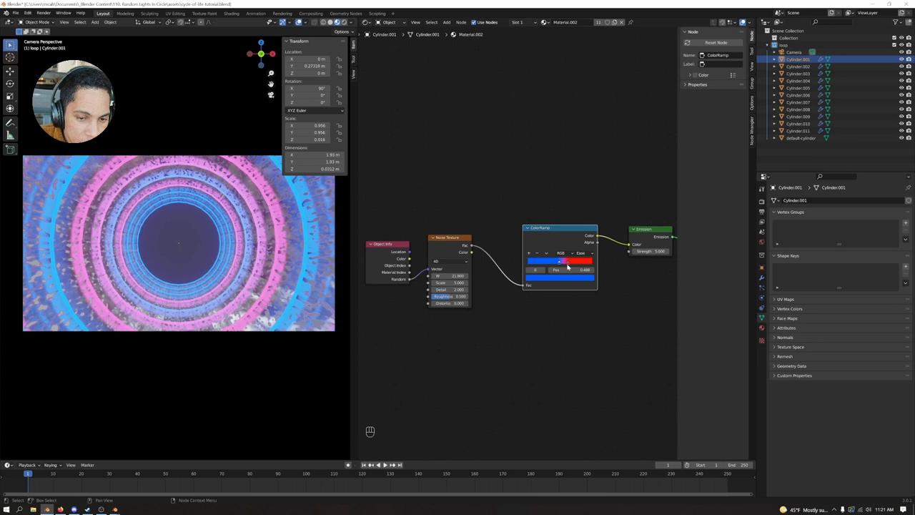
left_click(560, 269)
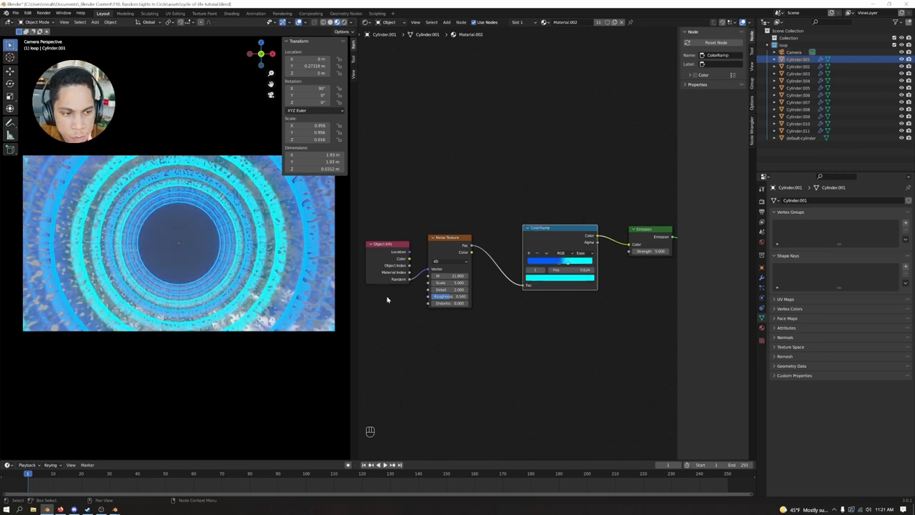
double_click(446, 275)
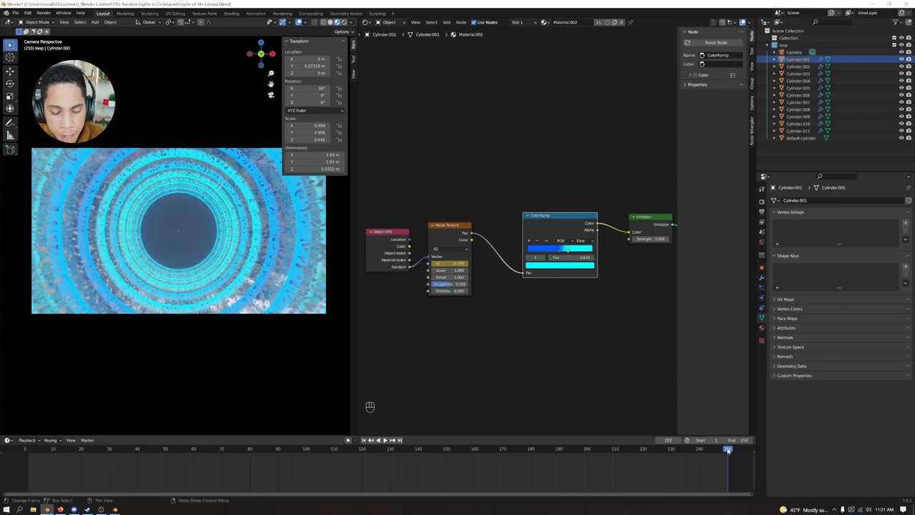
Step: Play and pause the fly-through preview to check the blue gradient look
key("space")
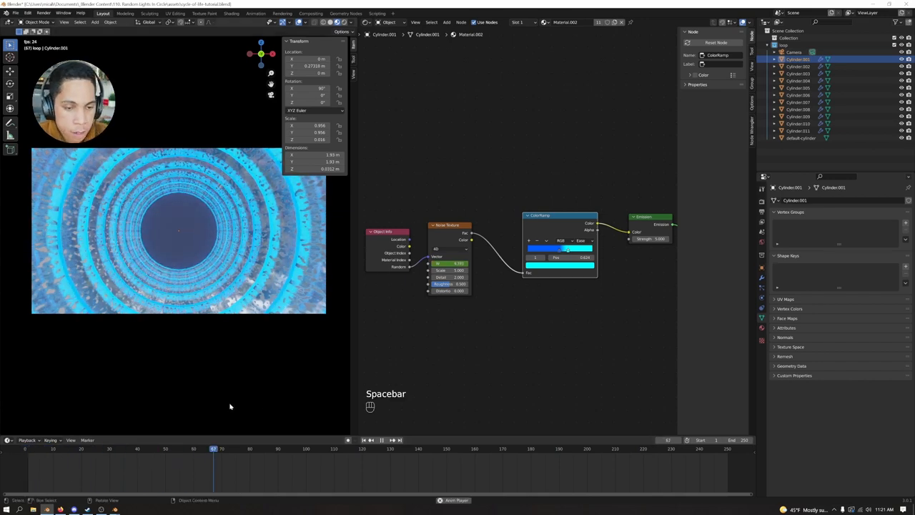
key("space")
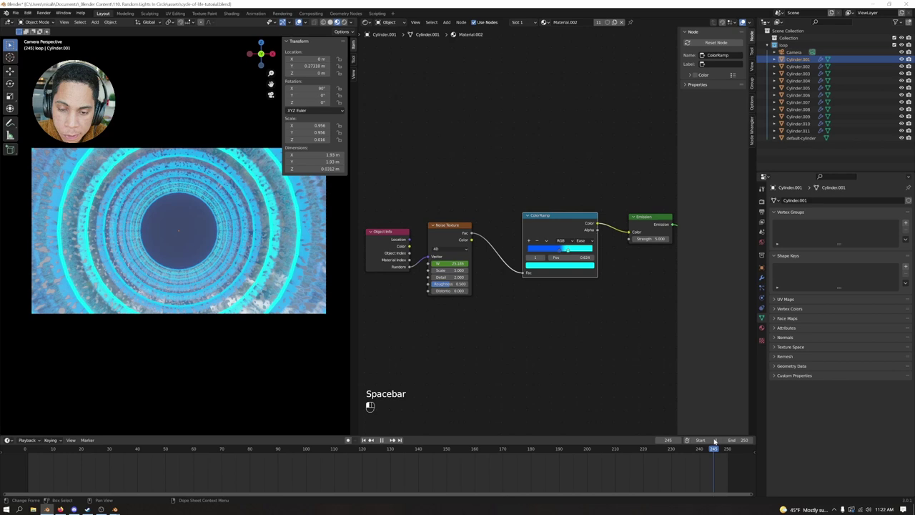
key("space")
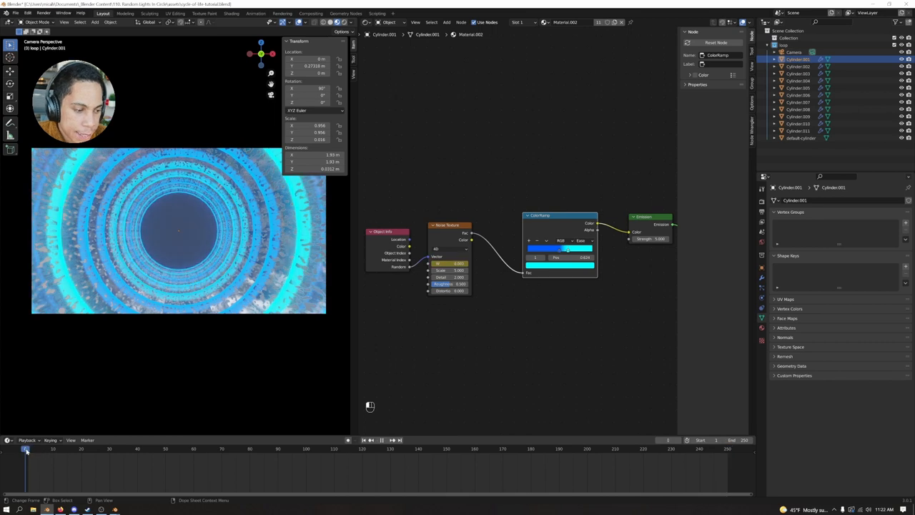
key("space")
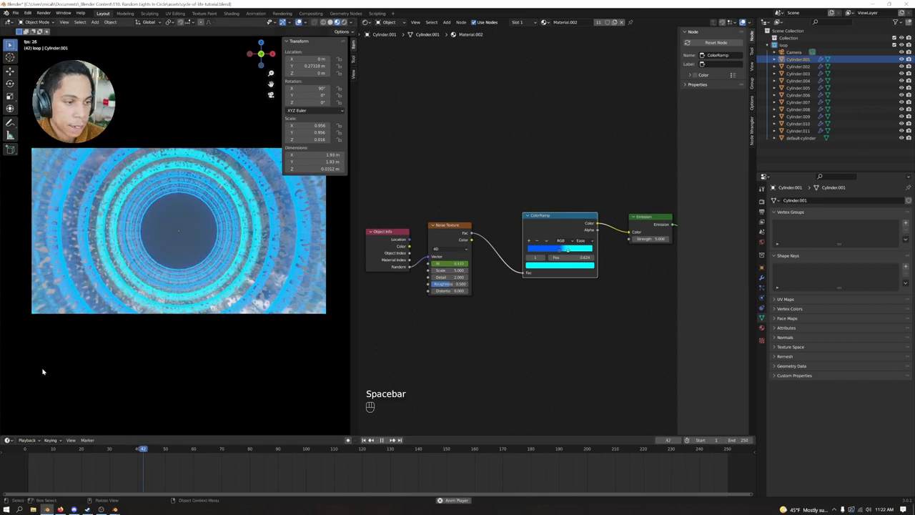
key("space")
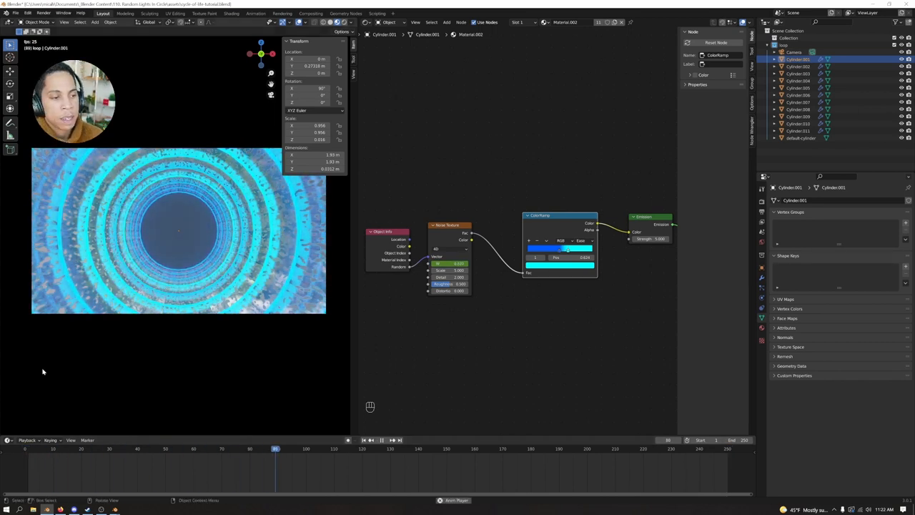
Step: Try two ColorRamp interpolation modes and replay the fly-through to compare
left_click(580, 240)
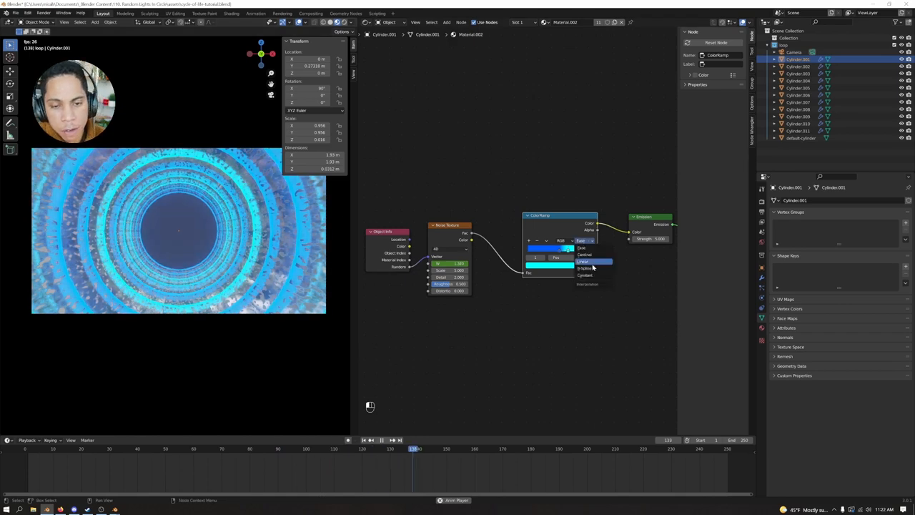
left_click(584, 268)
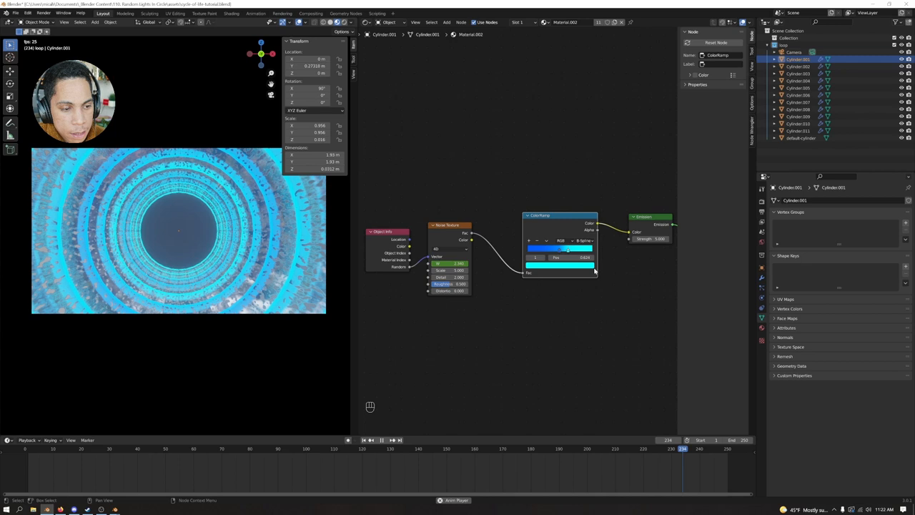
left_click(584, 240)
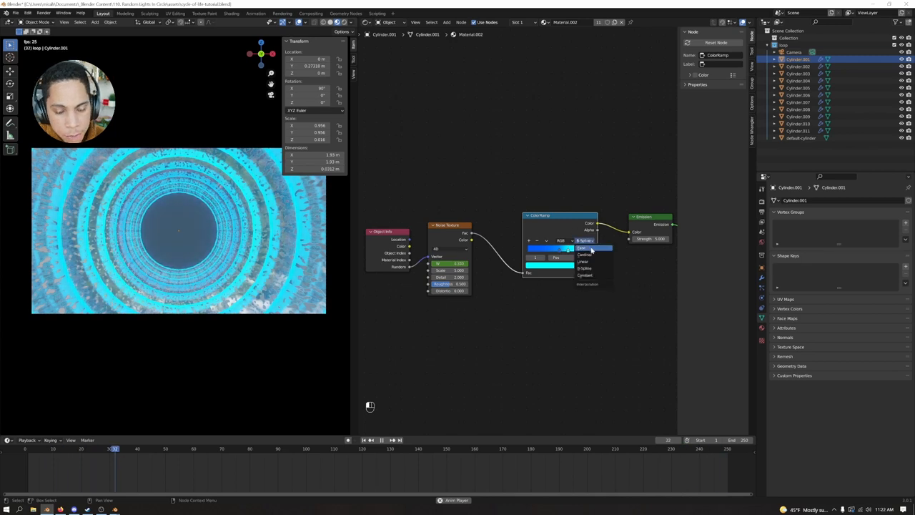
left_click(585, 255)
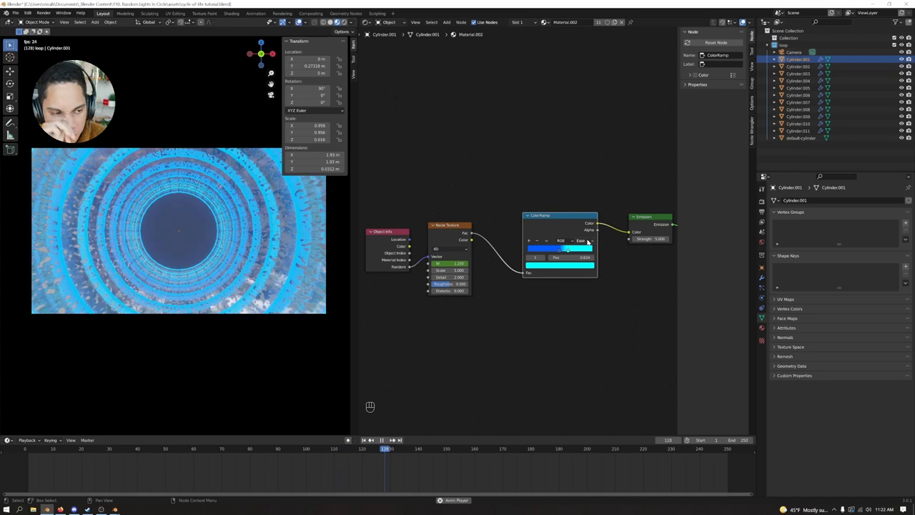
key("space")
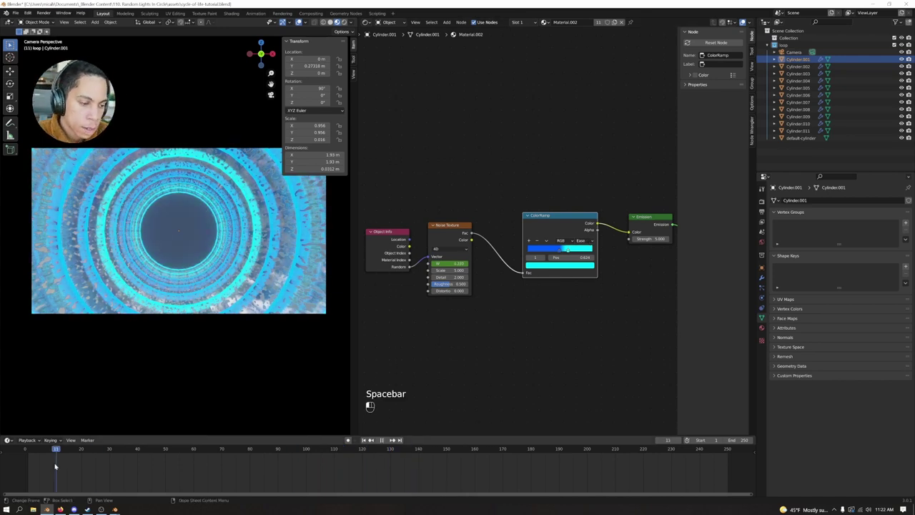
key("space")
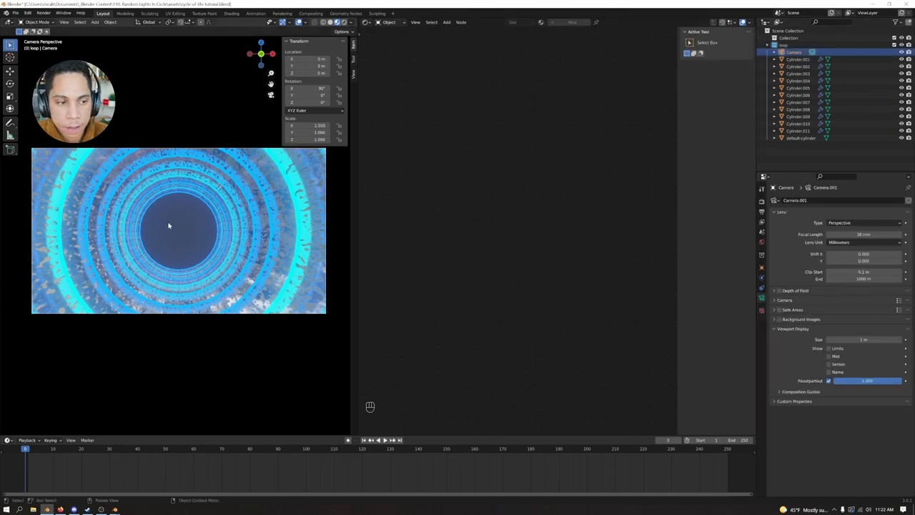
mouse_move(316, 194)
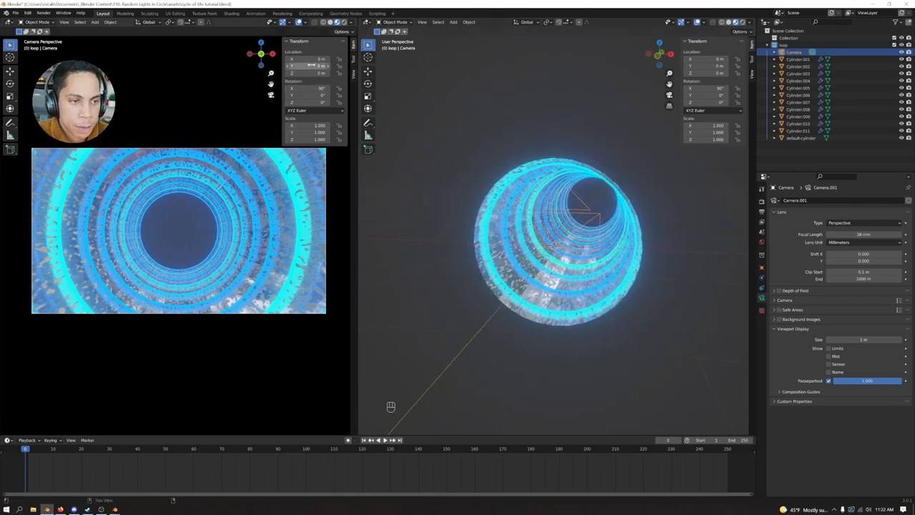
Step: Undo two changes, play the camera flight seen from outside, then select the outer tunnel cylinder
key("ctrl+z")
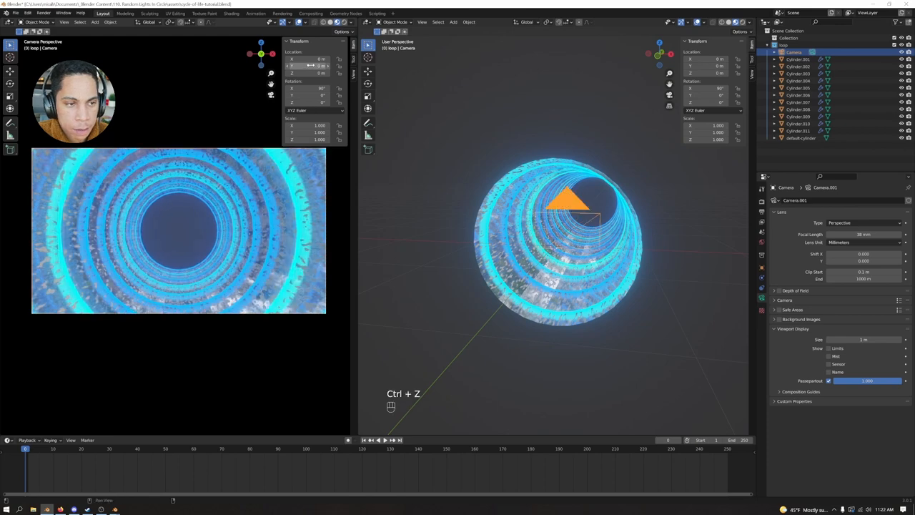
key("ctrl+z")
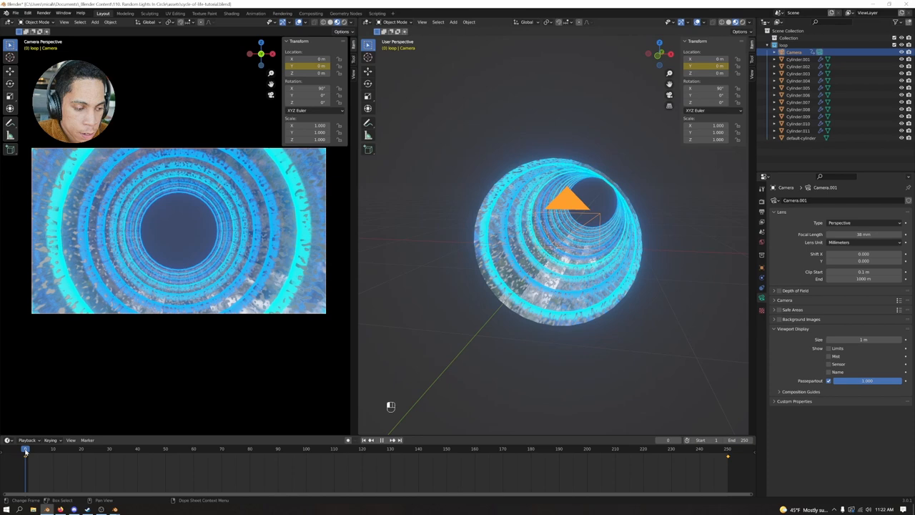
key("space")
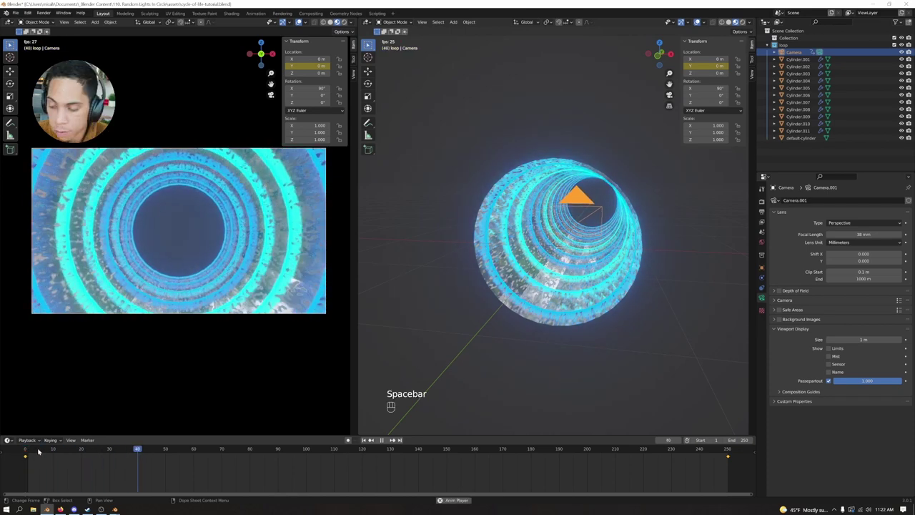
key("space")
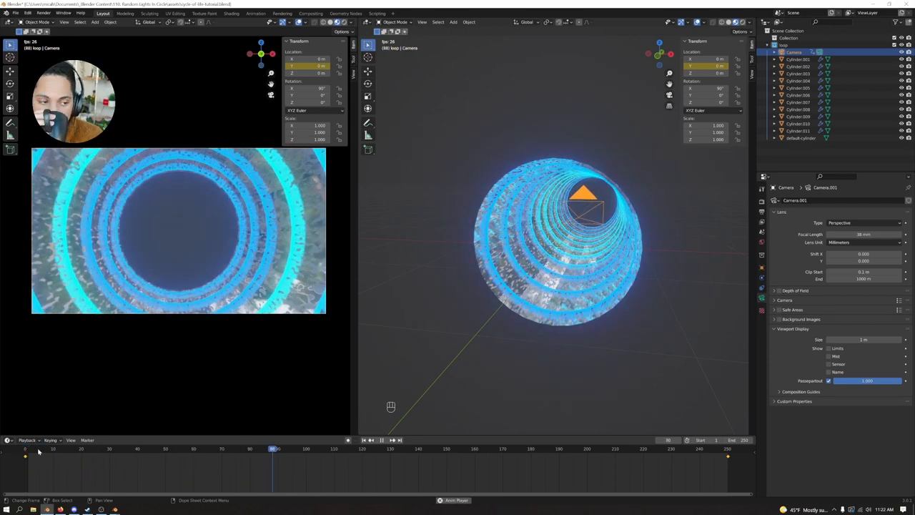
key("space")
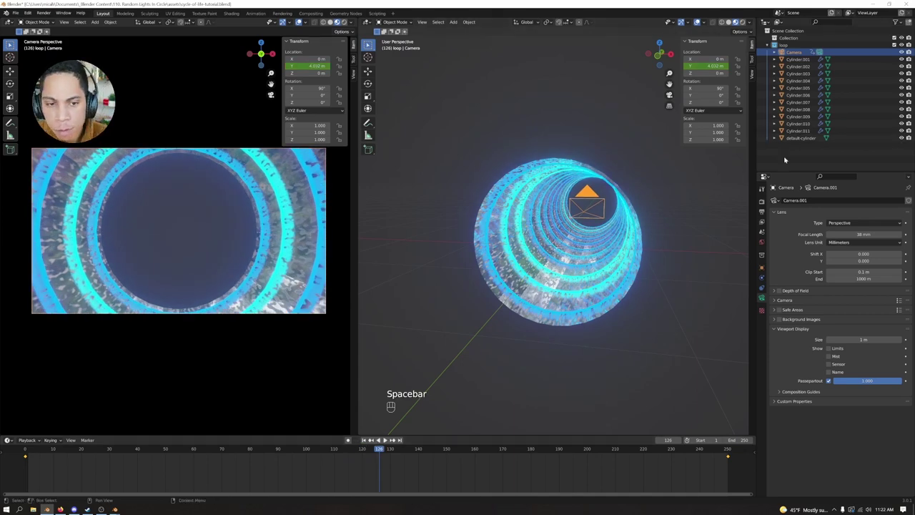
key("space")
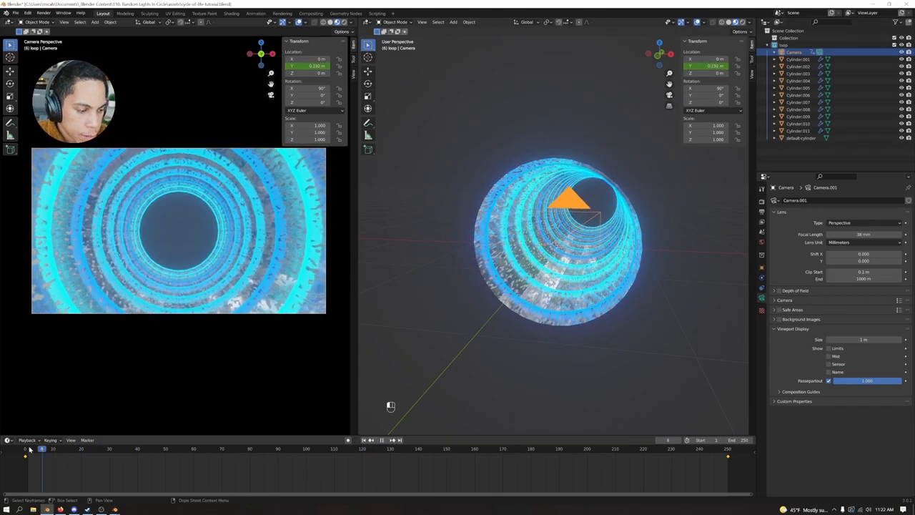
left_click(801, 137)
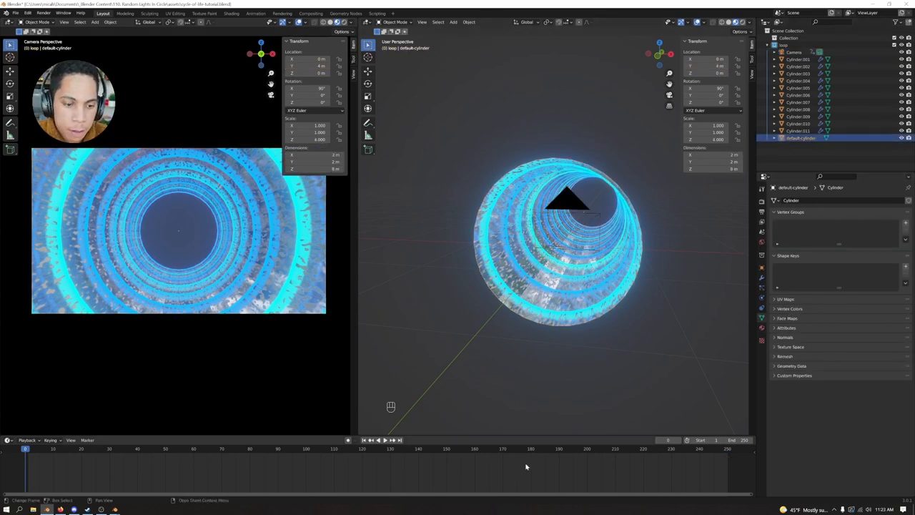
Step: Switch the area to the material node editor and preview the fly-through with the cylinder material shown
left_click(369, 33)
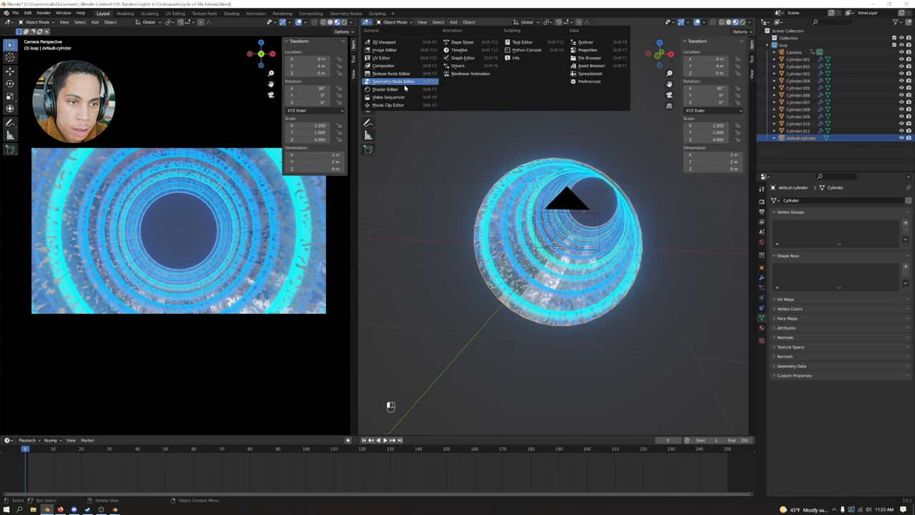
left_click(385, 89)
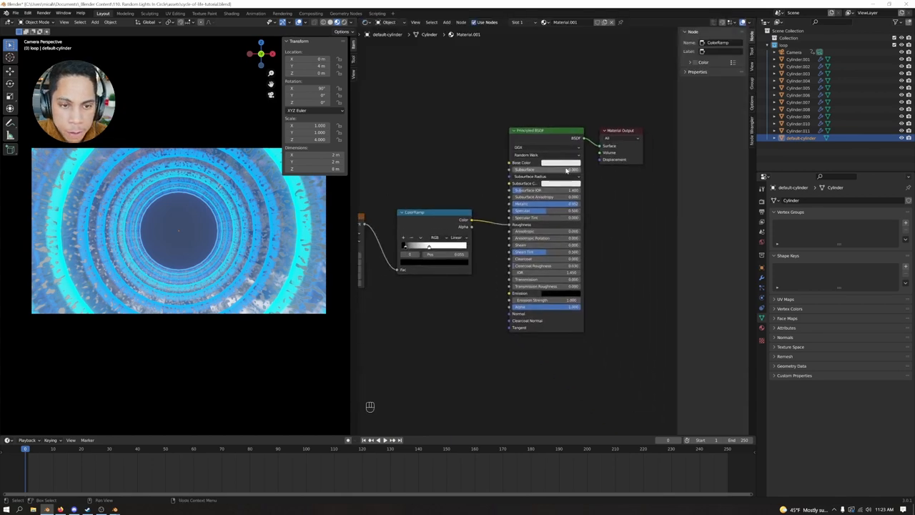
left_click(561, 164)
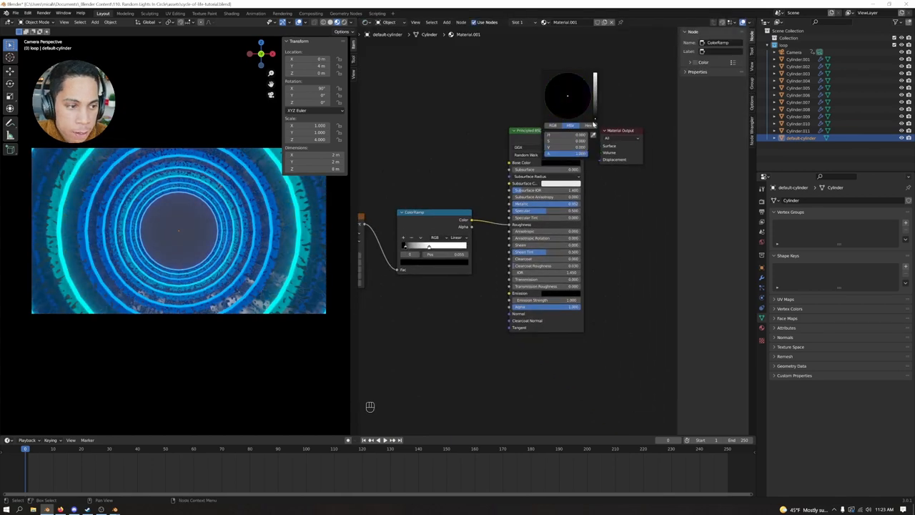
key("space")
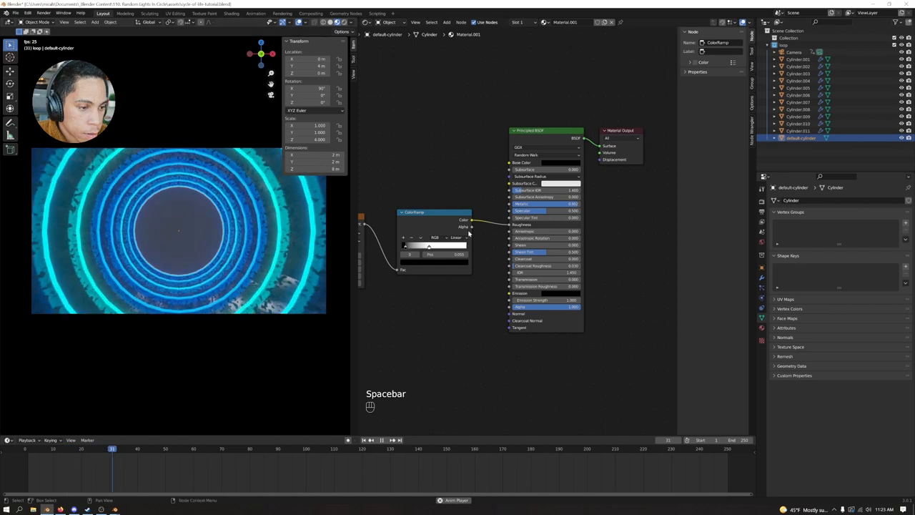
key("space")
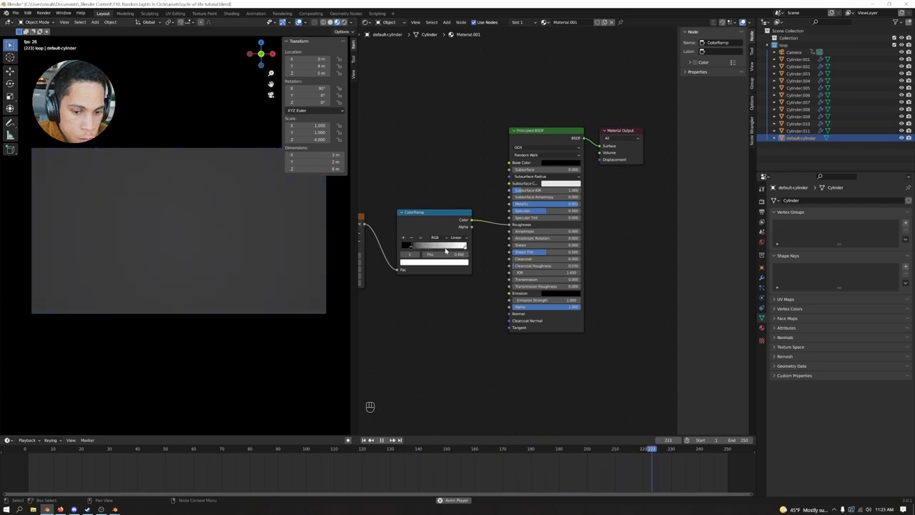
left_click(84, 450)
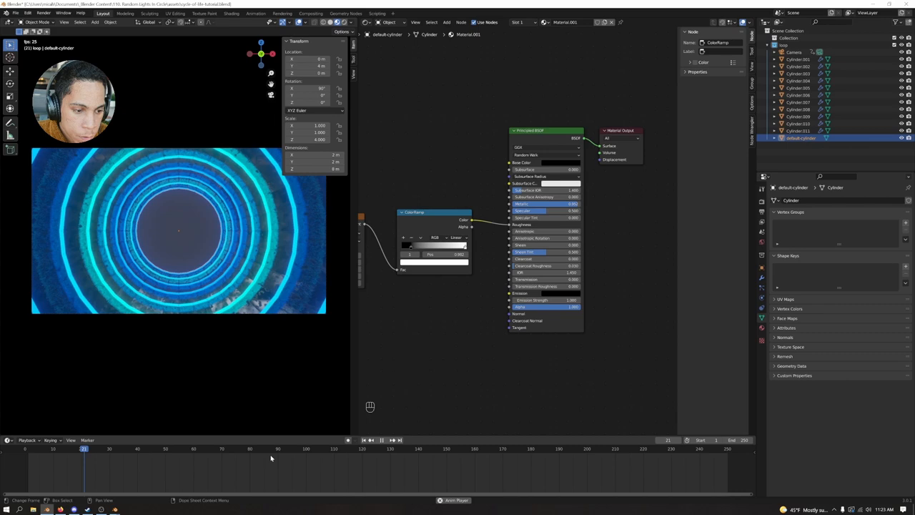
key("space")
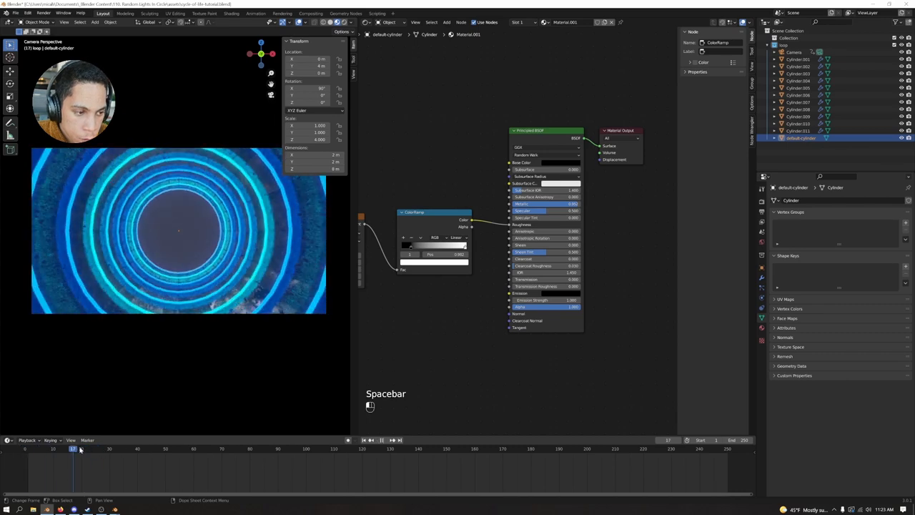
key("space")
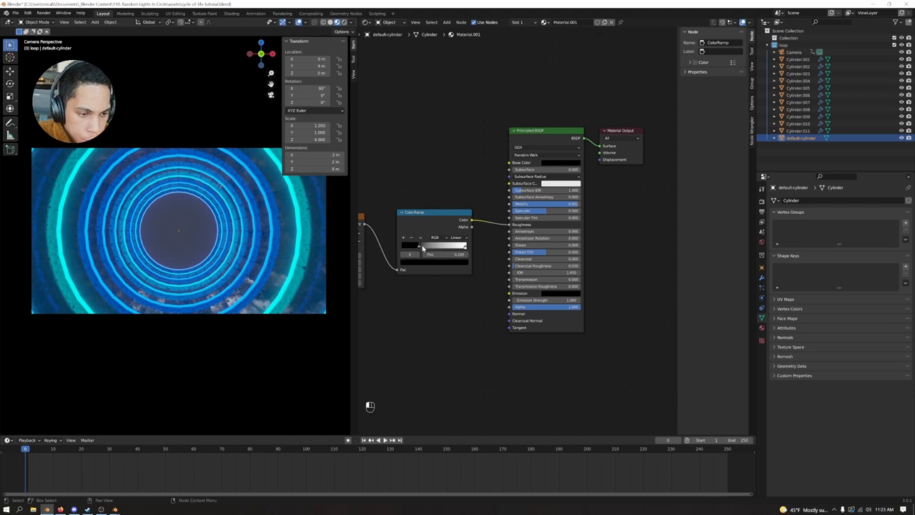
Step: Shift a colour stop along the ramp, then undo the texture tweaks
left_click_drag(418, 246, 409, 246)
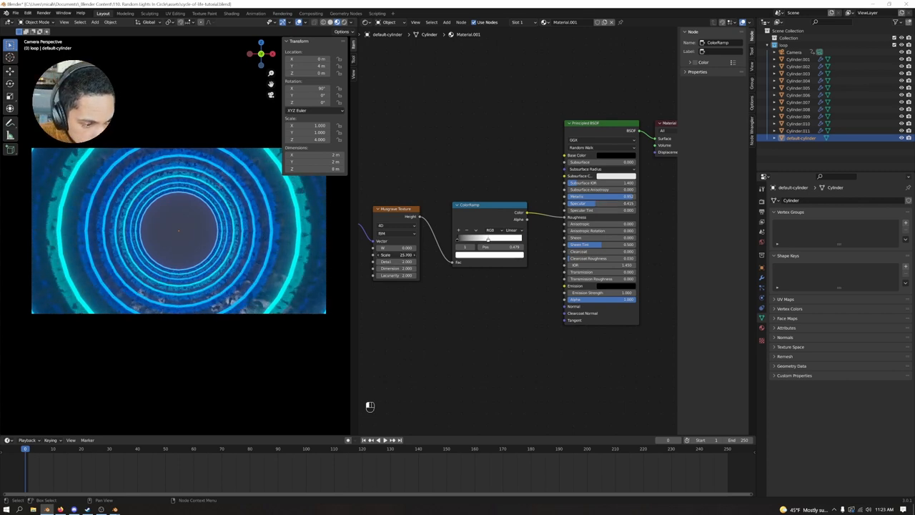
left_click(398, 255)
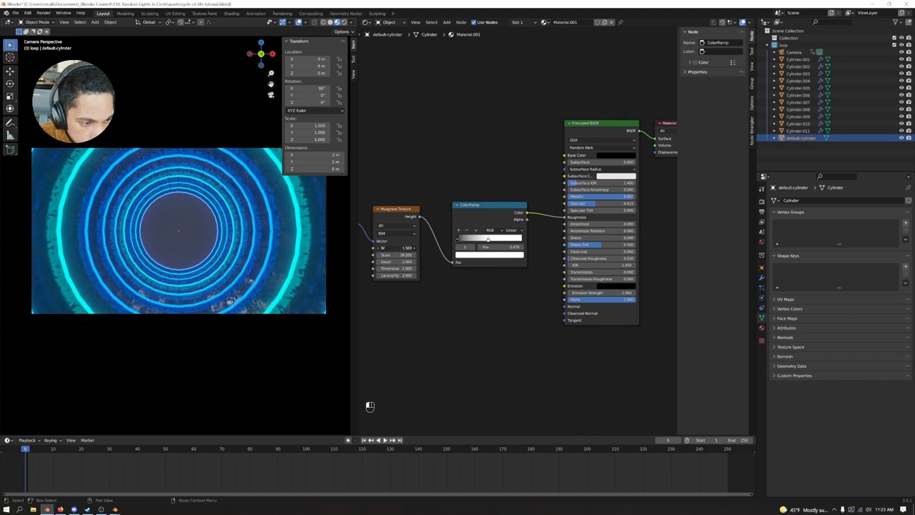
key("ctrl+z")
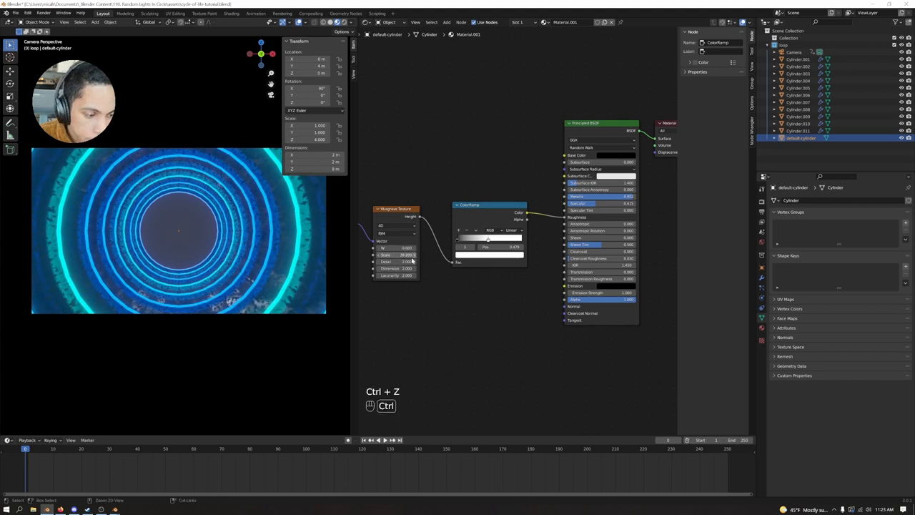
key("ctrl+z")
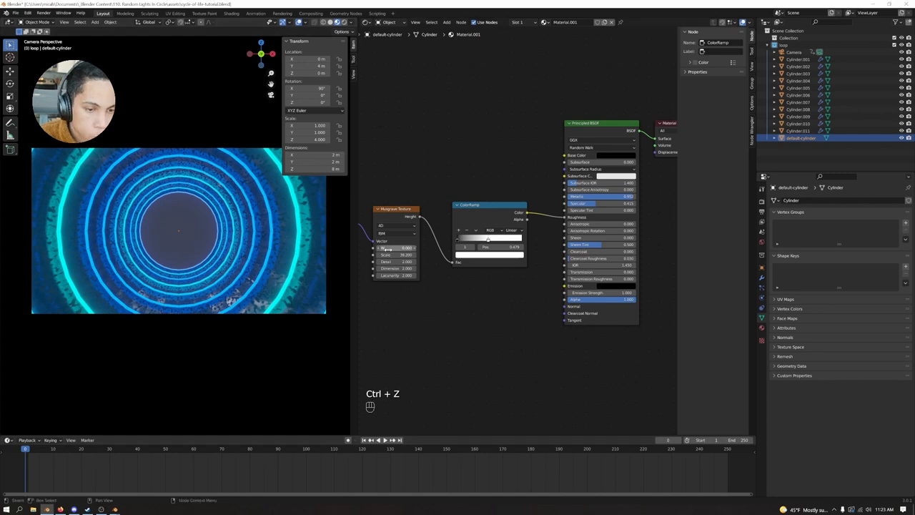
key("ctrl+z")
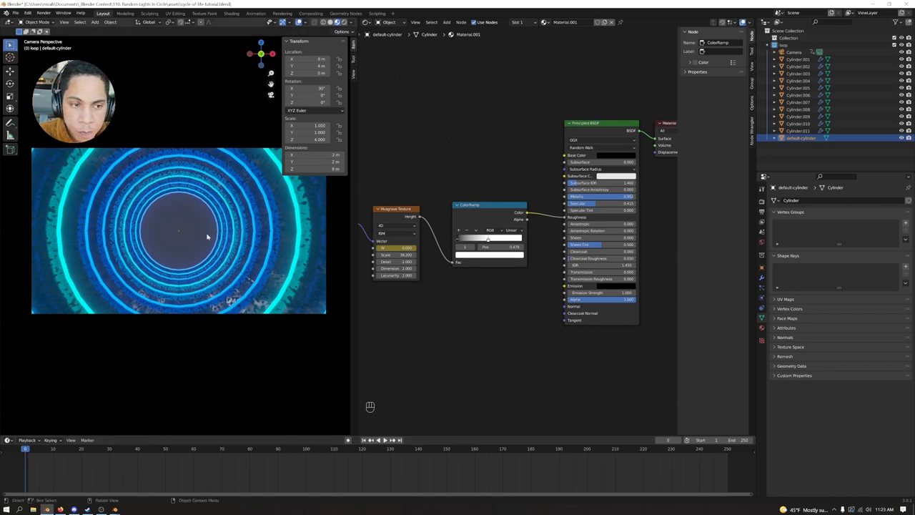
Step: Look through the camera again and replay the fly-through down the glowing rings
key("space")
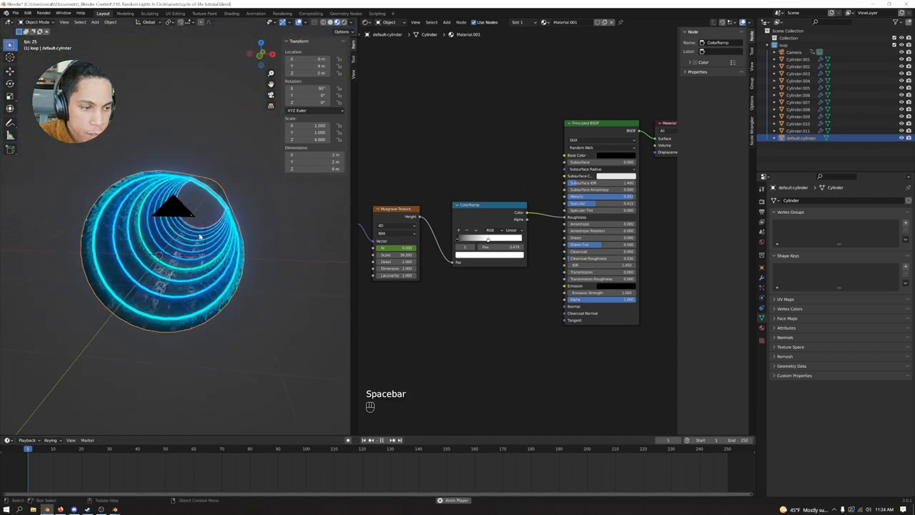
key("space")
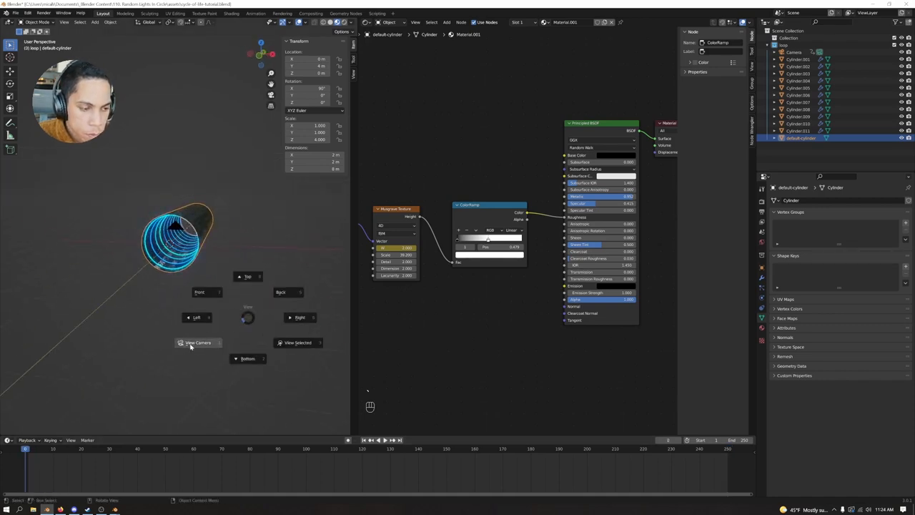
key("space")
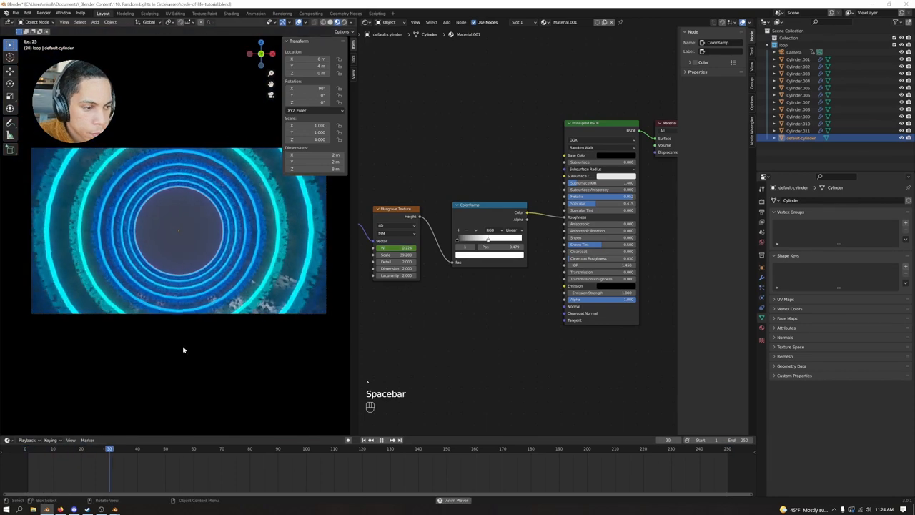
key("space")
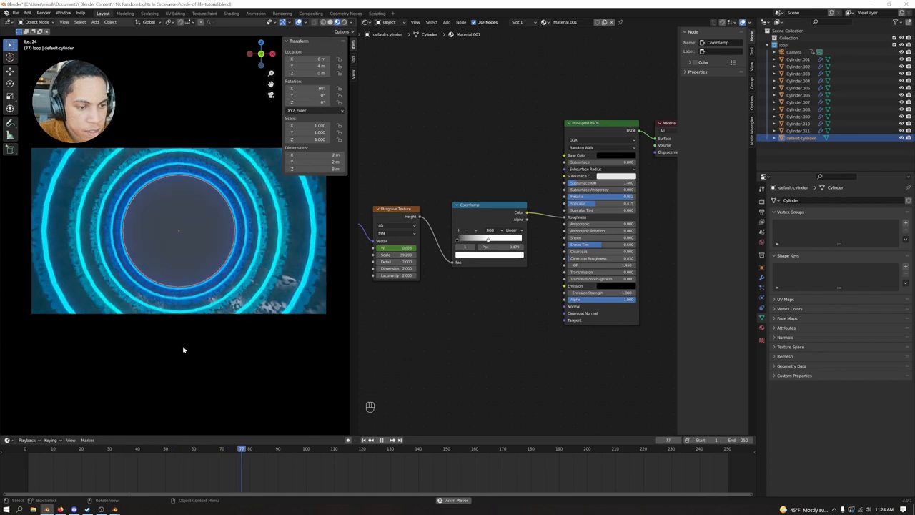
left_click(377, 450)
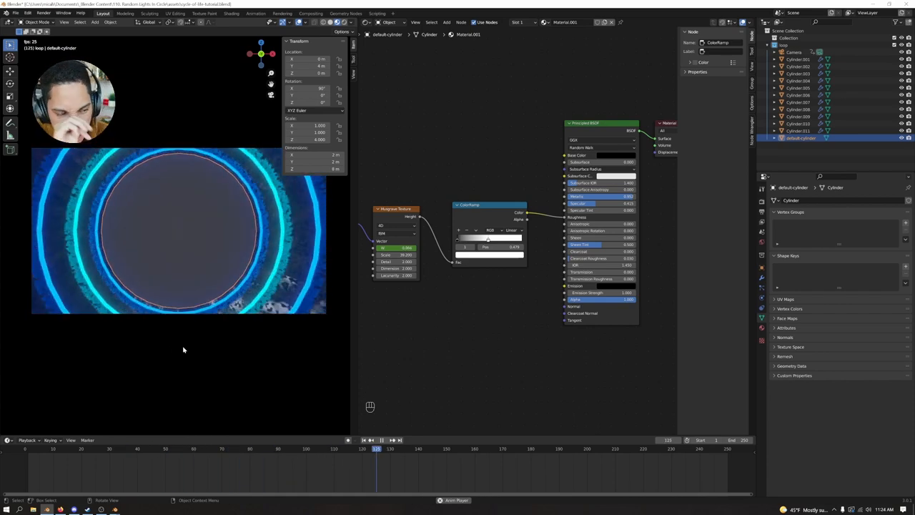
key("space")
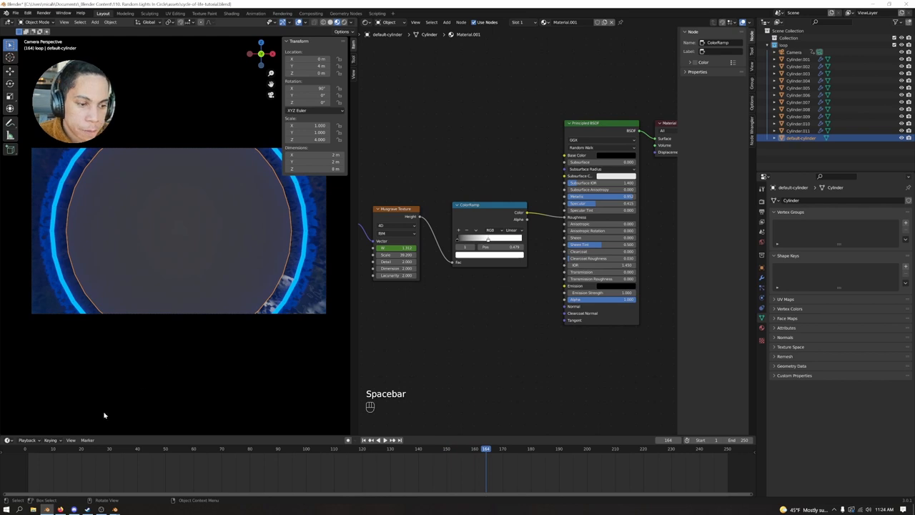
key("space")
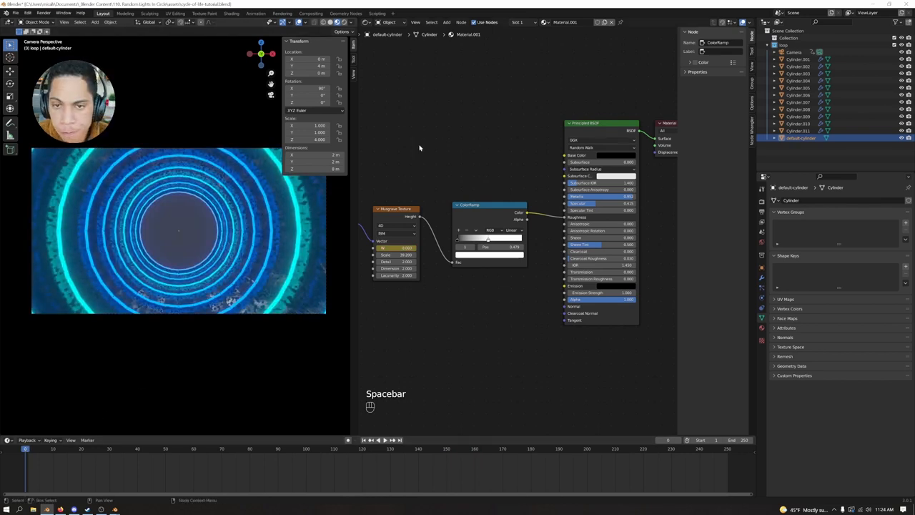
Step: Add an instance of the ring tunnel collection, place it at the tunnel's end and repeat to add more sections
left_click(776, 44)
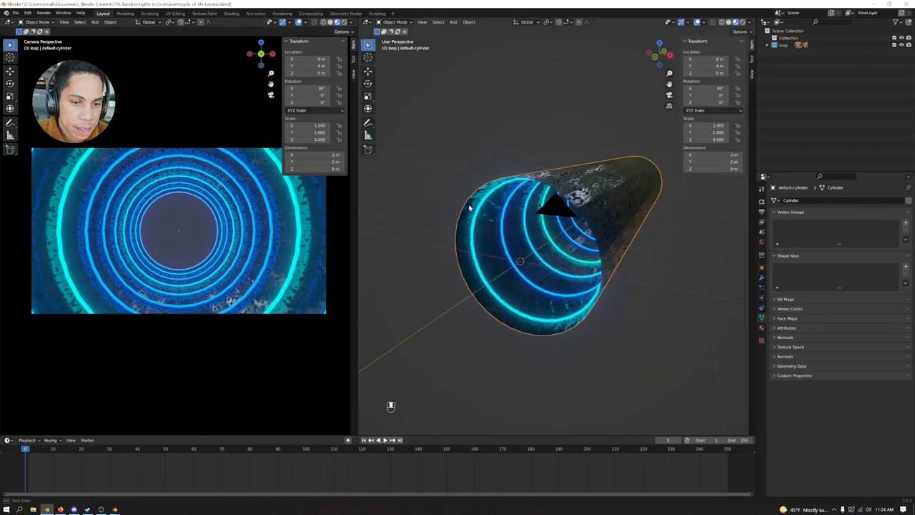
scroll("down", 3)
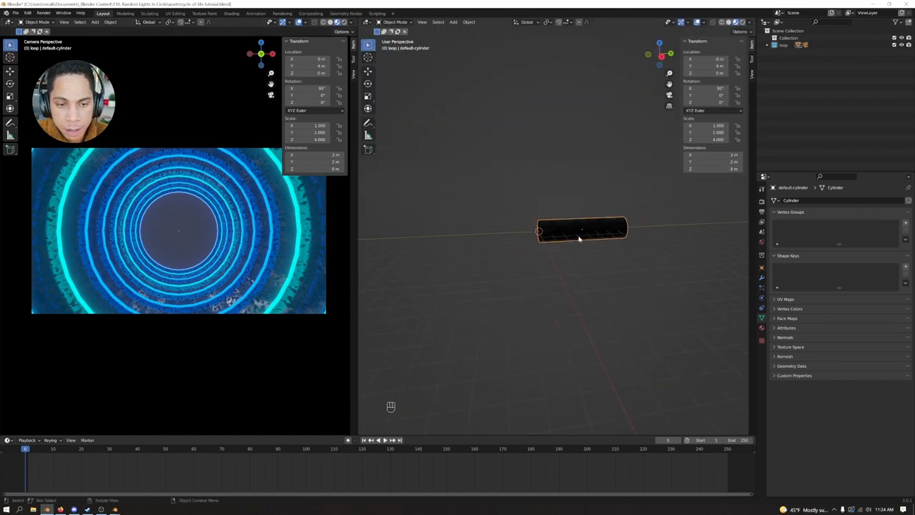
key("shift+a")
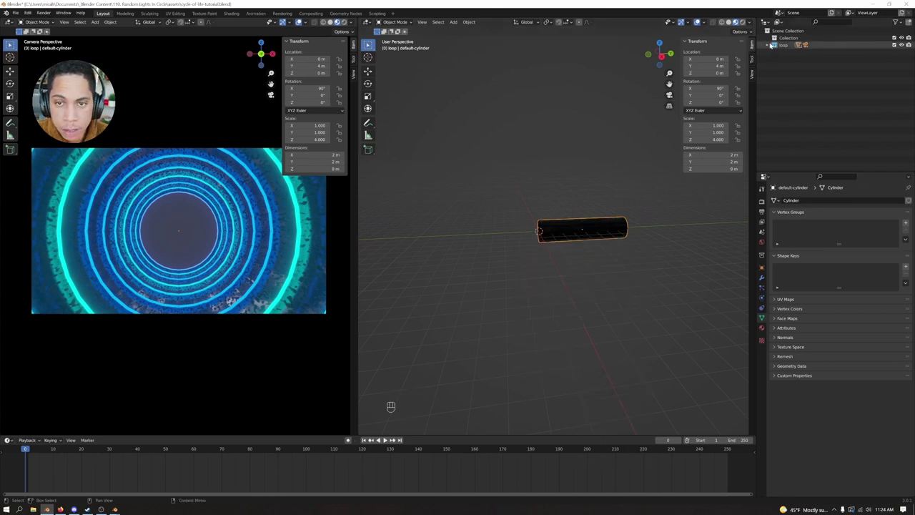
left_click(776, 52)
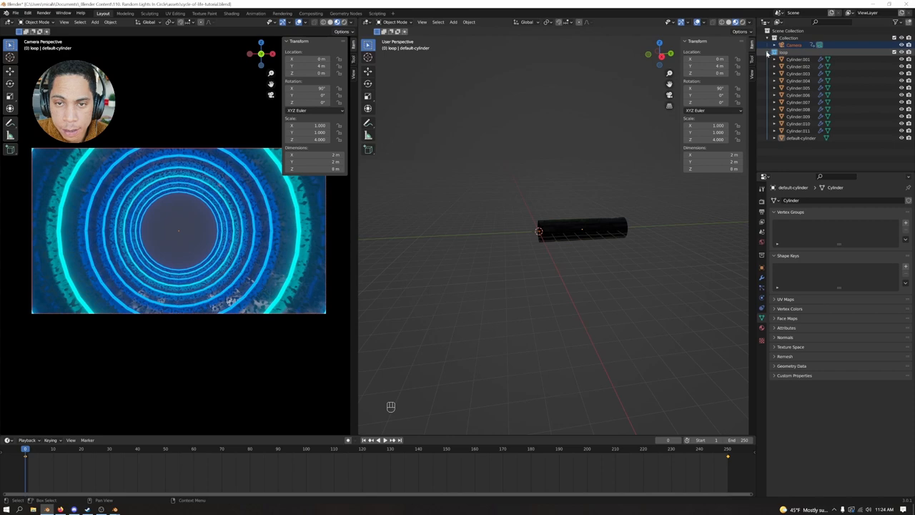
key("shift+a")
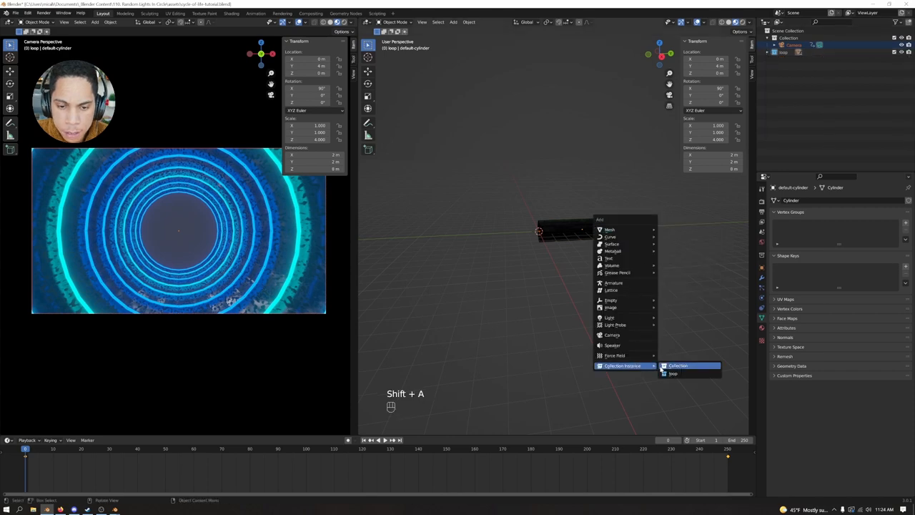
left_click(672, 374)
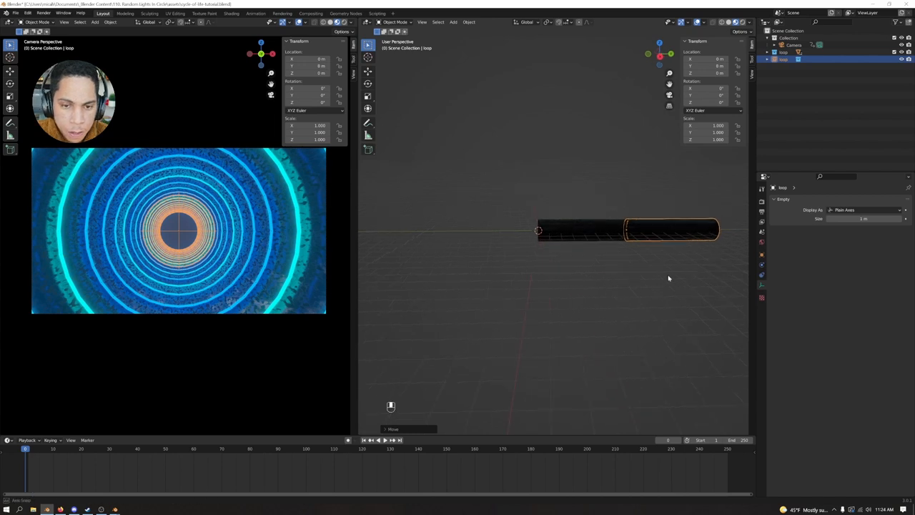
key("shift+d")
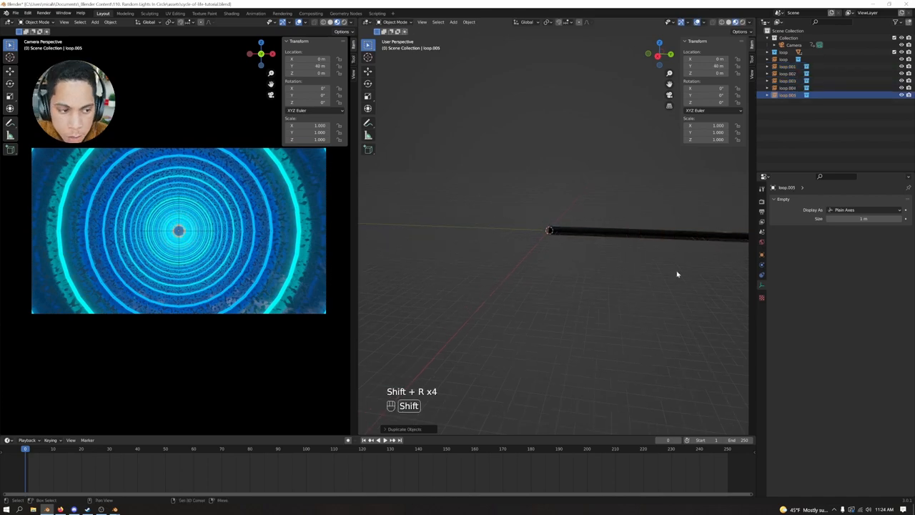
key("space")
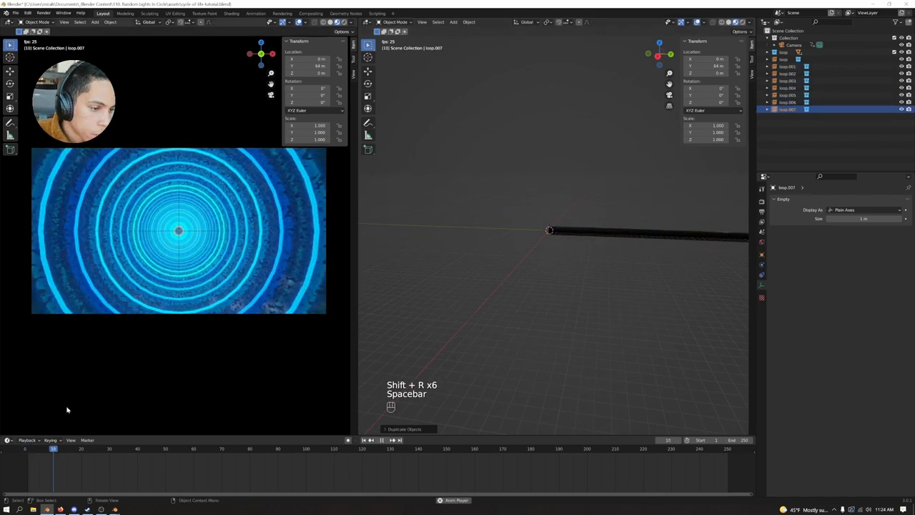
Step: Play the fly-through from the start through the extended, much deeper tunnel
key("space")
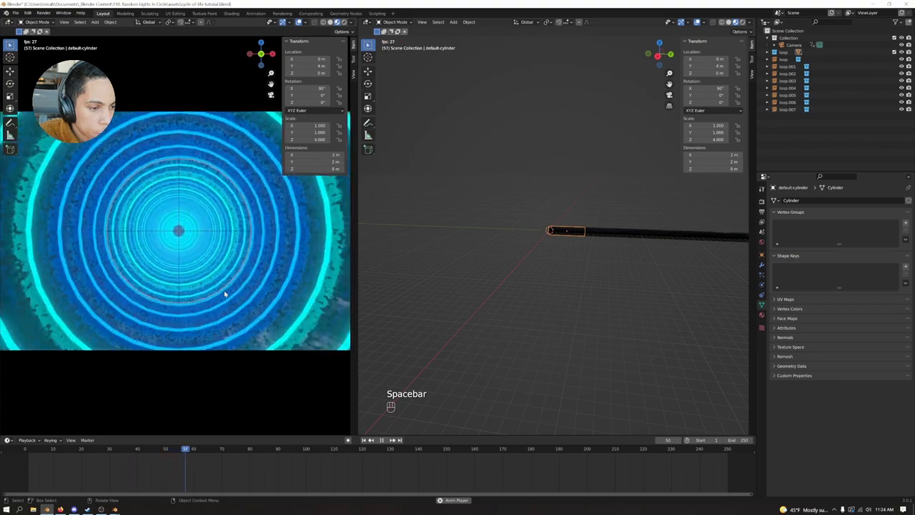
key("space")
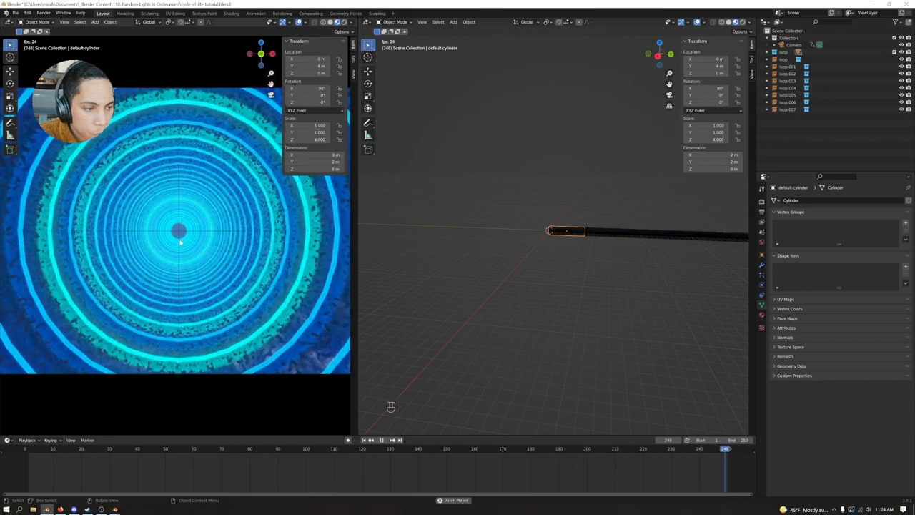
key("space")
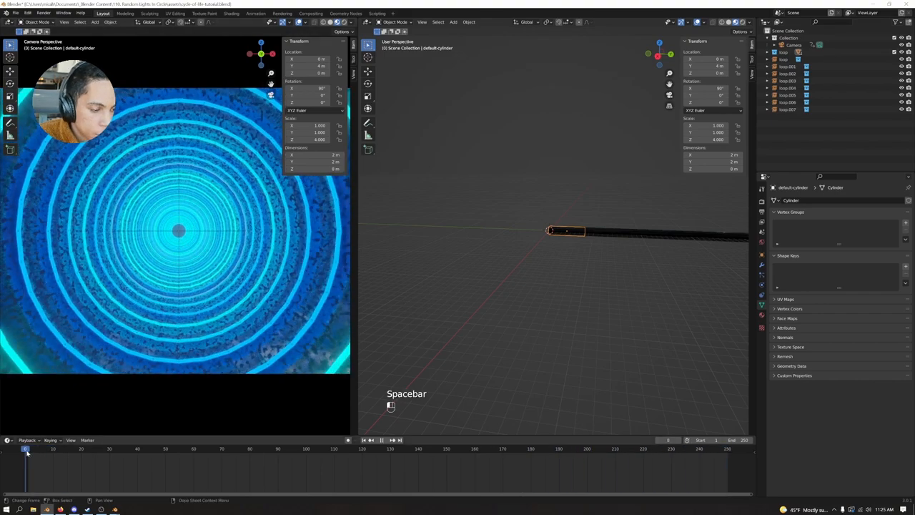
key("space")
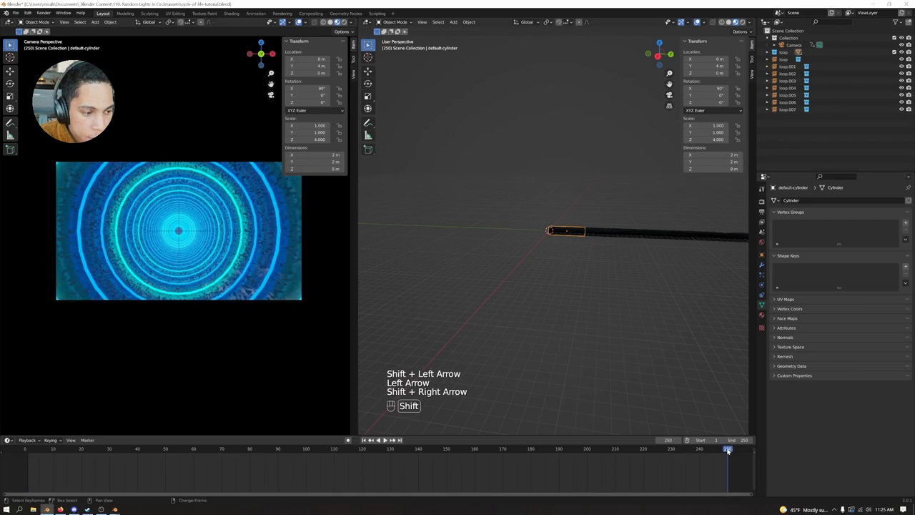
key("shift+Left")
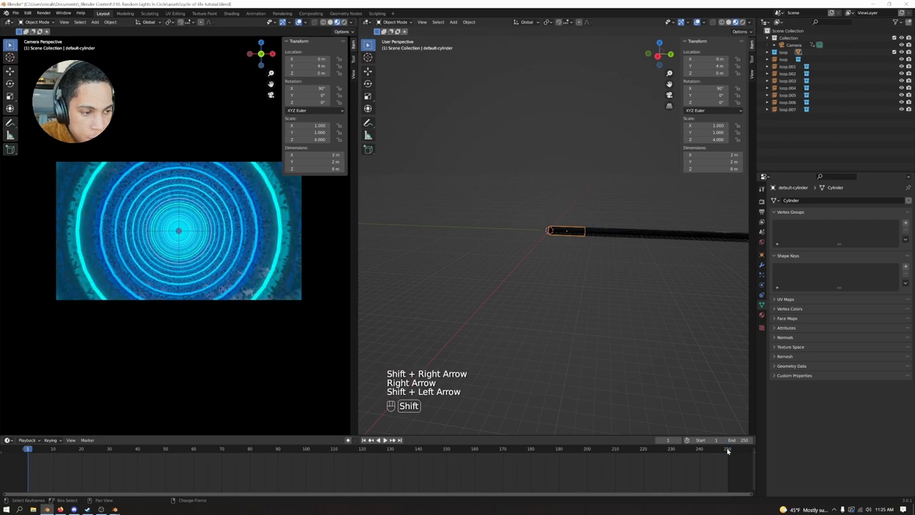
key("space")
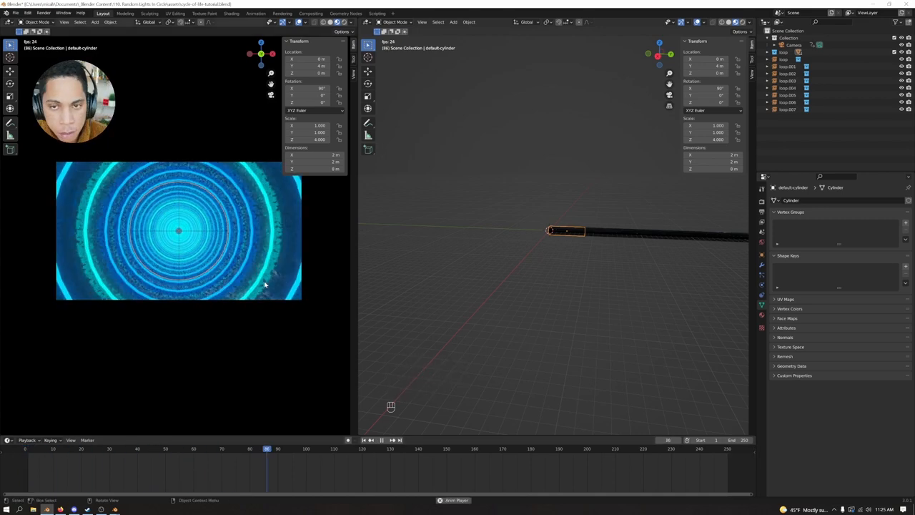
key("space")
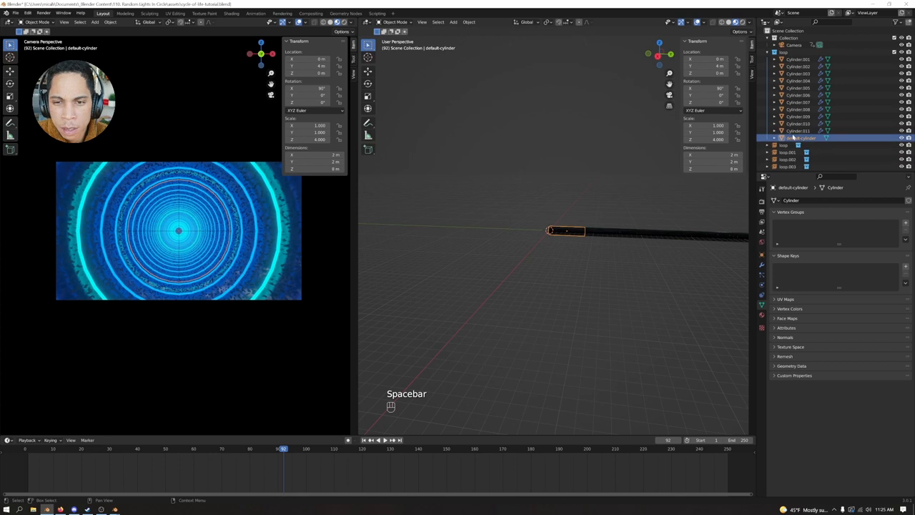
left_click(369, 31)
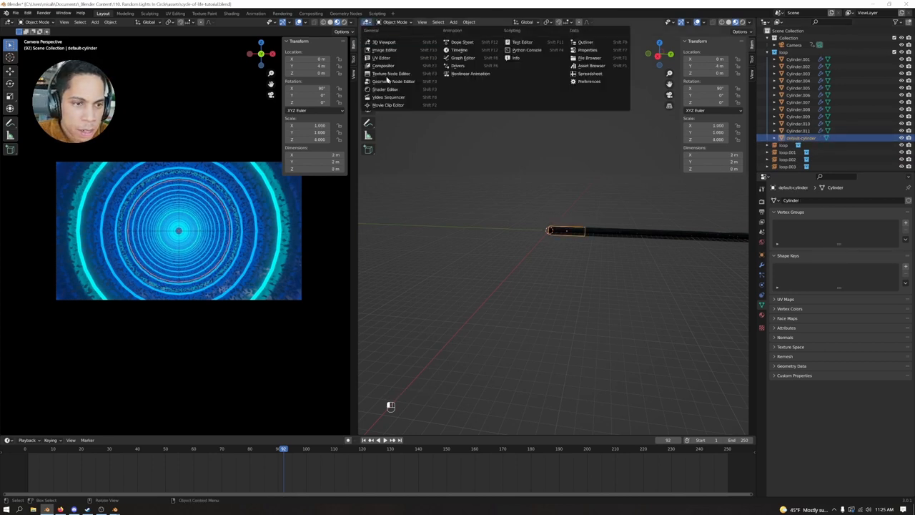
left_click(386, 88)
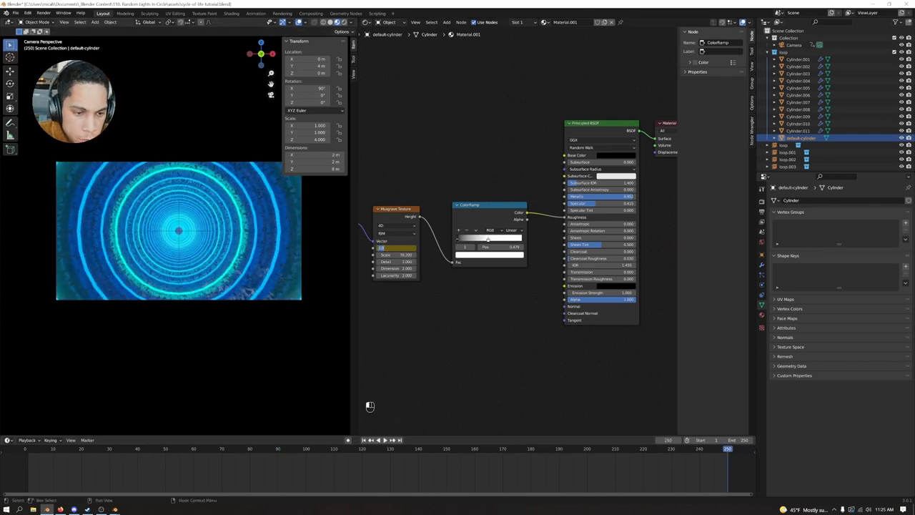
right_click(398, 249)
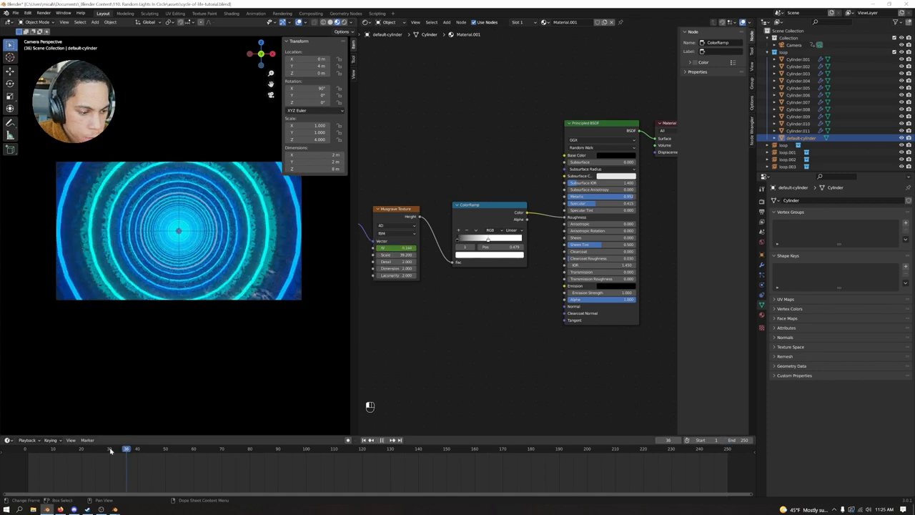
key("space")
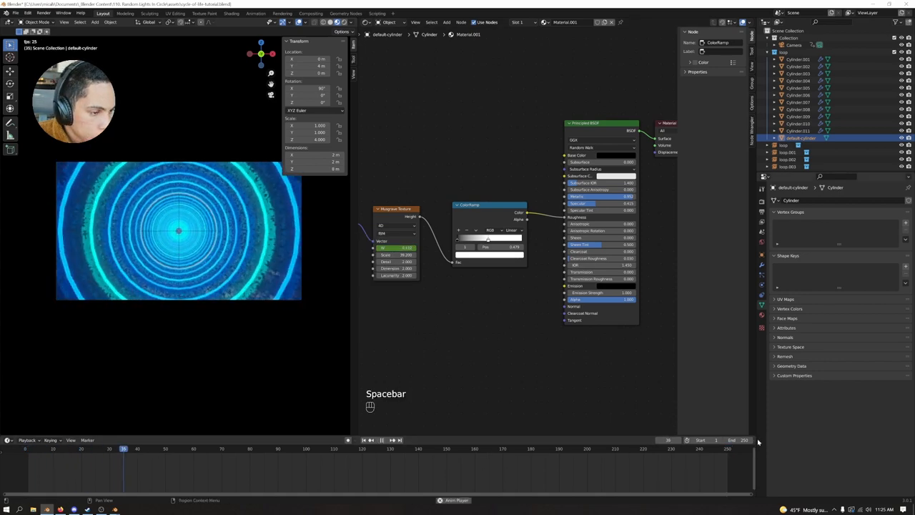
key("space")
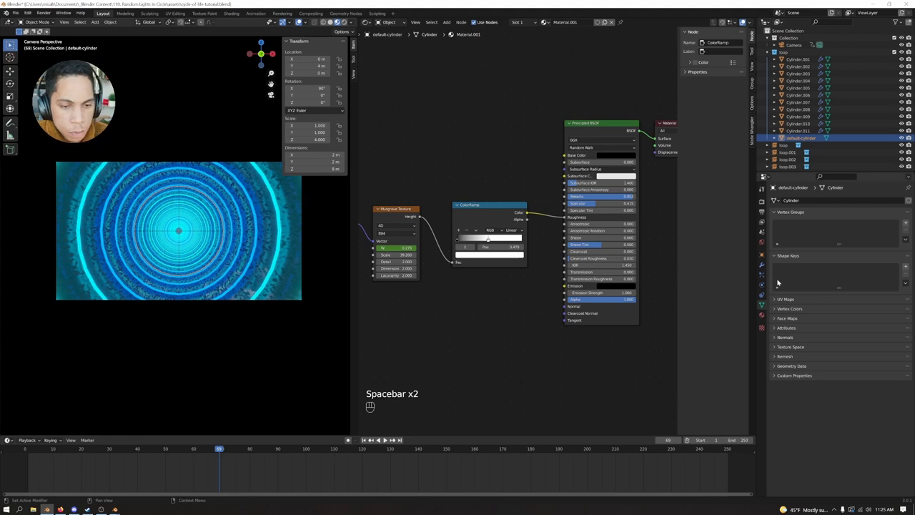
mouse_move(761, 277)
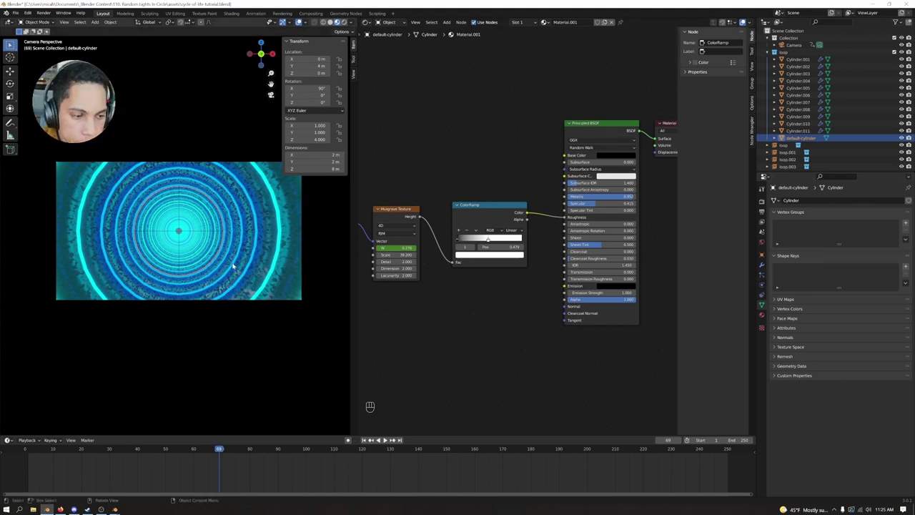
key("space")
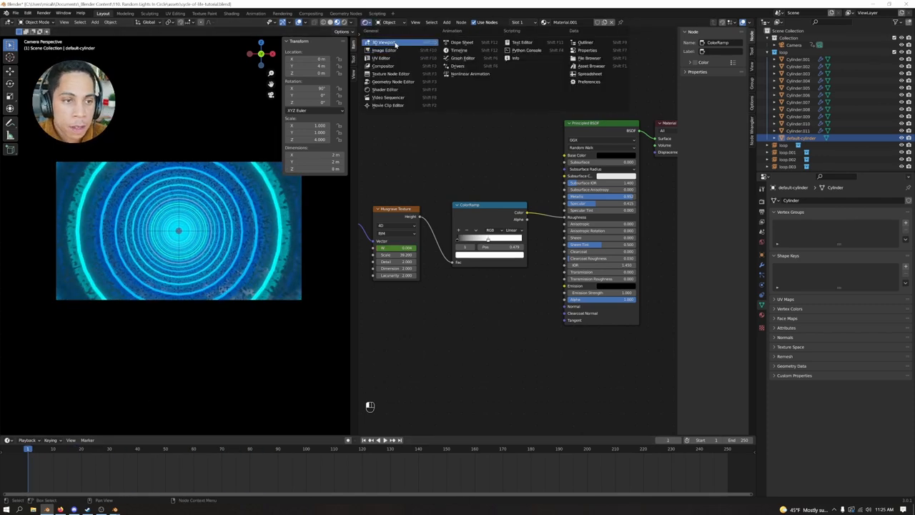
Step: Turn the shader area into a 3D view of the tunnel and add the Emitter mesh at its mouth
left_click(387, 42)
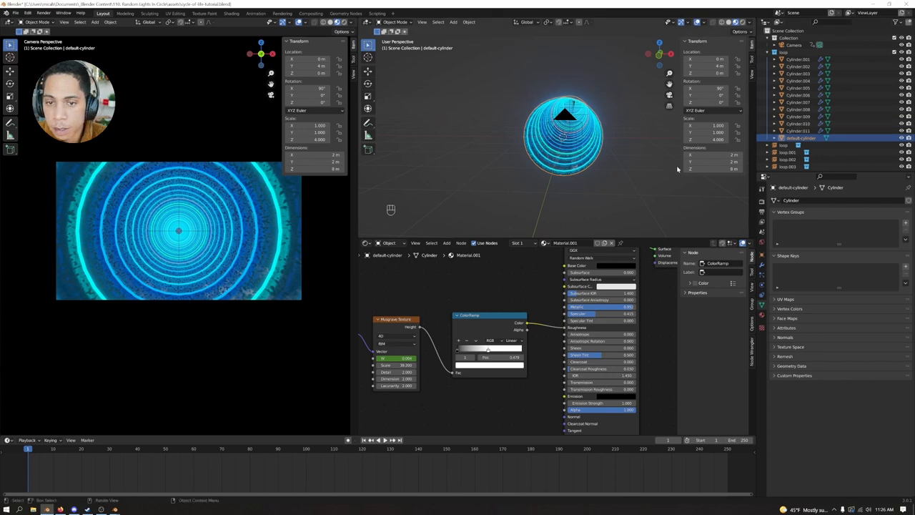
key("shift+d")
type("emitter")
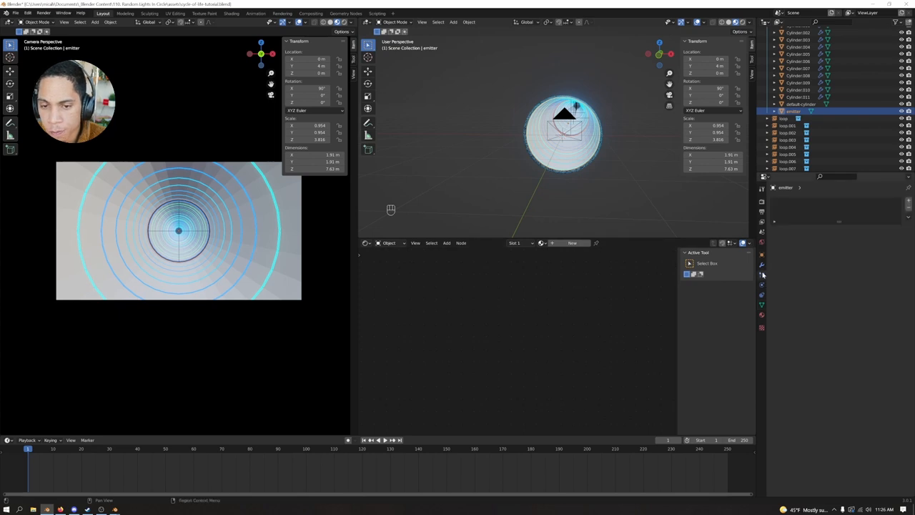
mouse_move(762, 275)
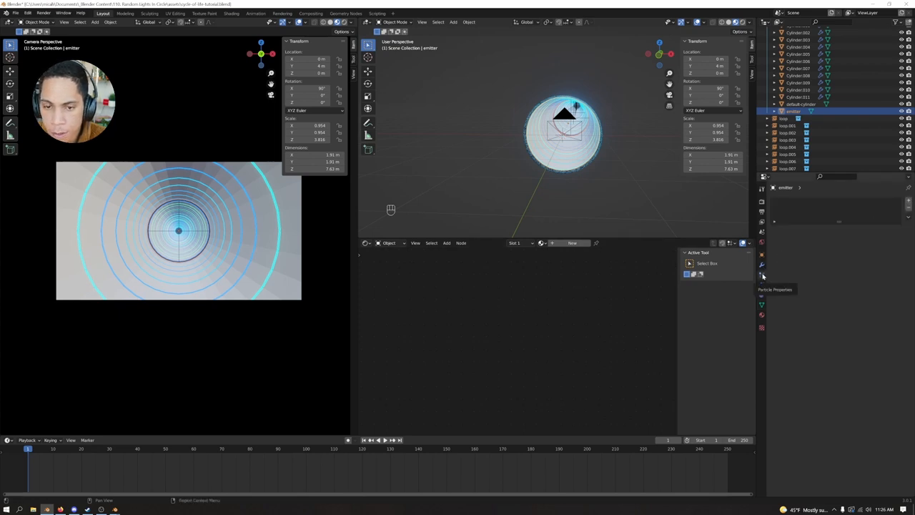
Step: Add a particle system to the Emitter and play the particle preview
left_click(761, 278)
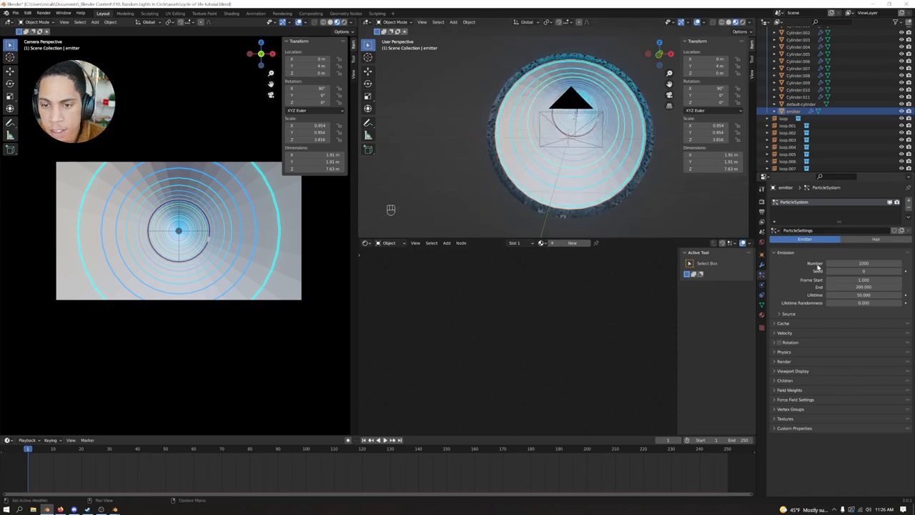
left_click(27, 449)
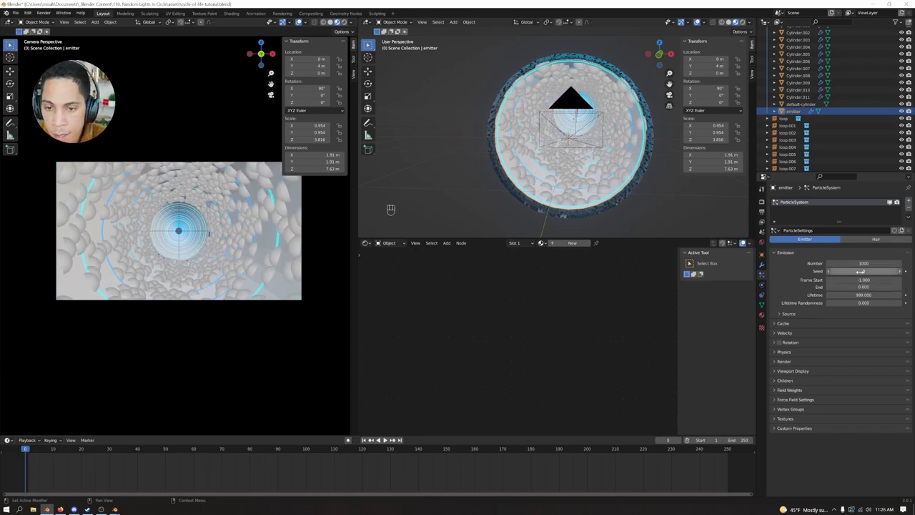
key("space")
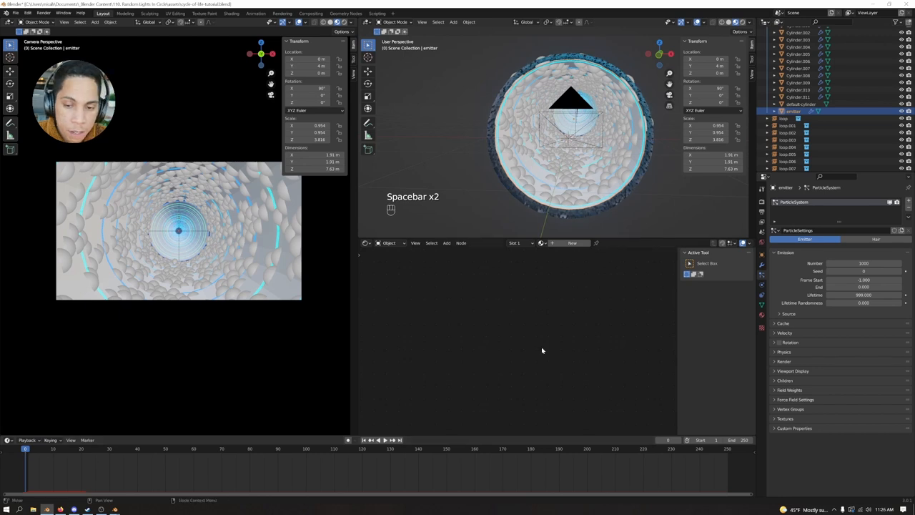
left_click(784, 324)
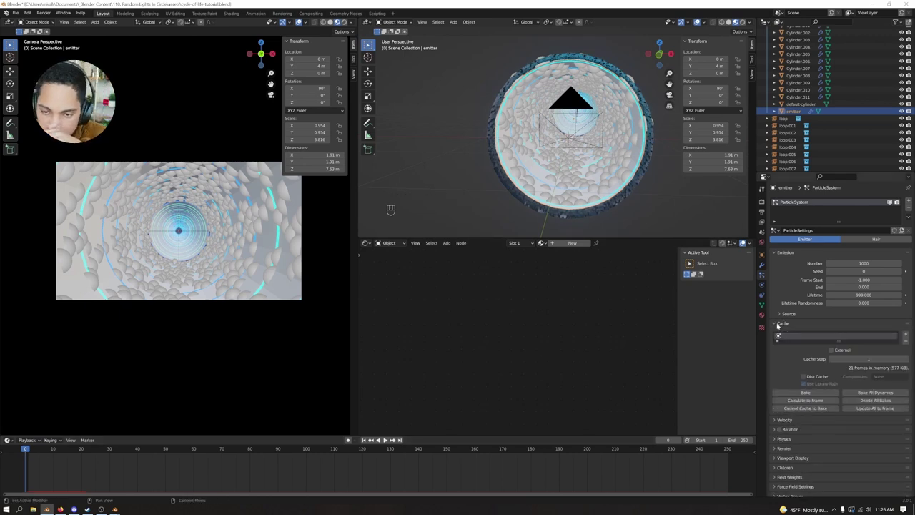
left_click(784, 324)
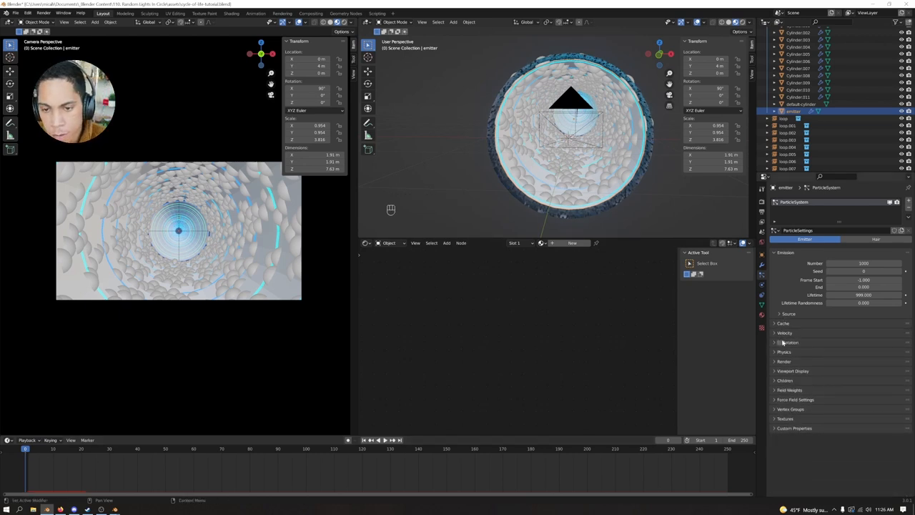
Step: Set Emit From to Volume and Physics Type to None so the spheres stay put, then replay
left_click(790, 314)
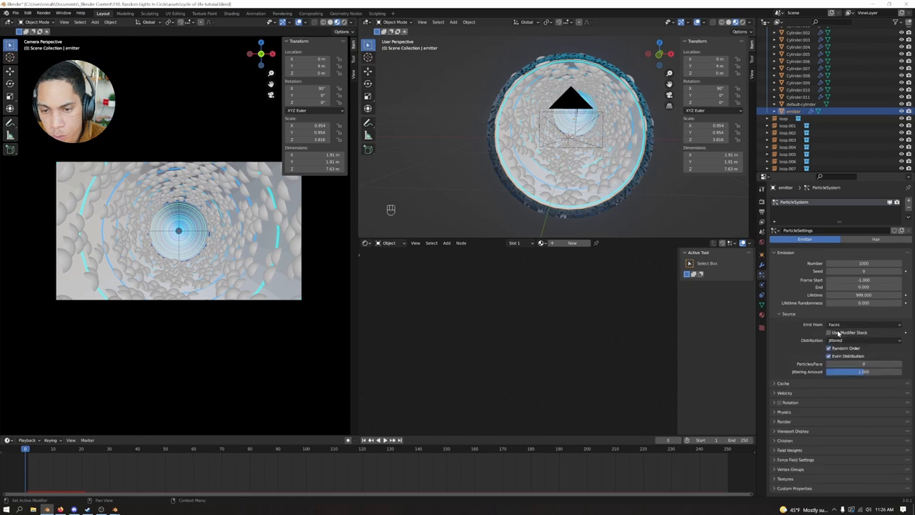
left_click(865, 323)
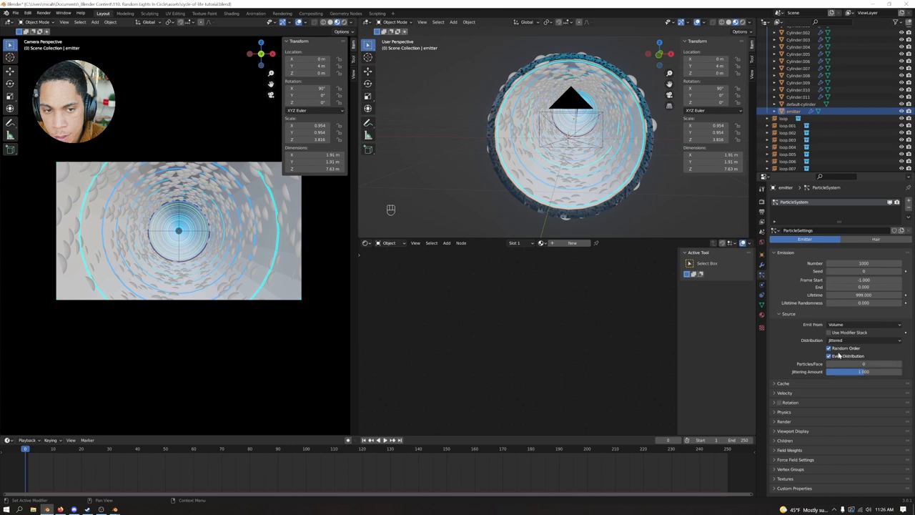
mouse_move(824, 335)
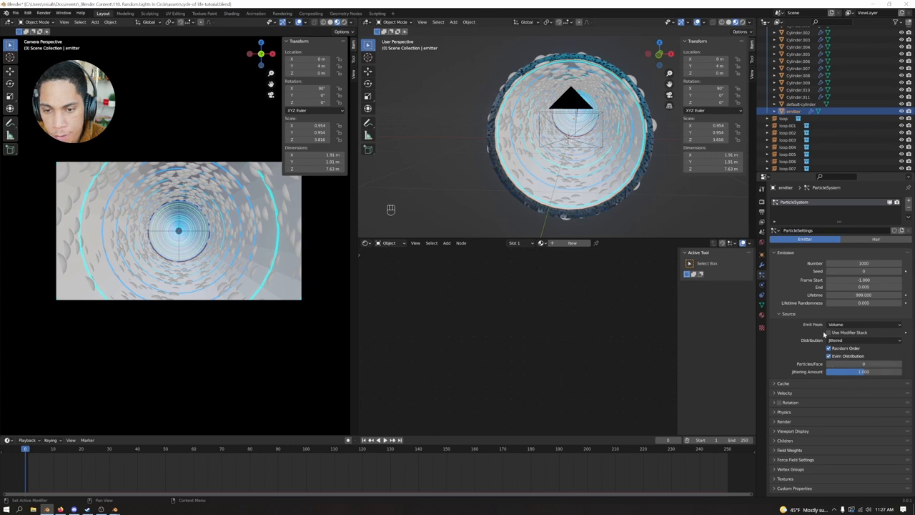
left_click(789, 315)
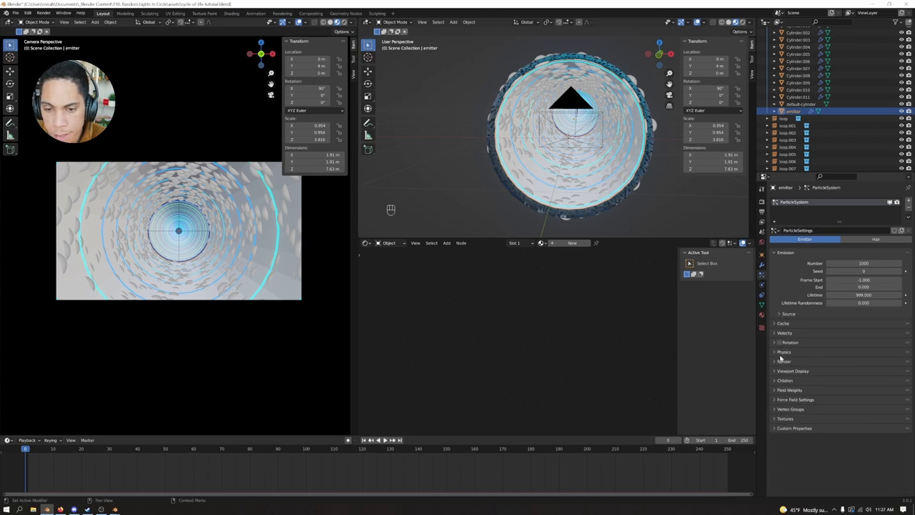
left_click(784, 352)
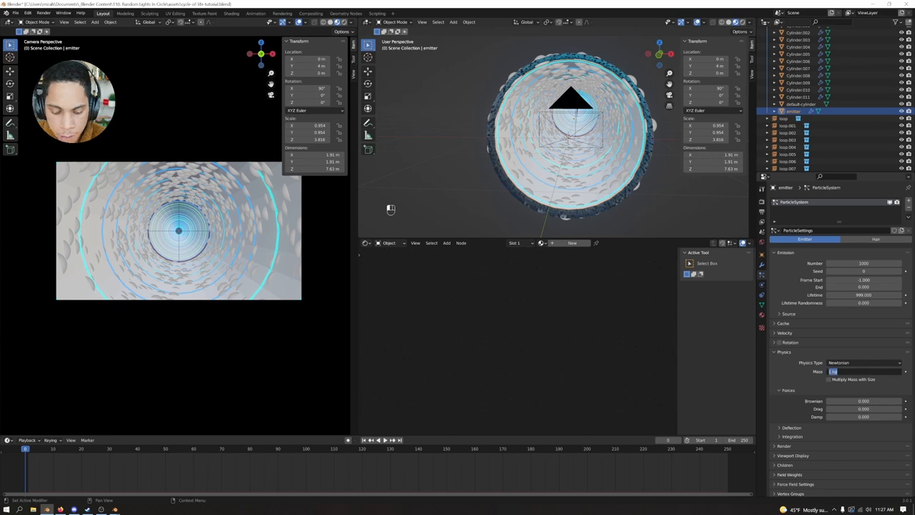
left_click(864, 372)
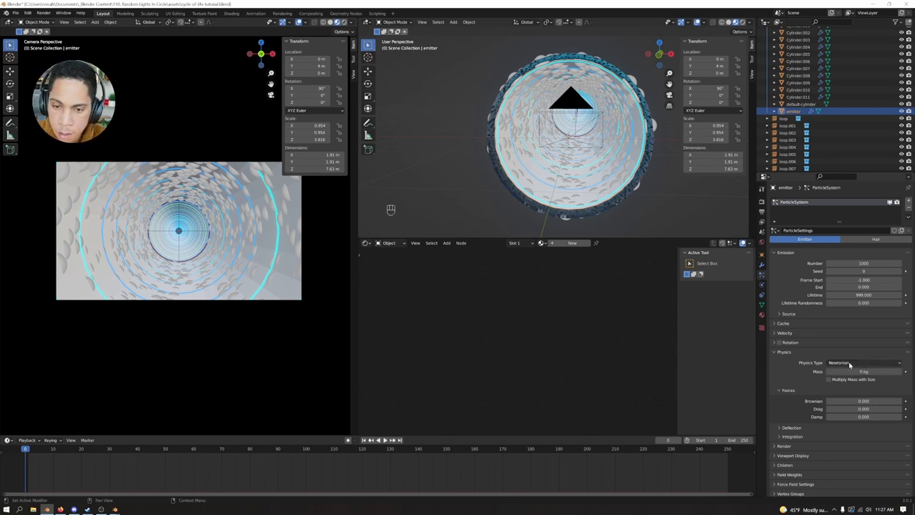
left_click(783, 342)
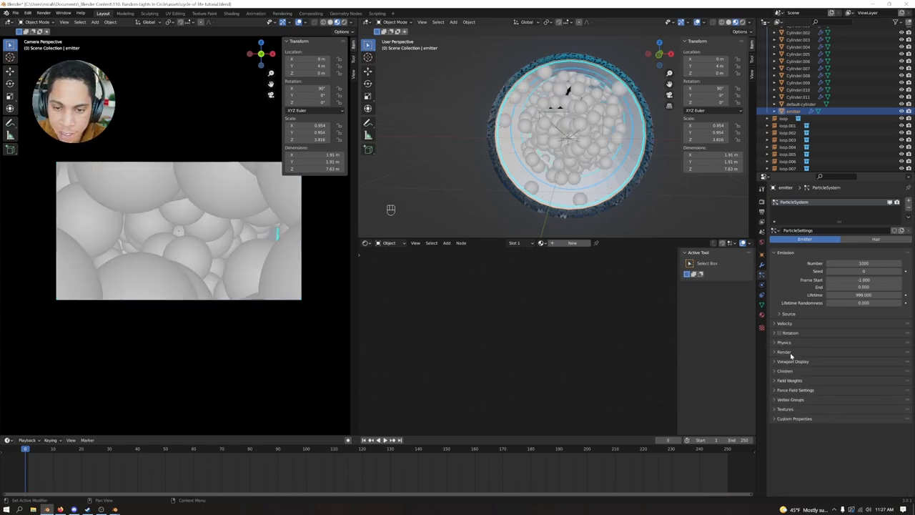
key("space")
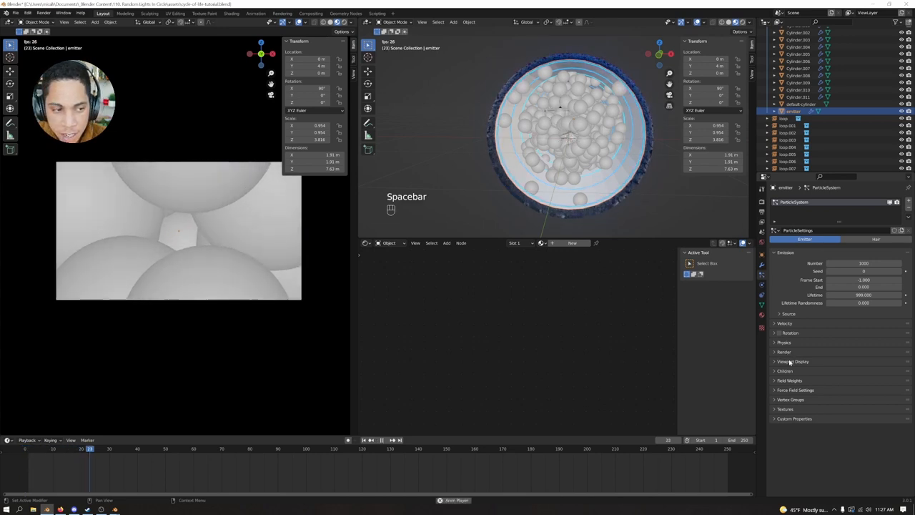
key("space")
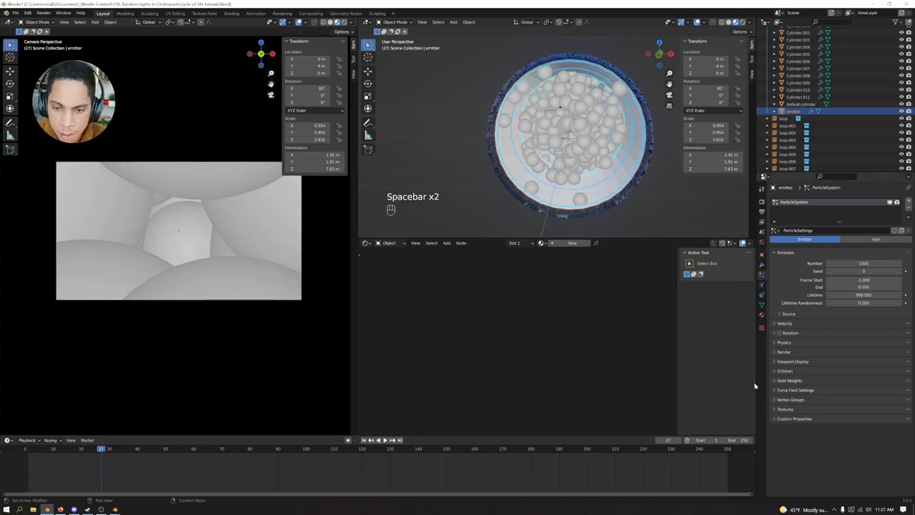
key("space")
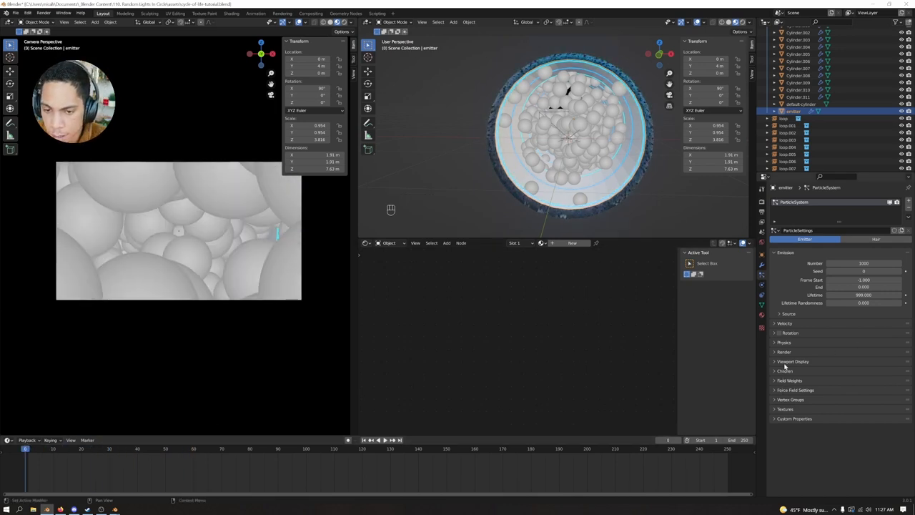
left_click(792, 360)
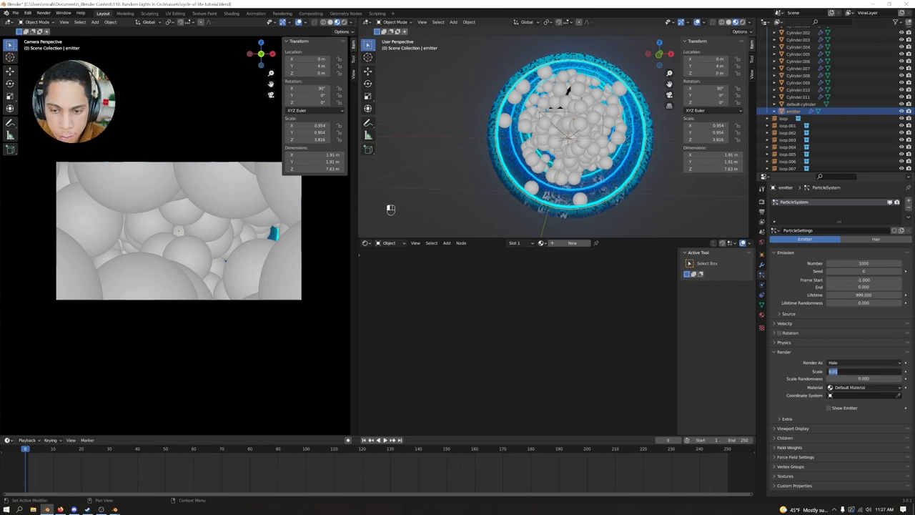
key("ctrl+z")
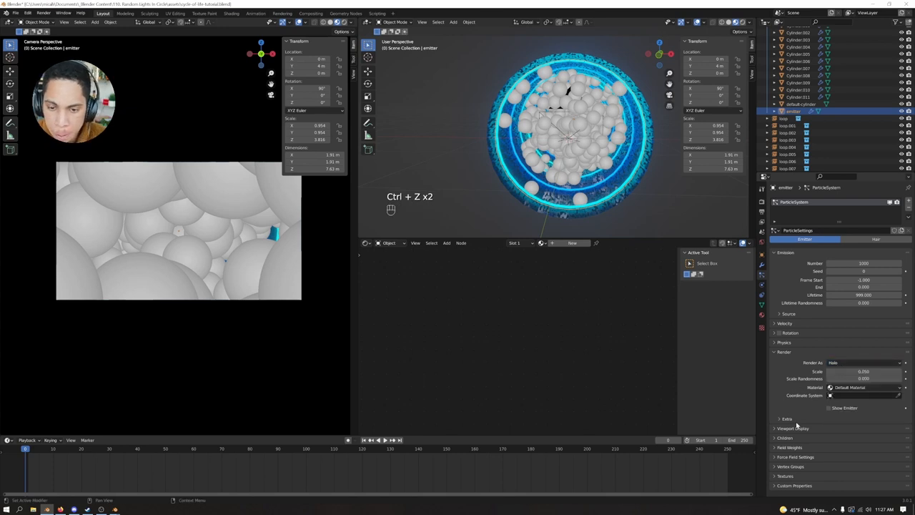
left_click(864, 440)
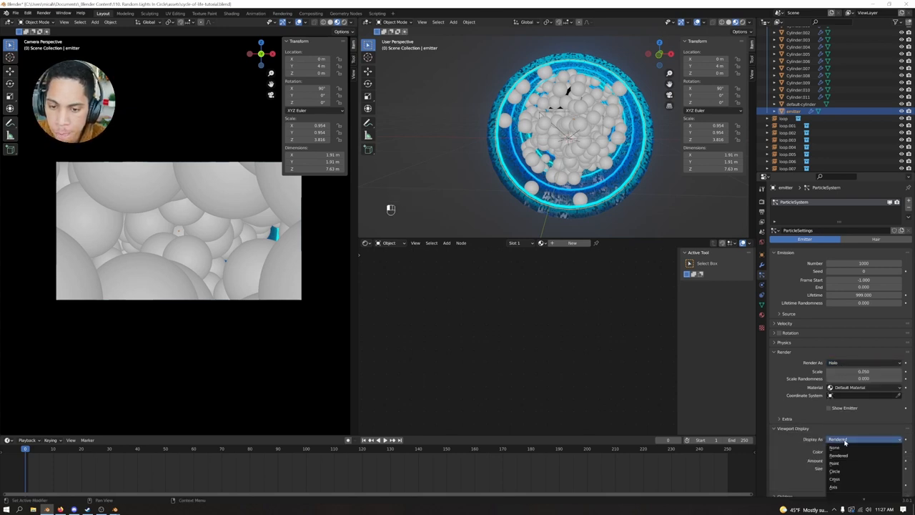
key("space")
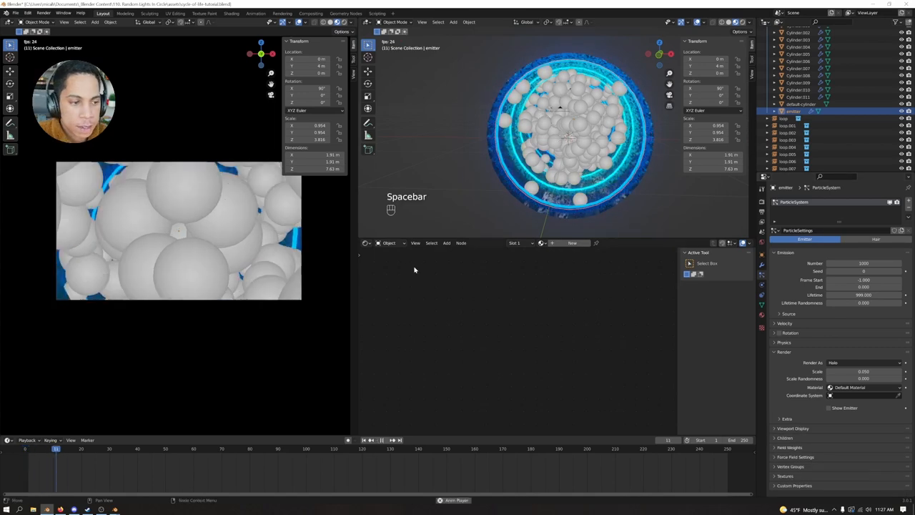
key("space")
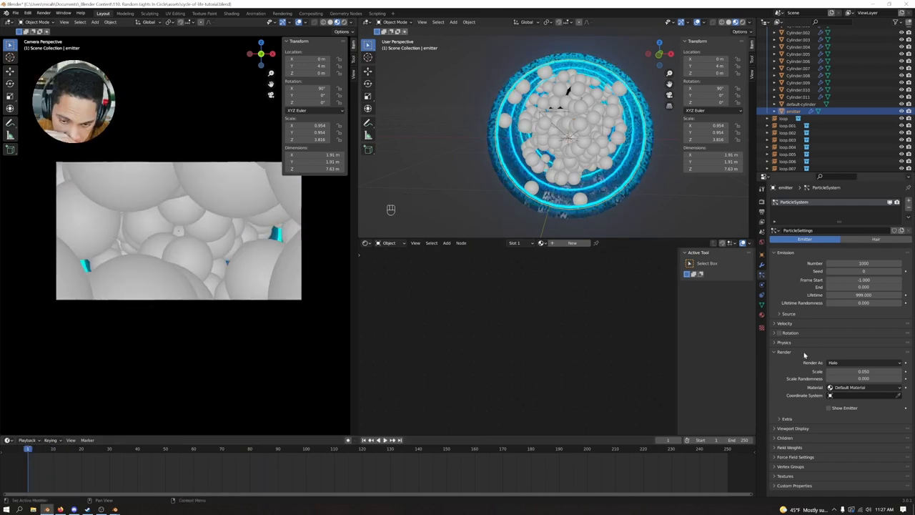
left_click(784, 352)
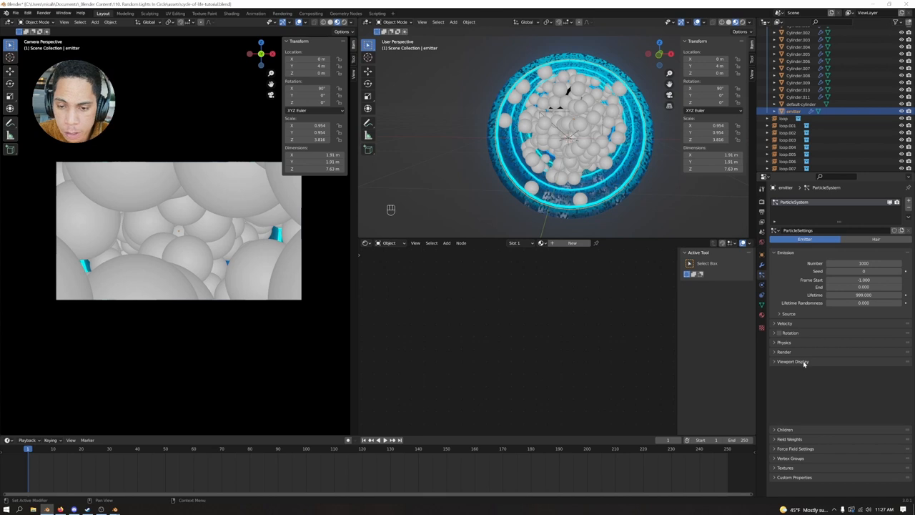
left_click(784, 352)
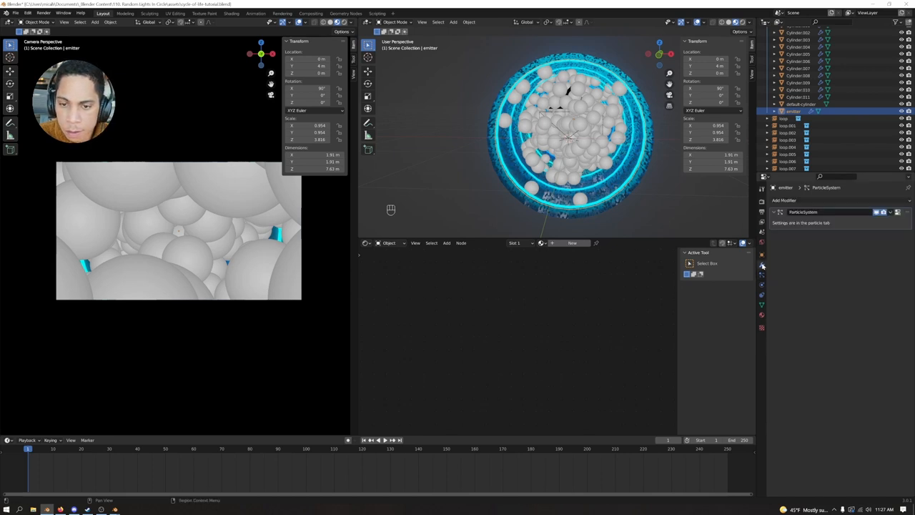
key("space")
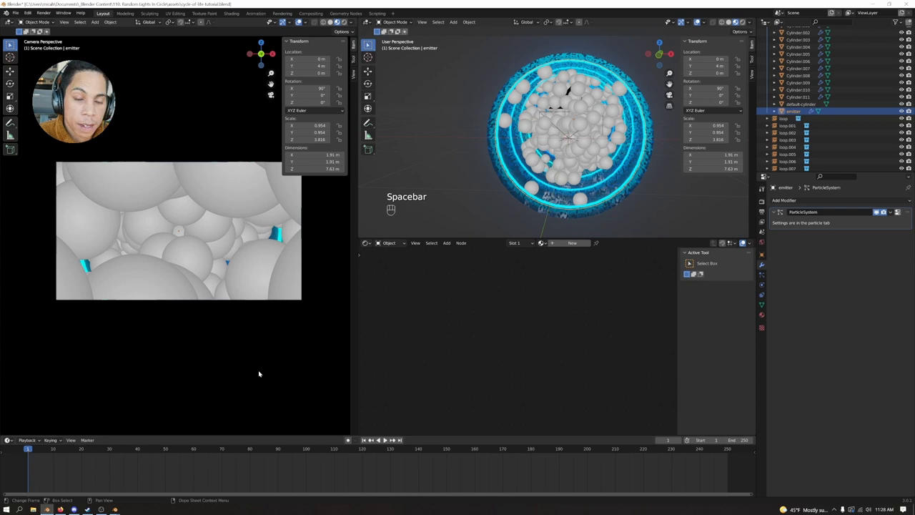
Step: Add a Solidify modifier to the emitter so the spheres spread along the tunnel wall, and preview it
left_click(784, 201)
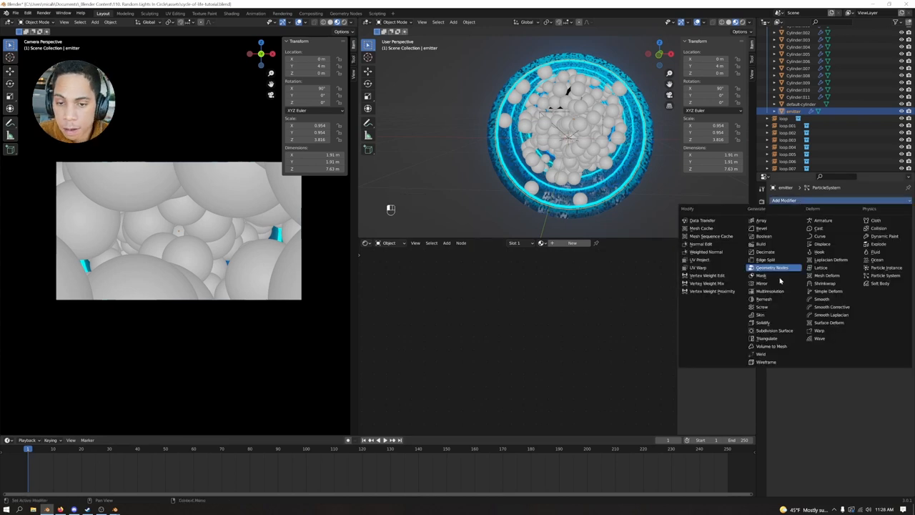
mouse_move(764, 323)
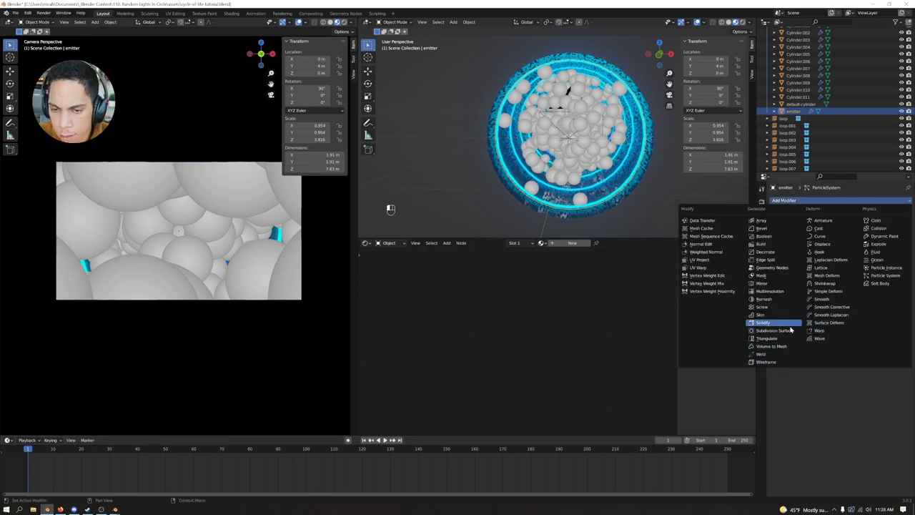
left_click(764, 324)
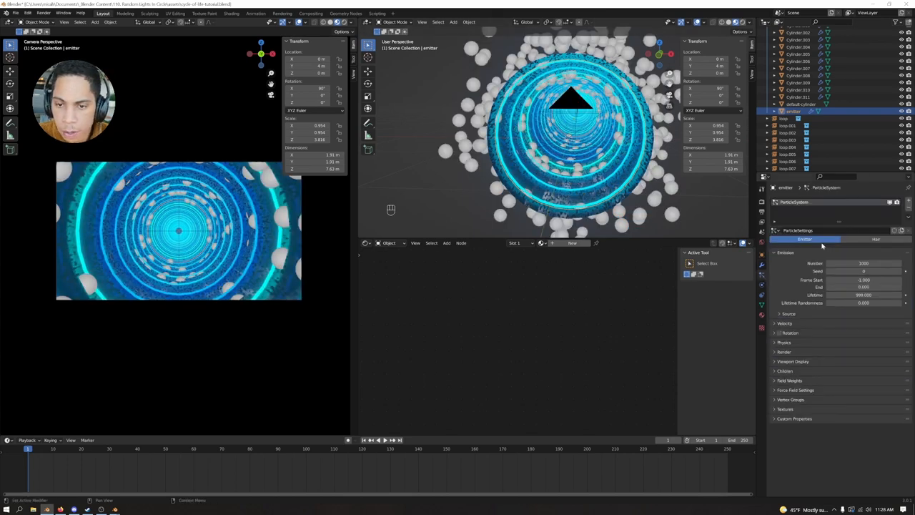
left_click(790, 315)
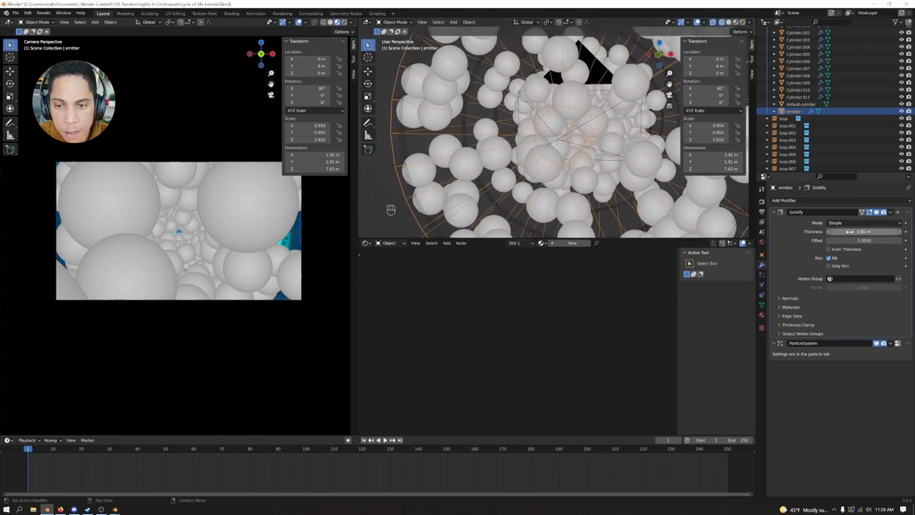
left_click_drag(873, 232, 851, 232)
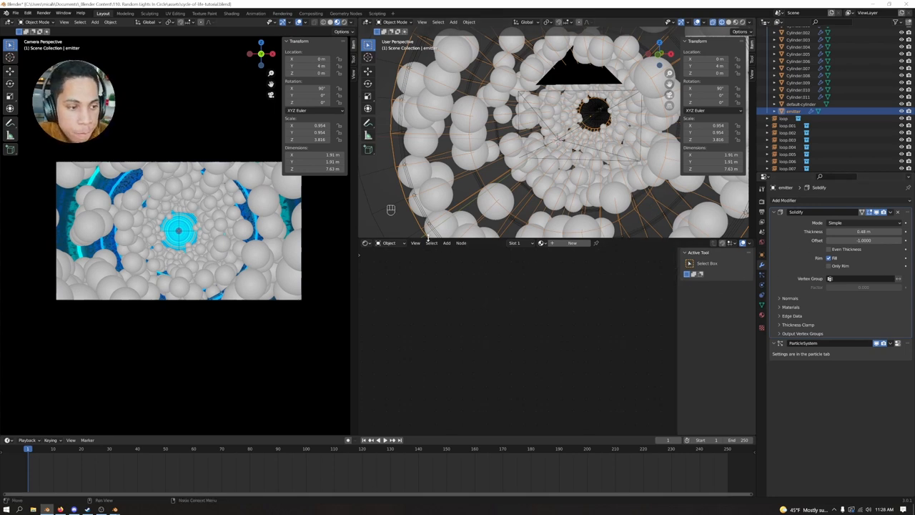
key("space")
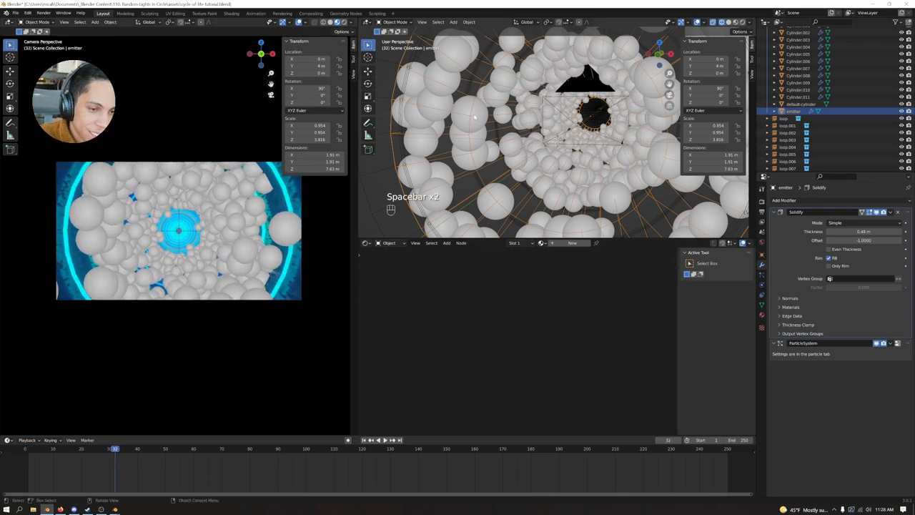
key("z")
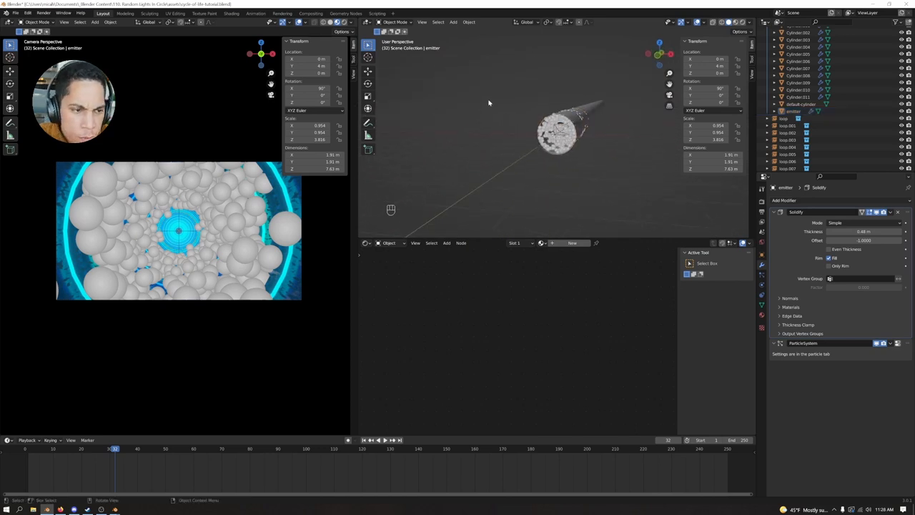
Step: Add a UV sphere, move it beside the tunnel and shrink it to a small size
key("shift+a")
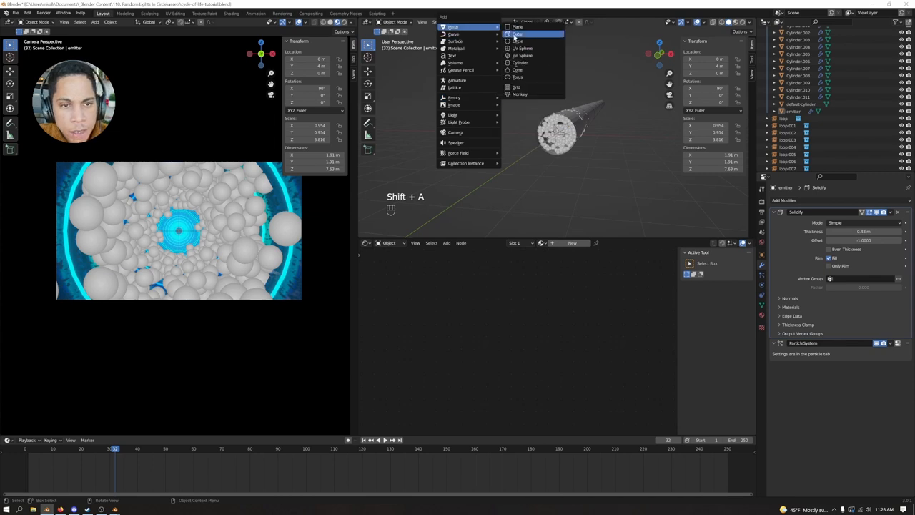
mouse_move(524, 56)
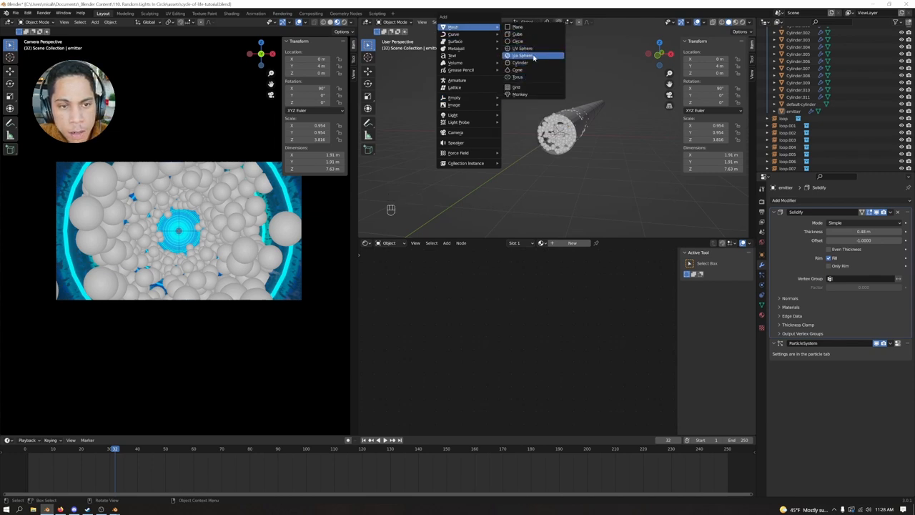
left_click(524, 56)
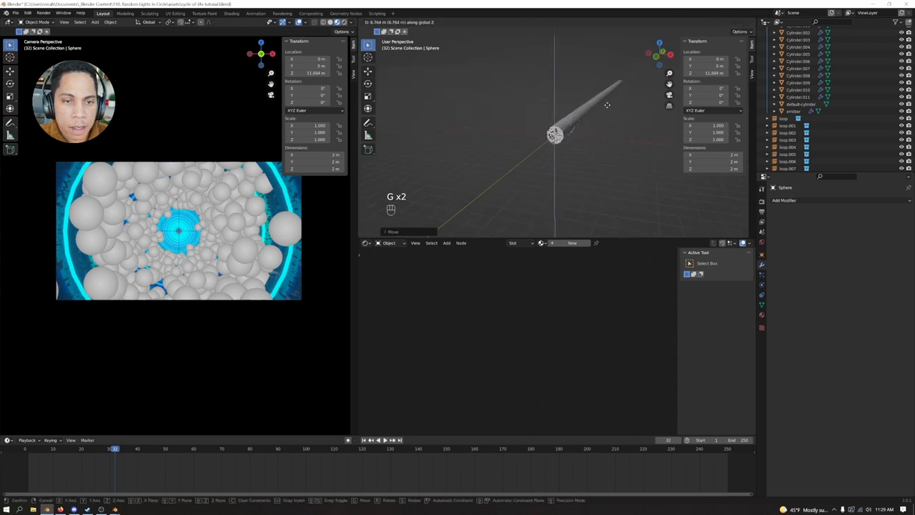
key("shift")
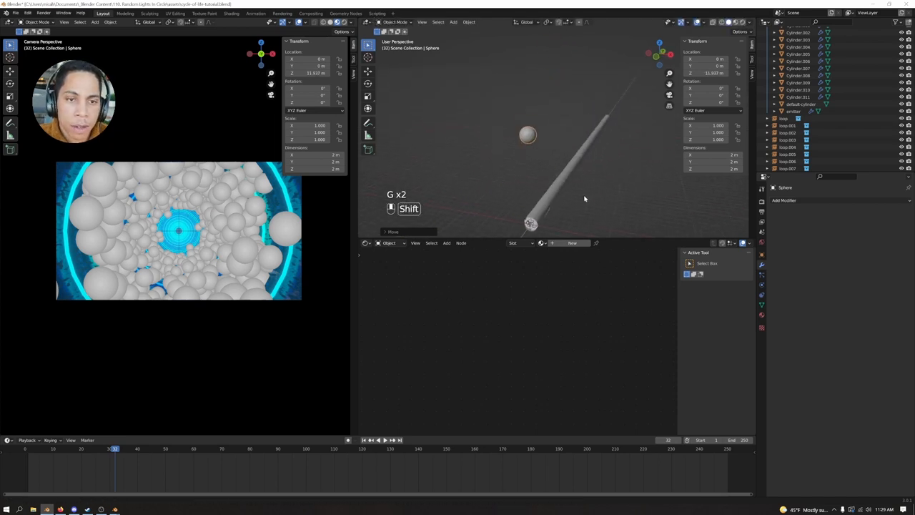
key("s")
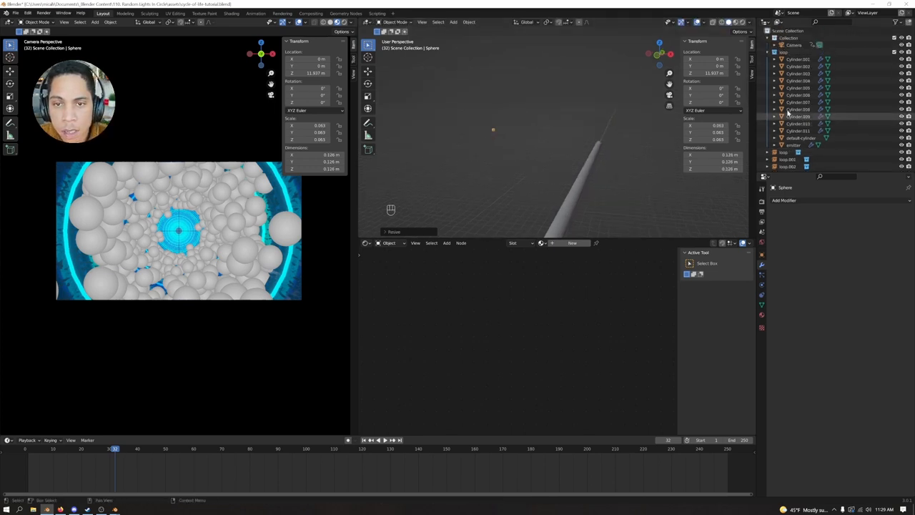
Step: Assign an existing material to the new sphere from the material list
left_click(786, 166)
type("emitterobject")
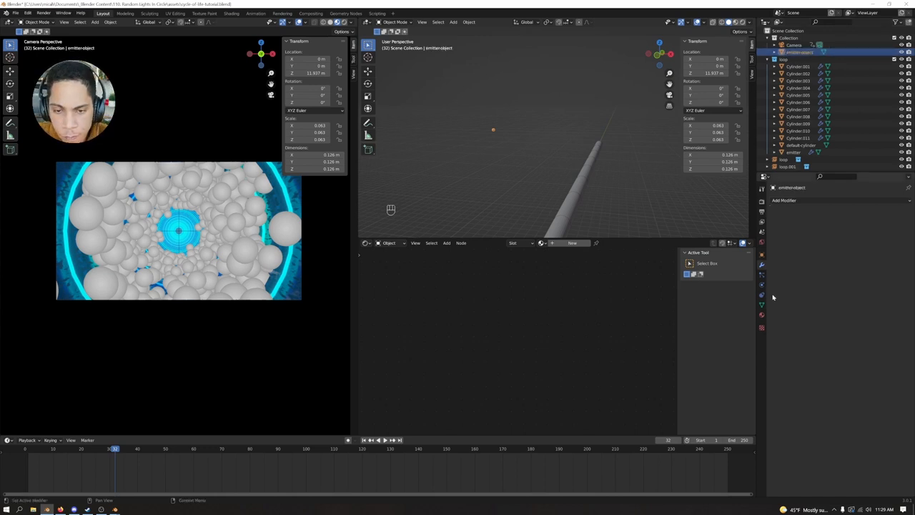
left_click(542, 243)
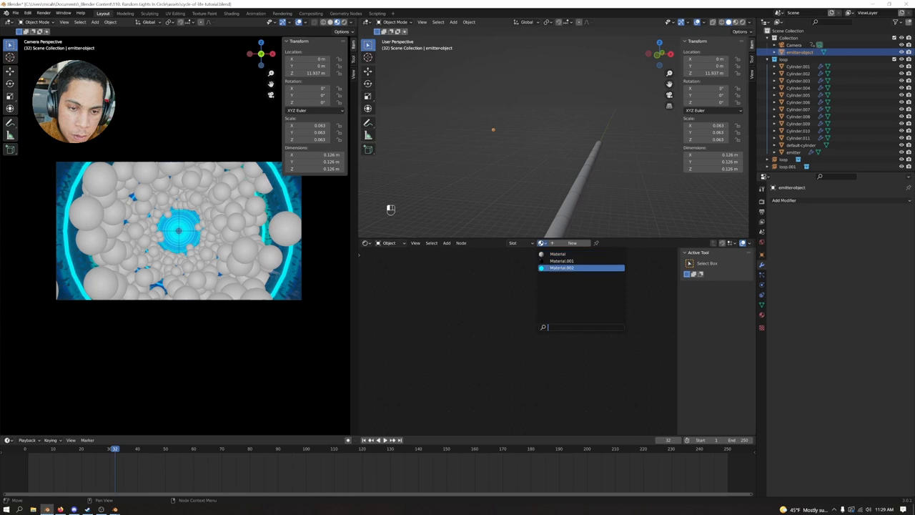
left_click(562, 269)
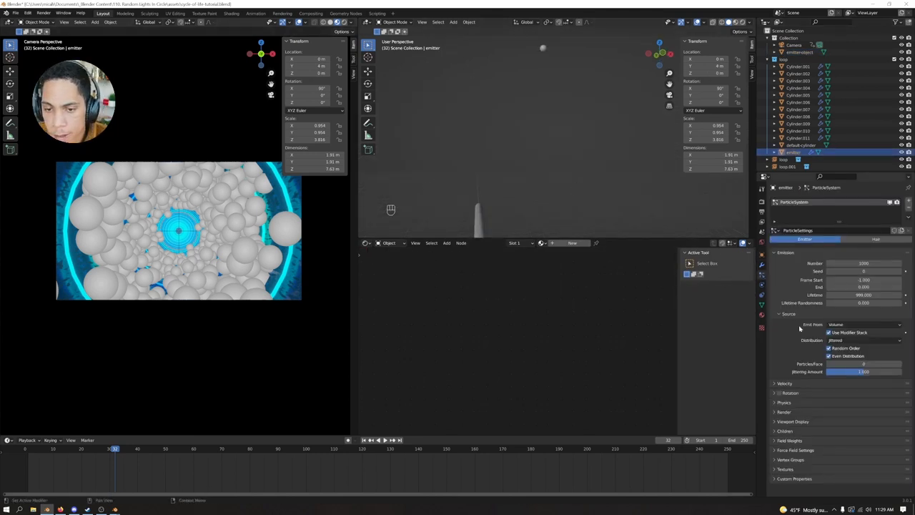
Step: Render the particles as an object, instancing the small emitter sphere as the particle shape
left_click(790, 315)
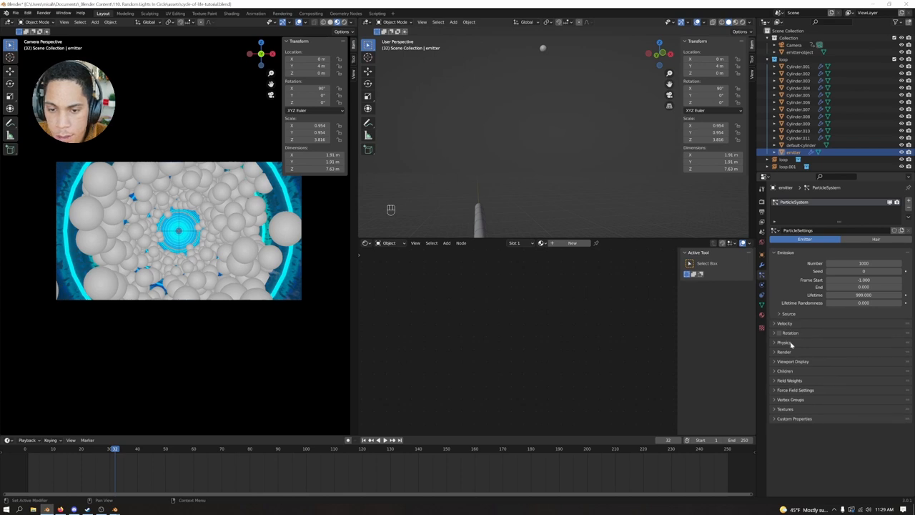
left_click(786, 351)
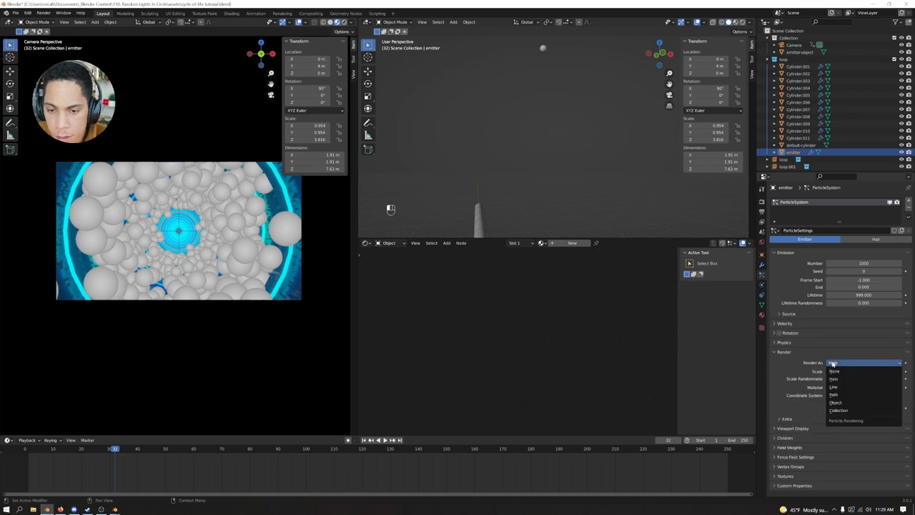
left_click(835, 402)
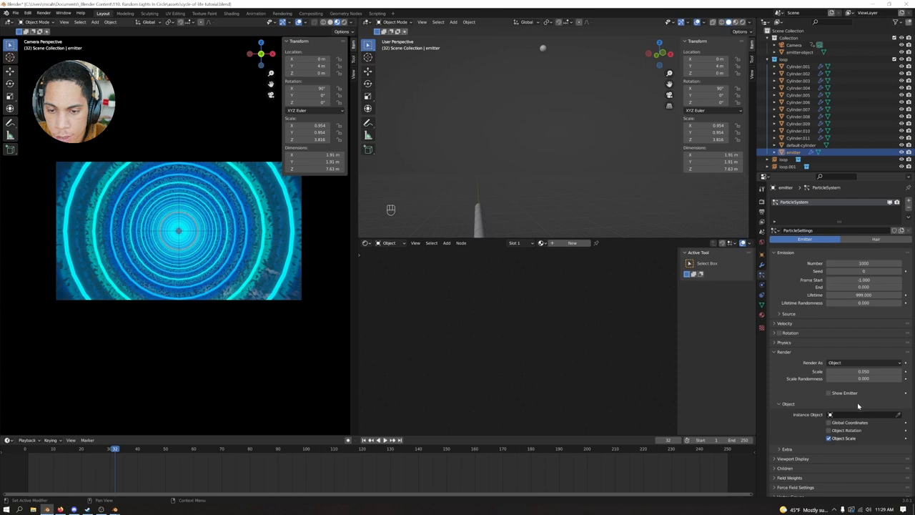
left_click(864, 415)
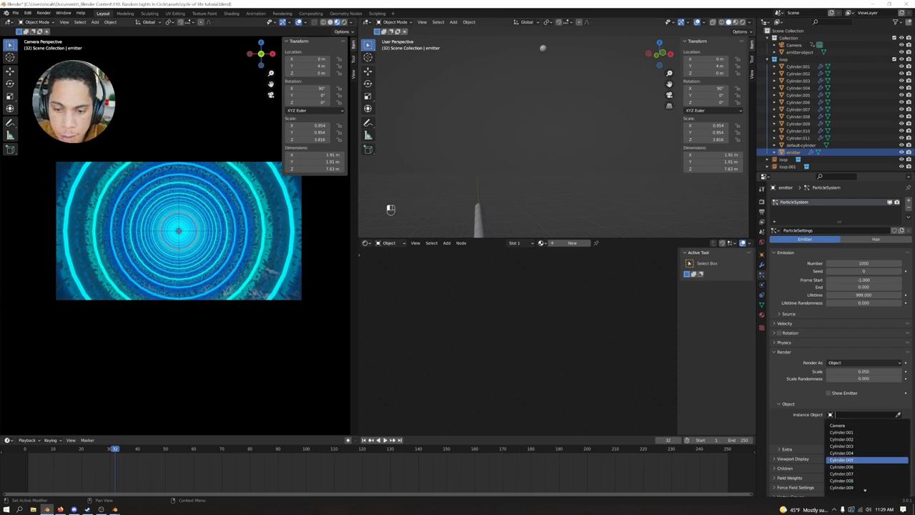
type("emitter")
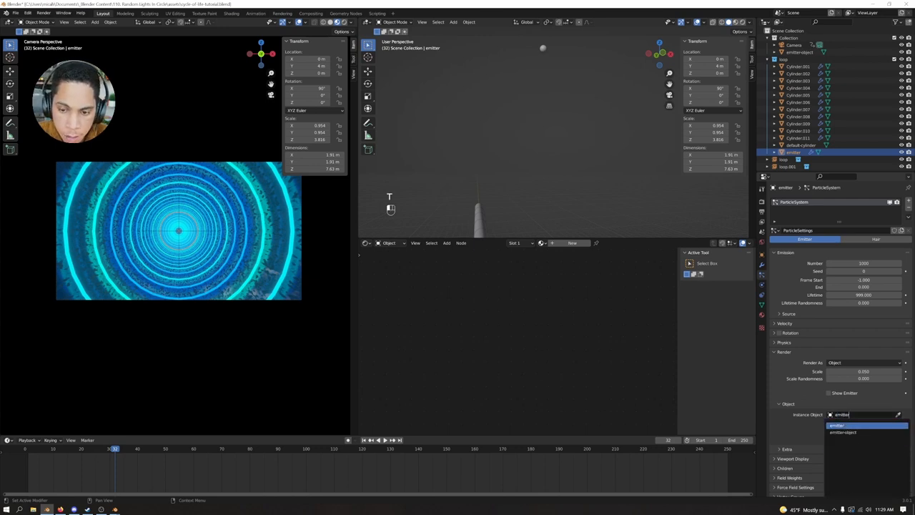
left_click(844, 432)
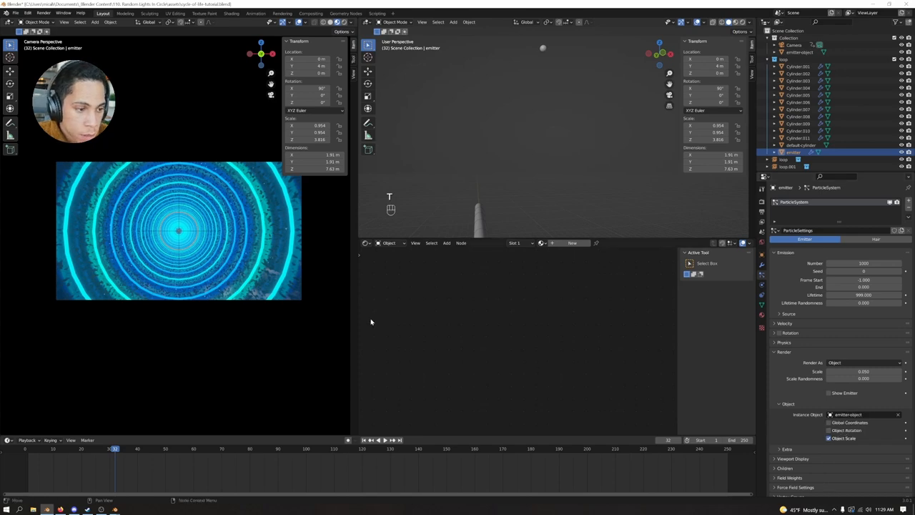
Step: Play and pause the fly-through repeatedly in the camera view to check the particles
key("space")
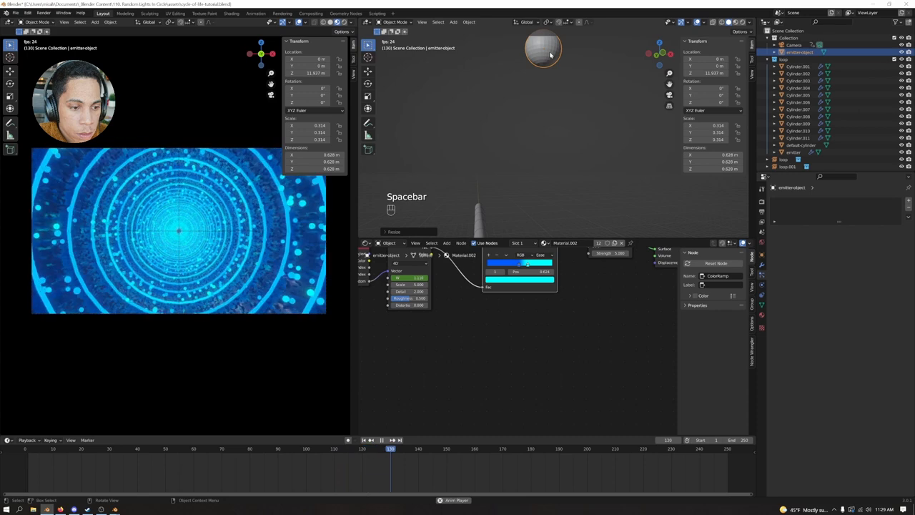
key("space")
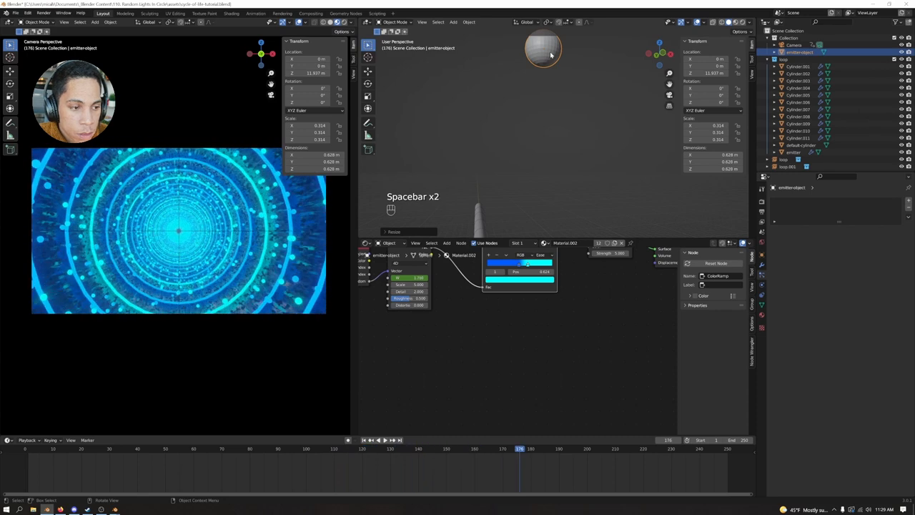
key("space")
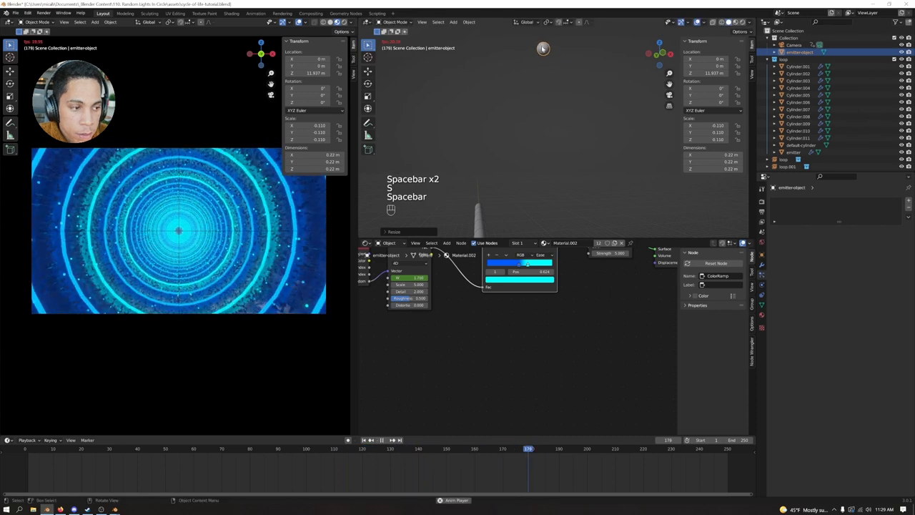
key("space")
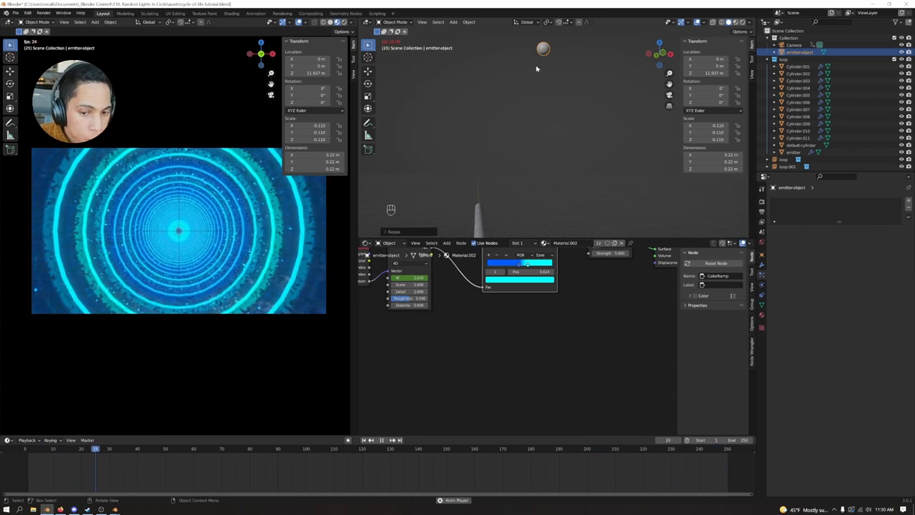
key("space")
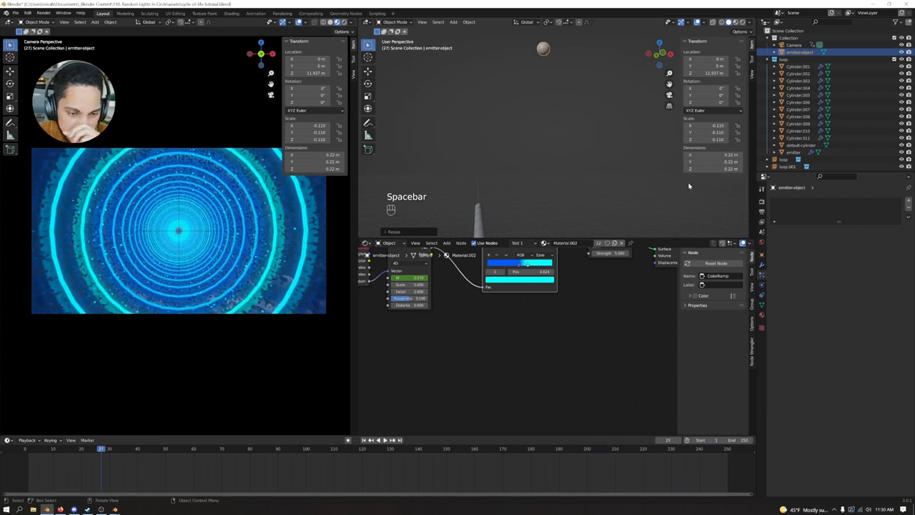
key("space")
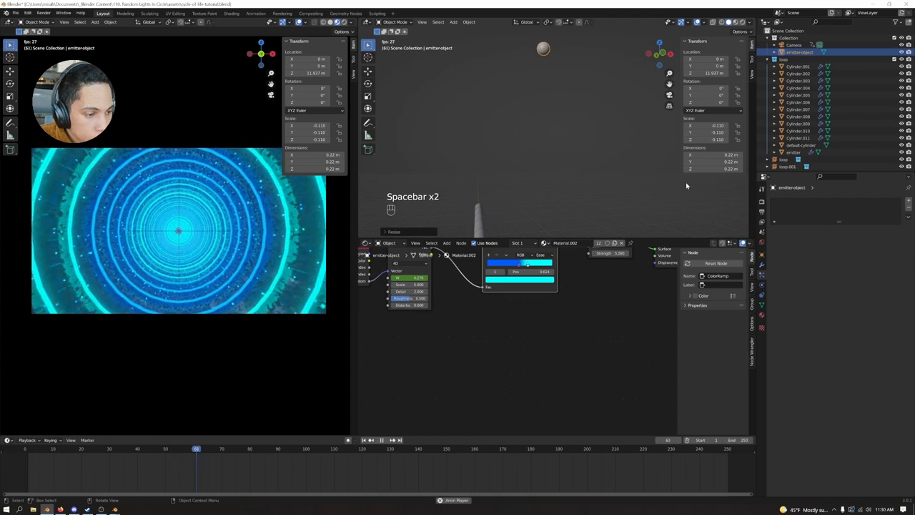
key("space")
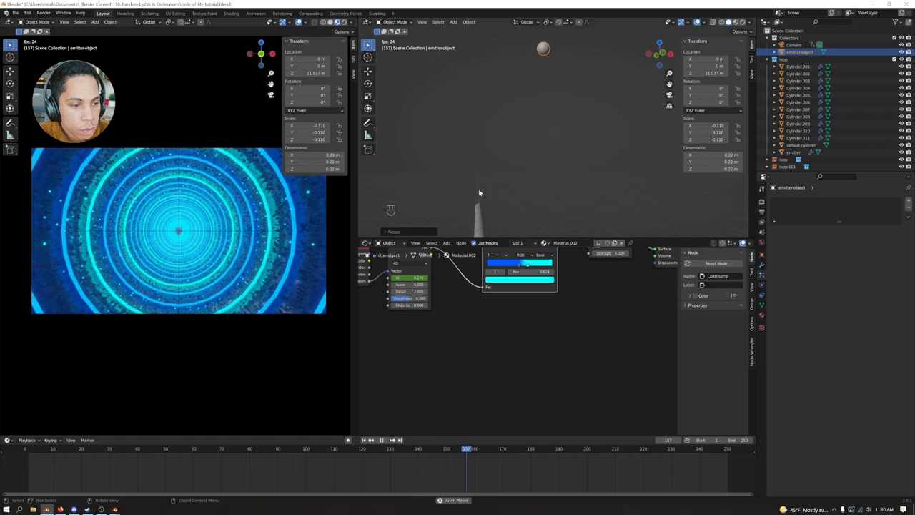
key("space")
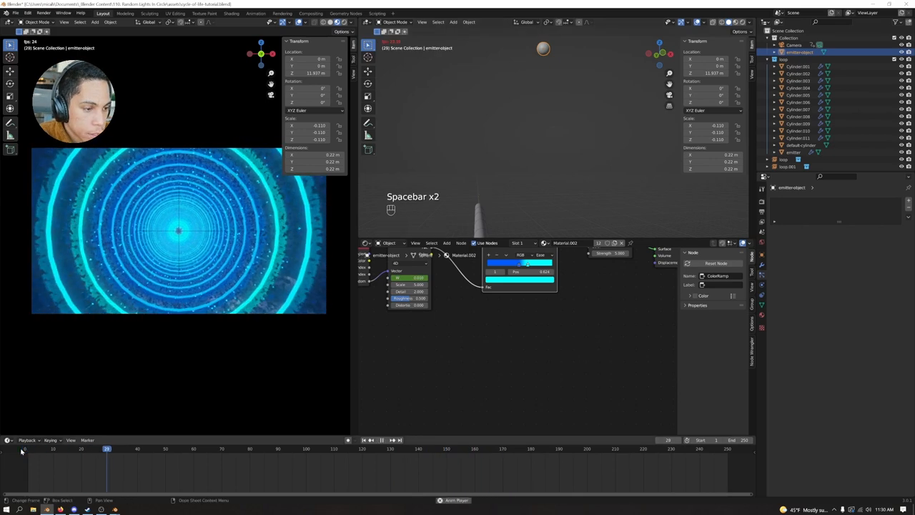
key("space")
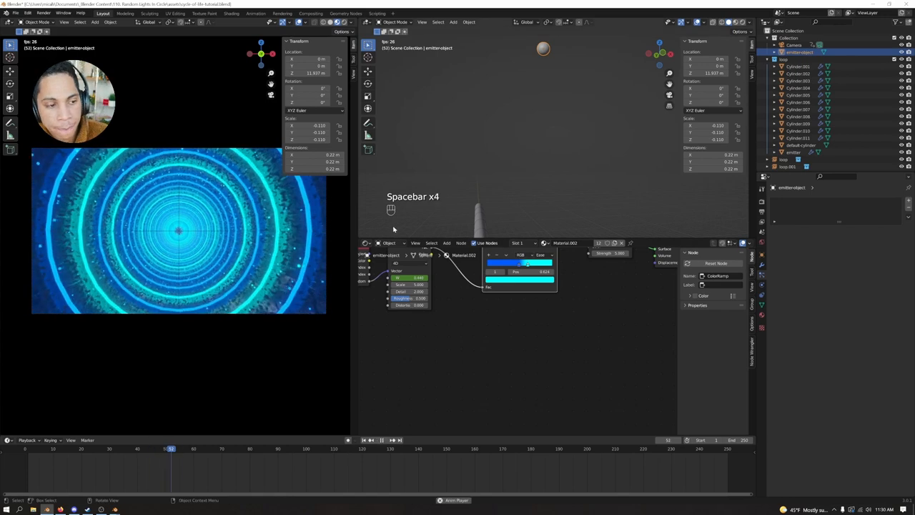
Step: Select the camera and insert a Location keyframe at the first frame
key("space")
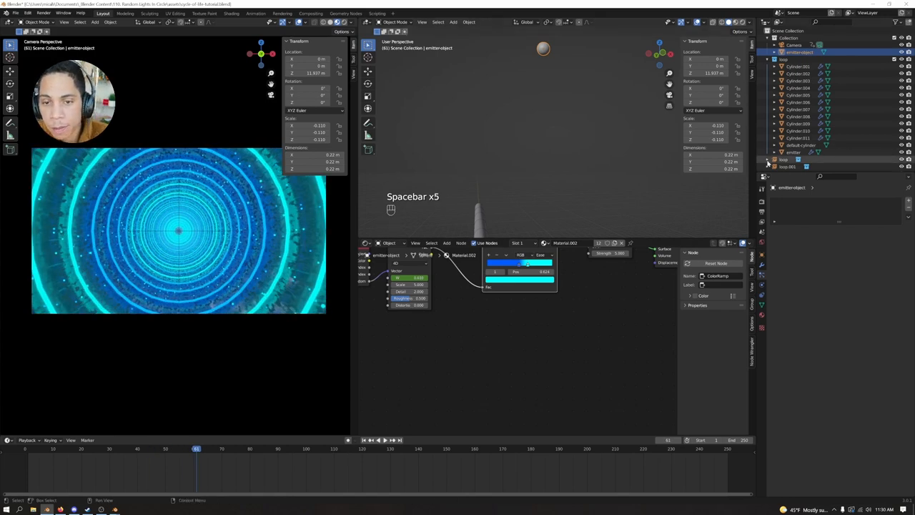
left_click(762, 200)
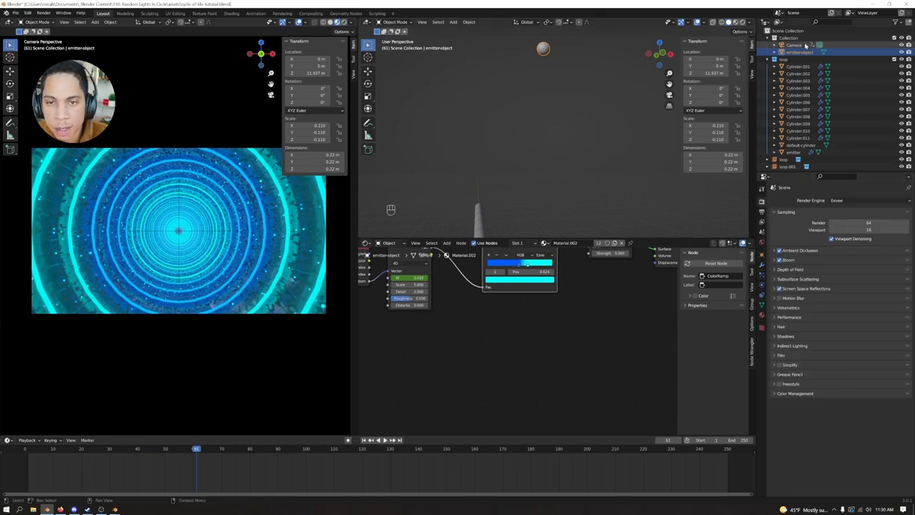
left_click(793, 45)
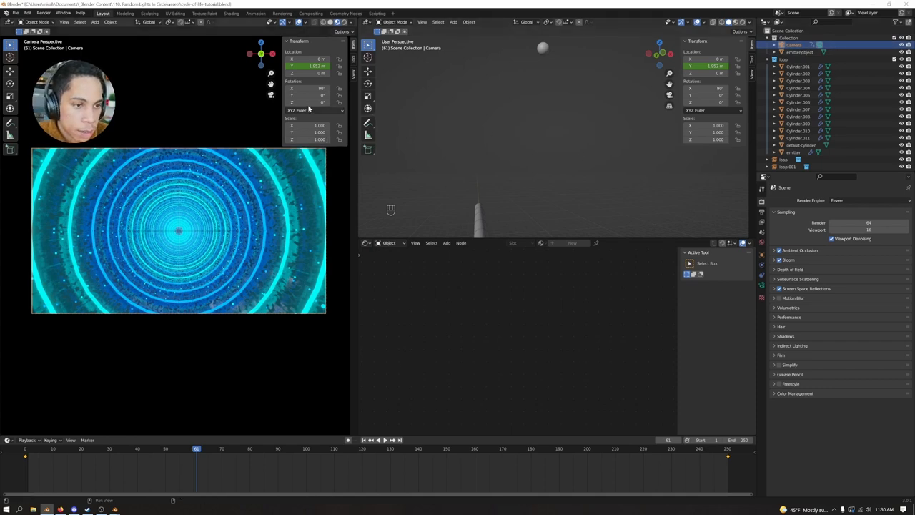
key("ctrl+z")
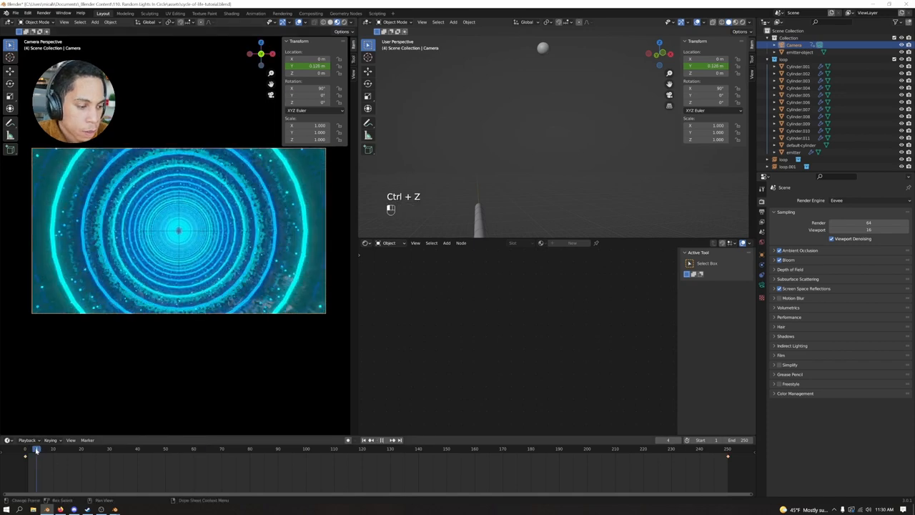
right_click(300, 73)
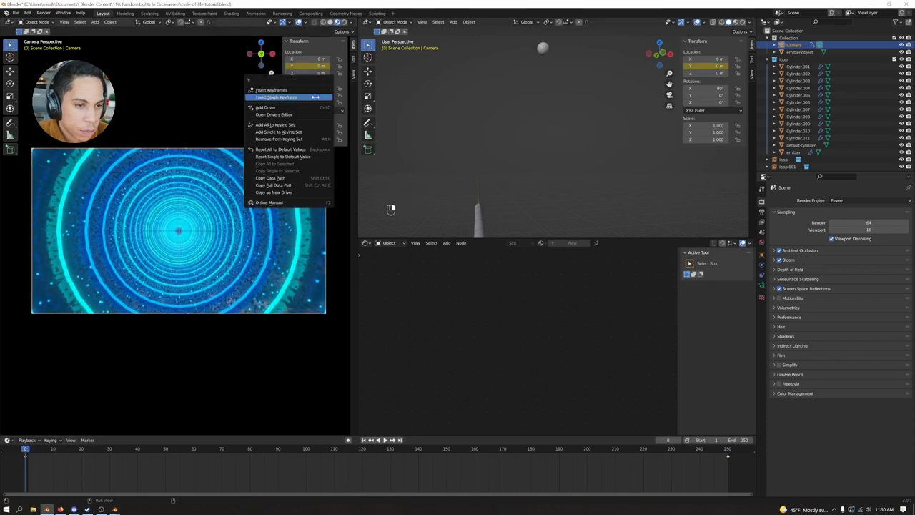
key("shift+Right")
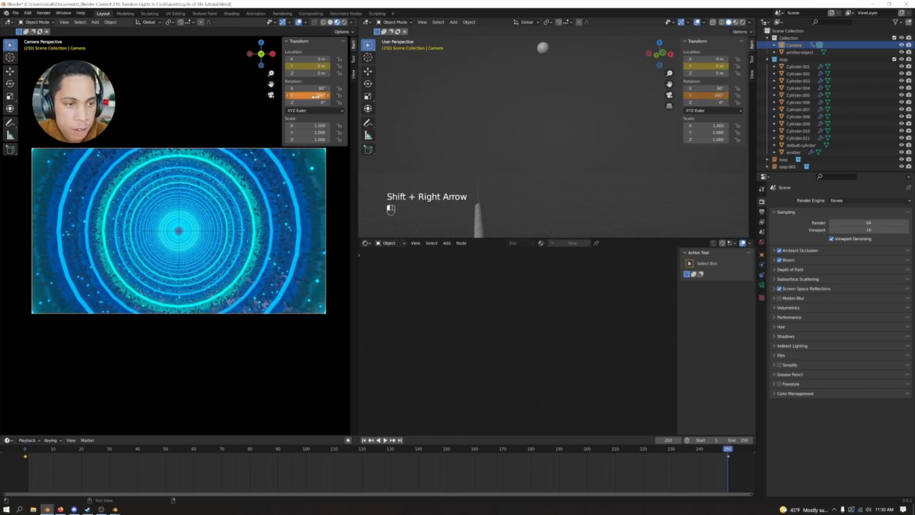
Step: Jump to the last frame, move the camera forward down the tunnel and keyframe its Location there
key("space")
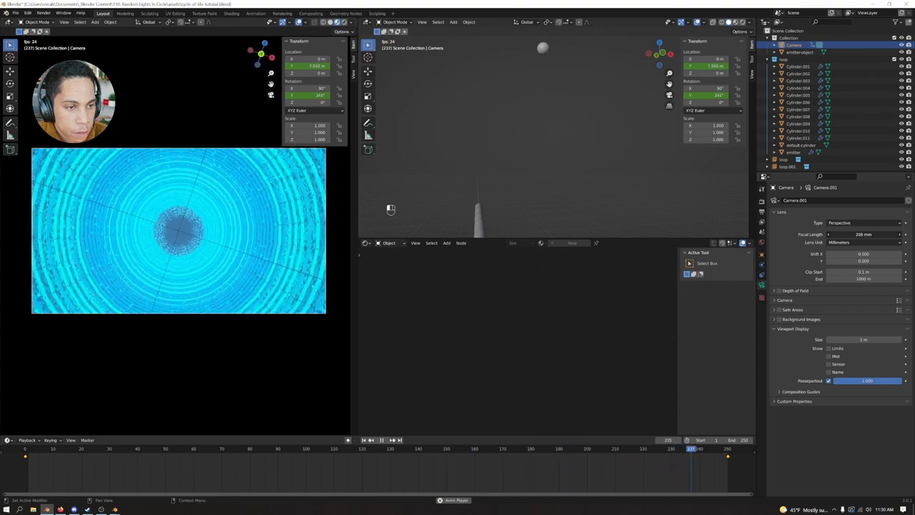
key("ctrl+z")
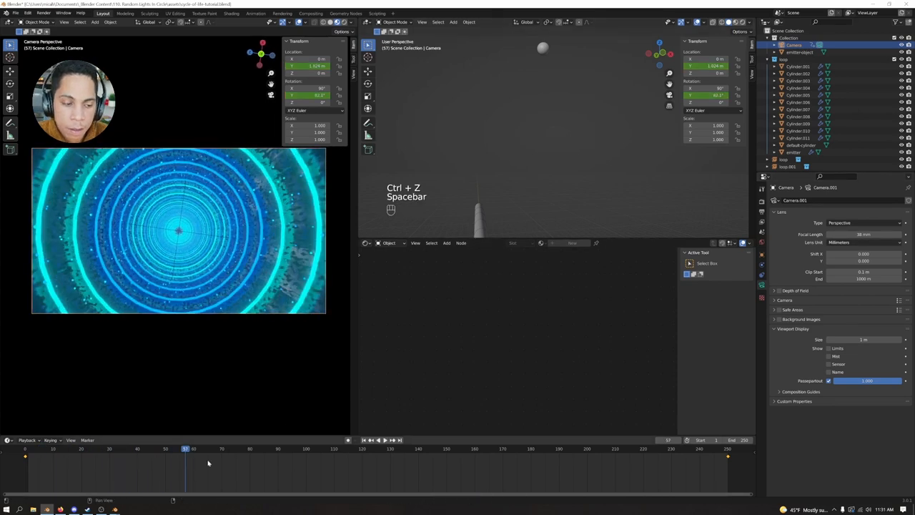
key("ctrl+z")
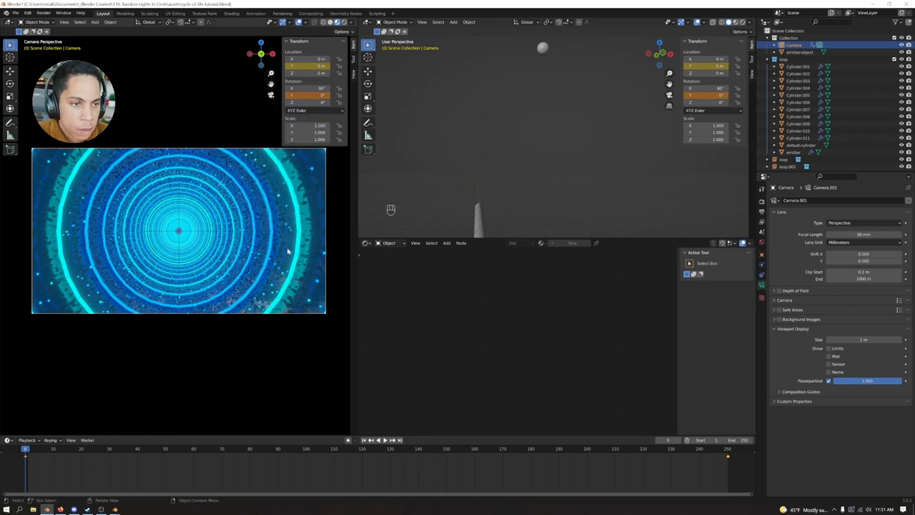
key("space")
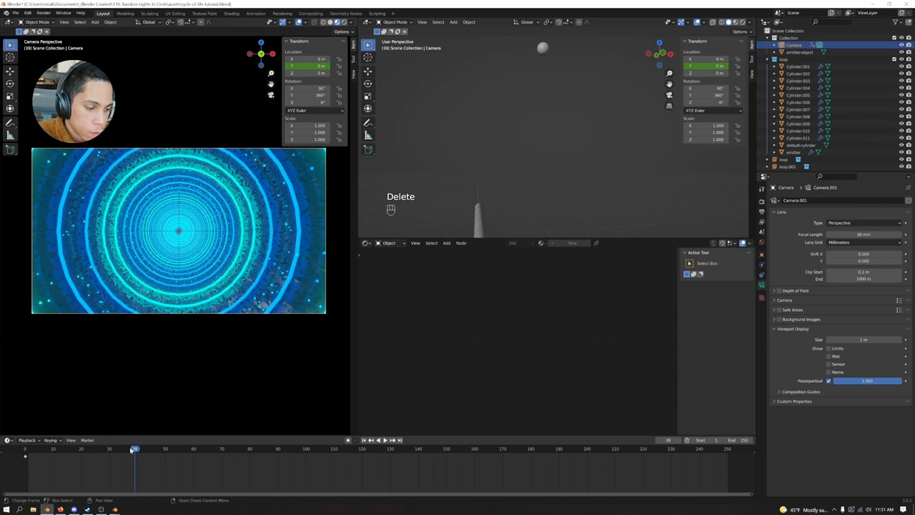
key("space")
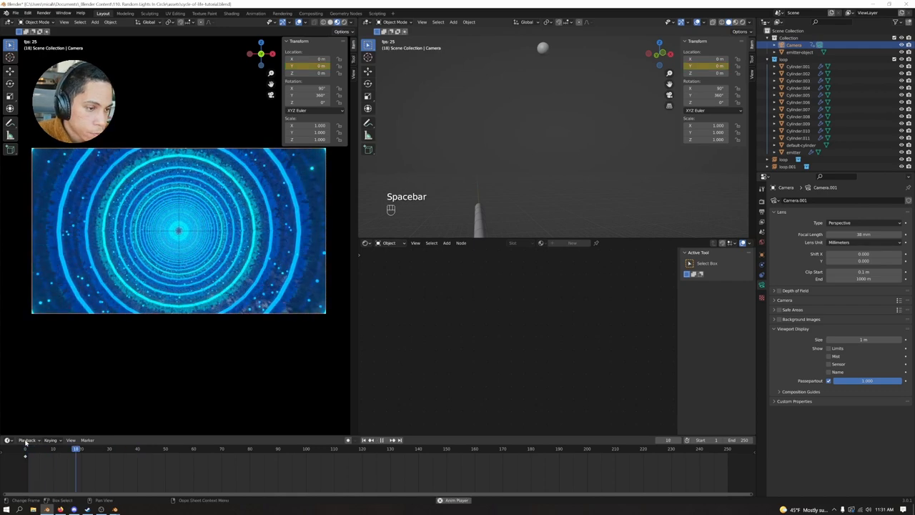
key("space")
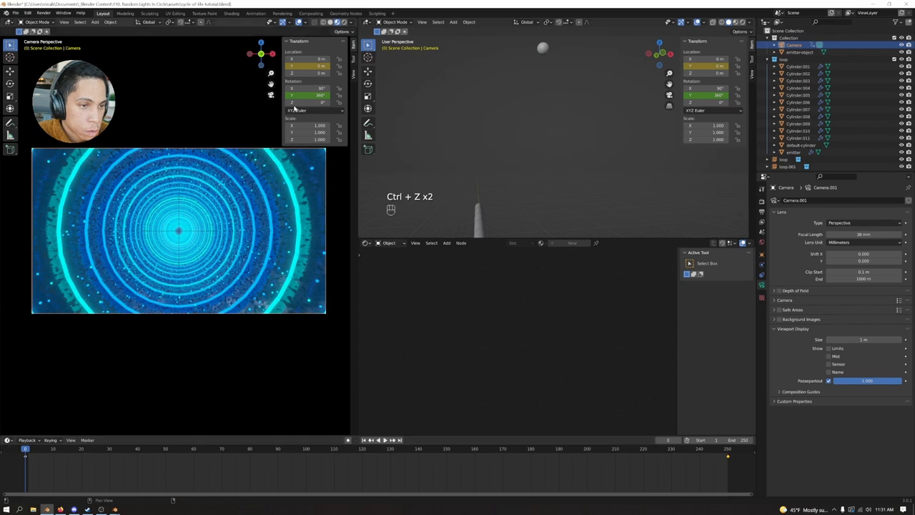
right_click(321, 94)
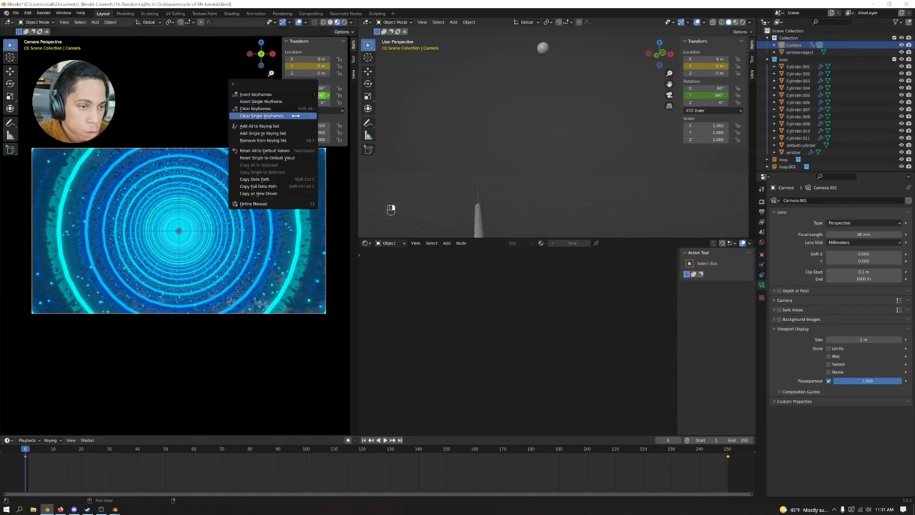
key("space")
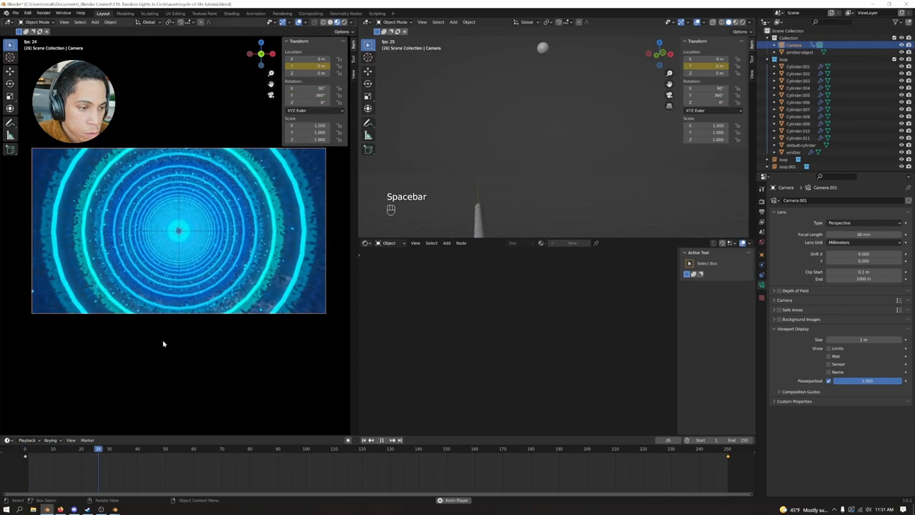
Step: Play the animation a few times to check the camera's forward flight
key("space")
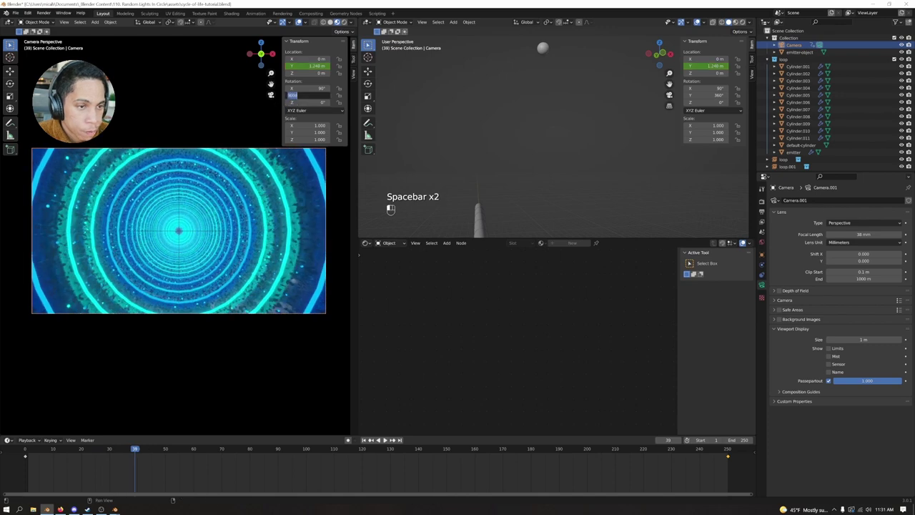
key("space")
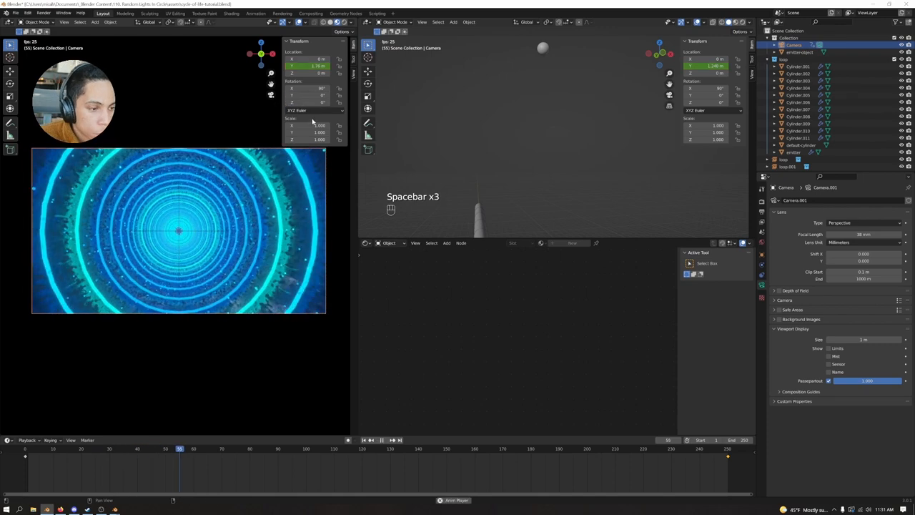
key("space")
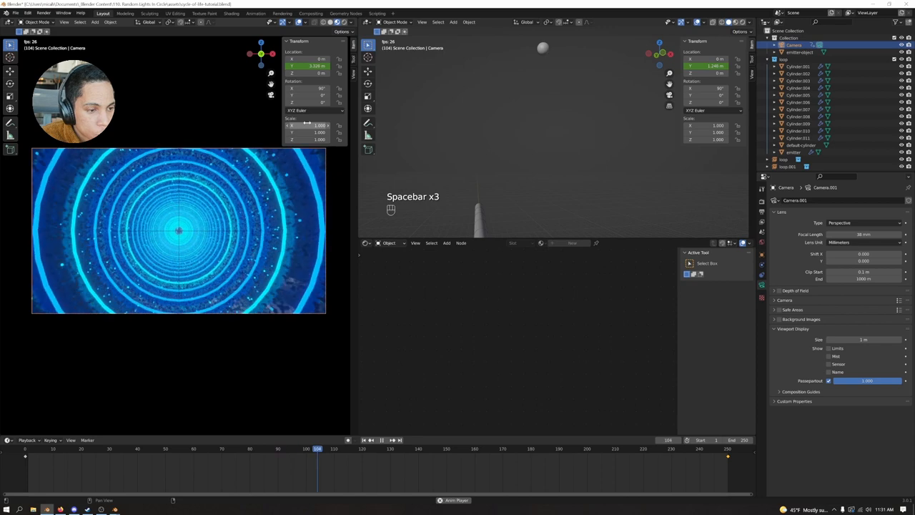
key("space")
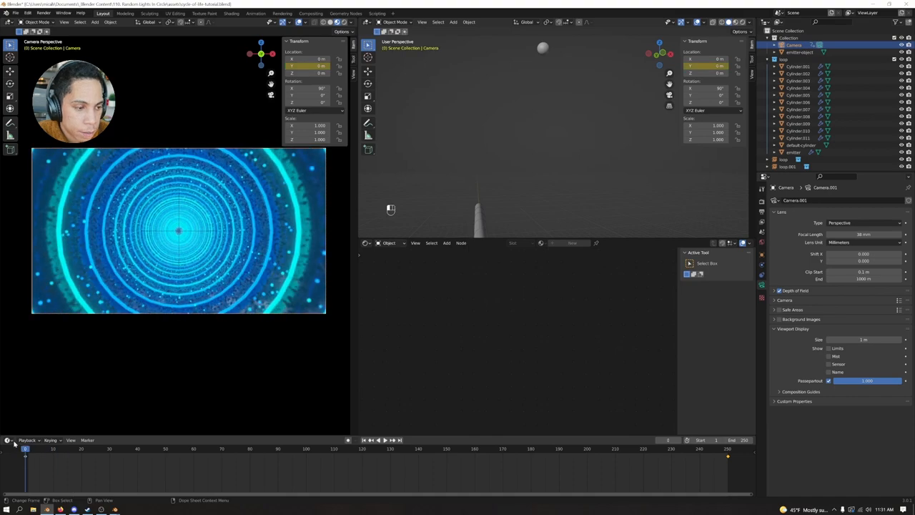
Step: Enlarge the camera preview, enable Depth of Field on the camera and play the fly-through
key("space")
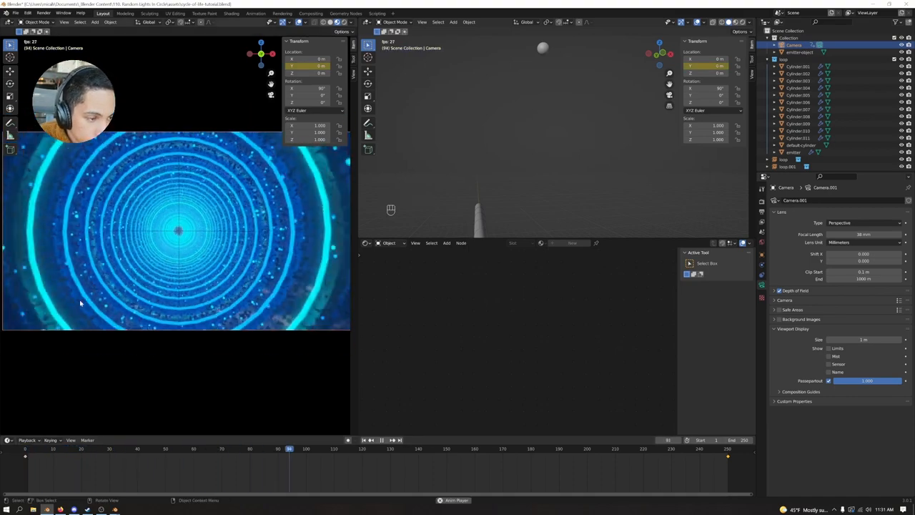
left_click(778, 290)
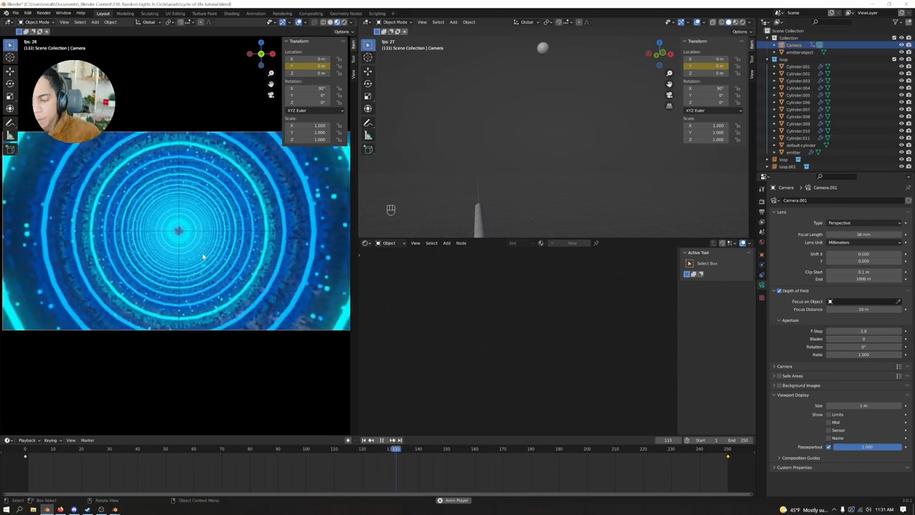
key("space")
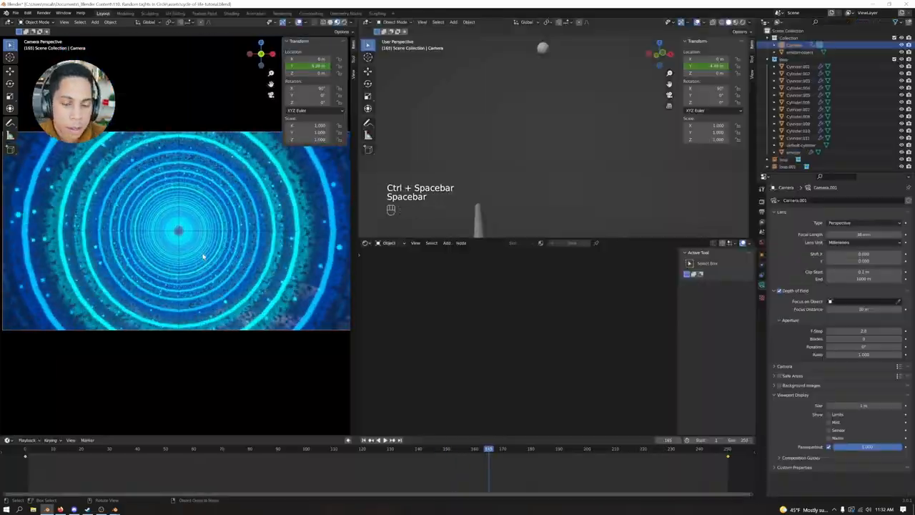
key("space")
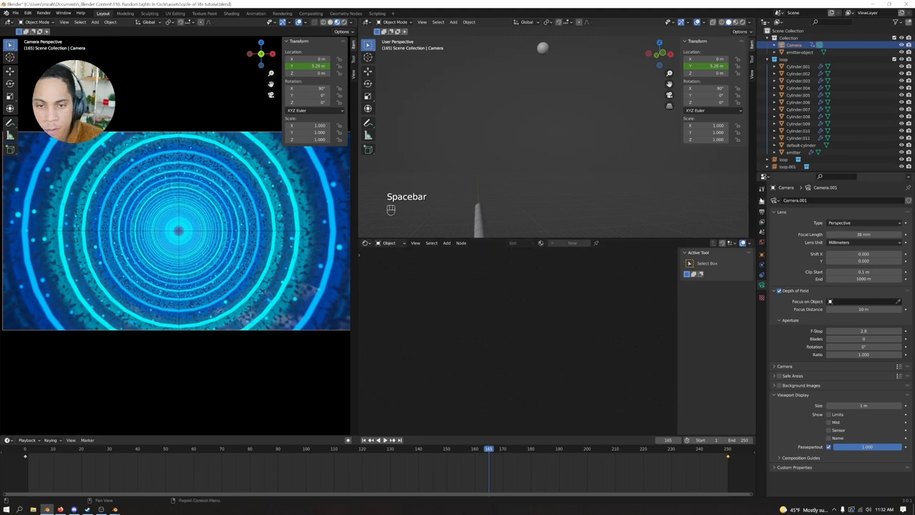
Step: Set the output file format to FFmpeg Video with an MPEG-4 container and chosen output quality
left_click(761, 200)
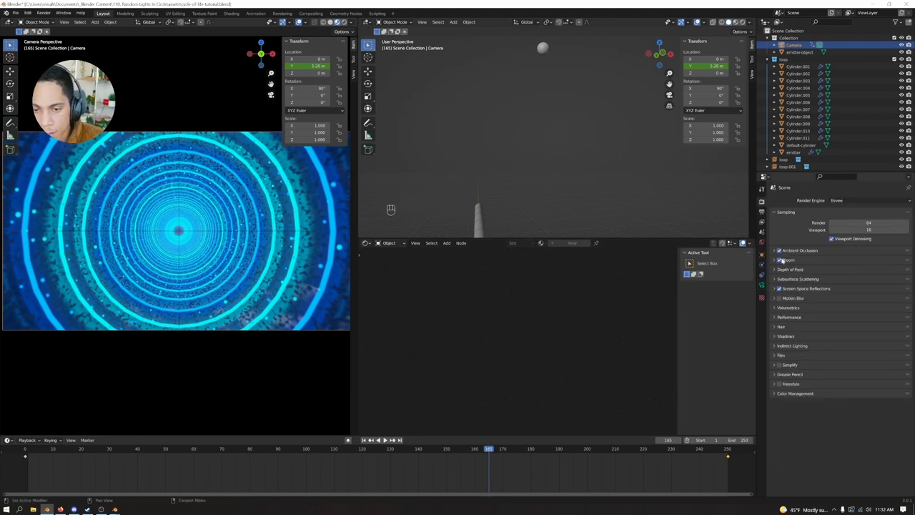
left_click(762, 210)
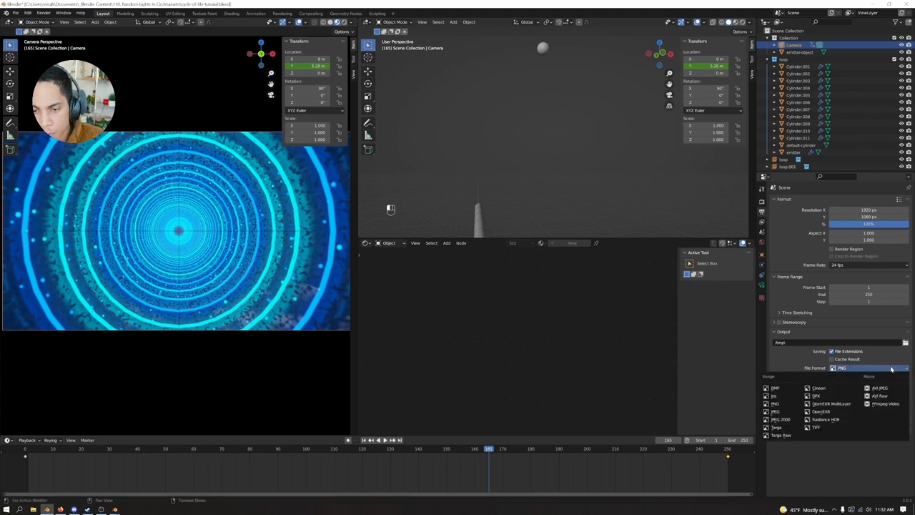
left_click(885, 404)
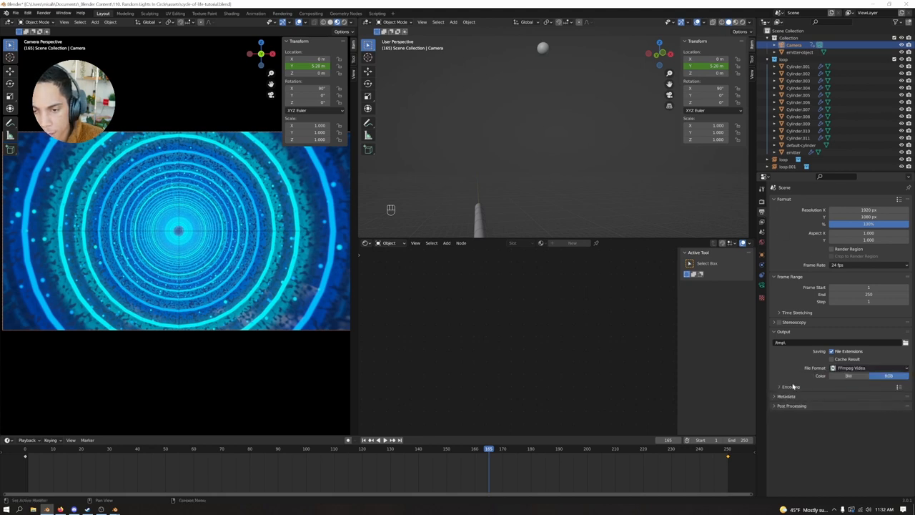
left_click(791, 386)
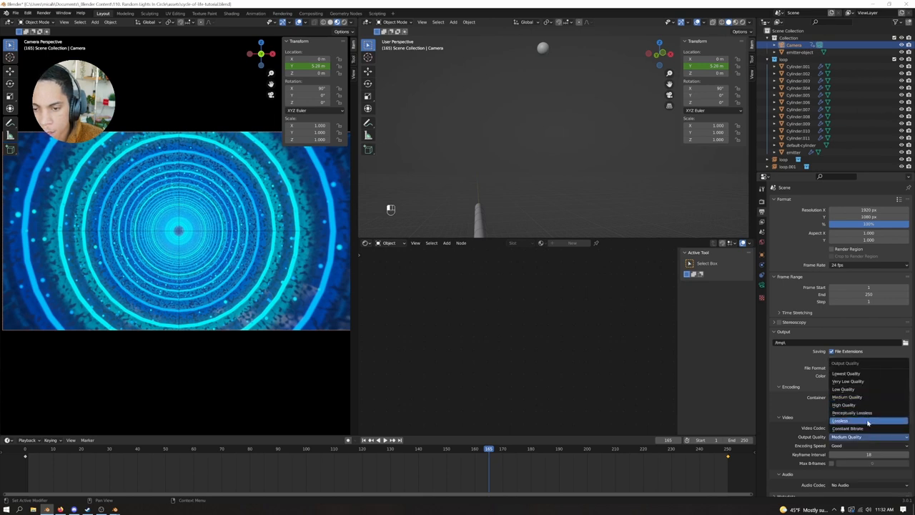
left_click(852, 412)
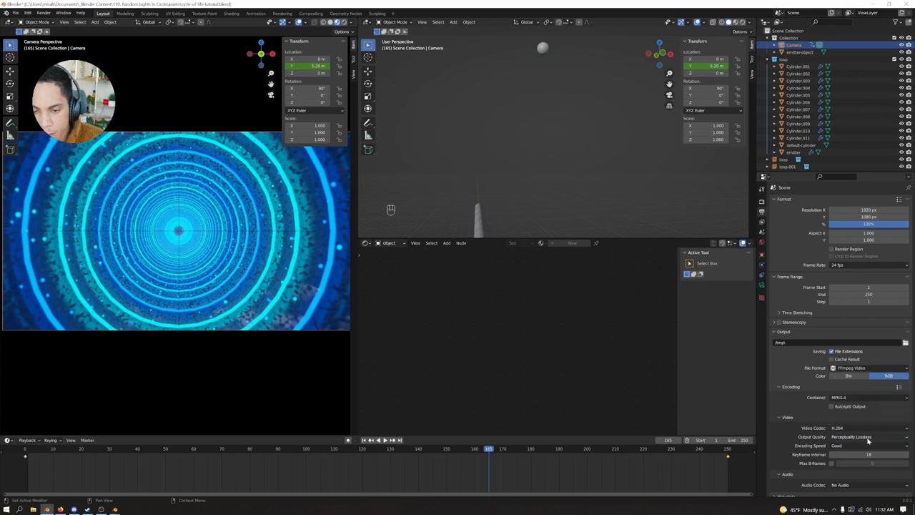